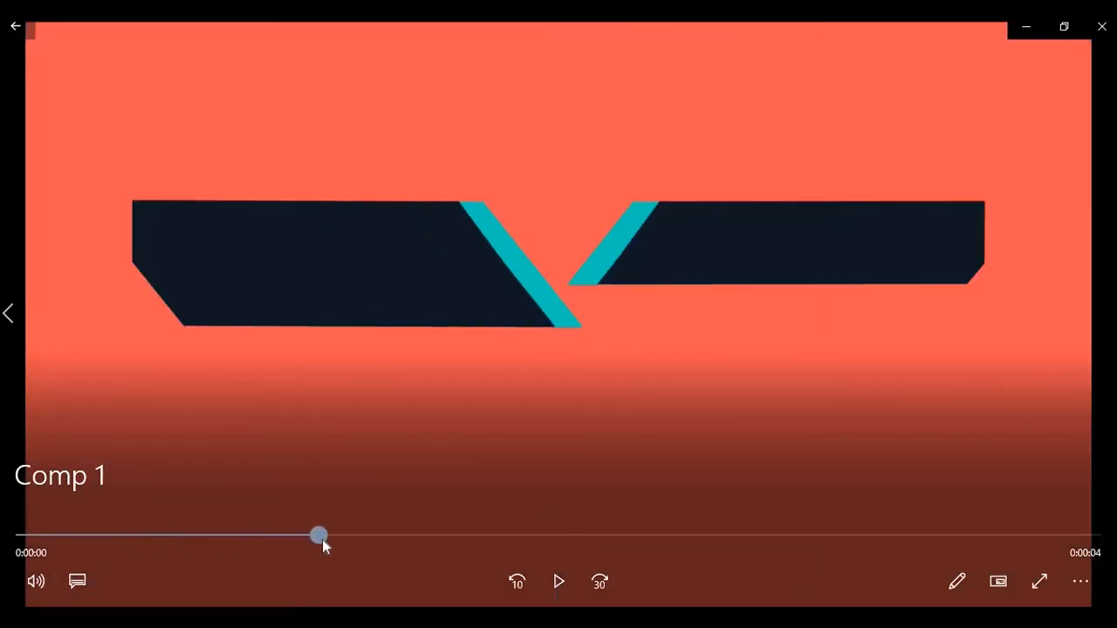
Scrub through the finished reference intro to review the aqua wipes, KELPUDZ reveal and underline
{"action": "left_click_drag", "start_coordinate": [318, 534], "coordinate": [394, 534]}
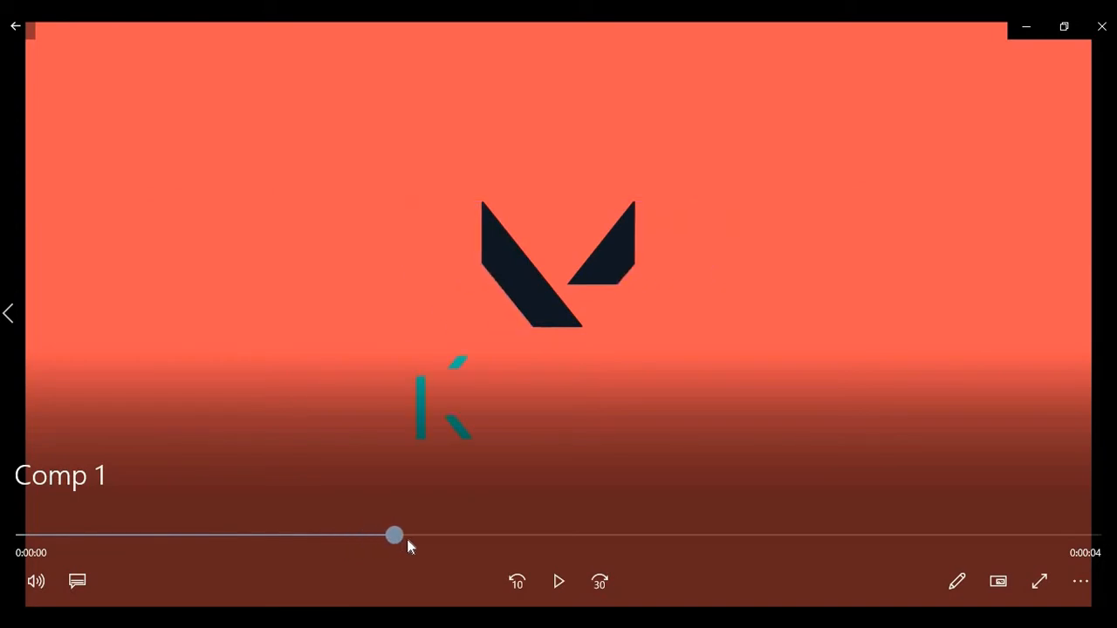
{"action": "left_click_drag", "start_coordinate": [394, 534], "coordinate": [530, 534]}
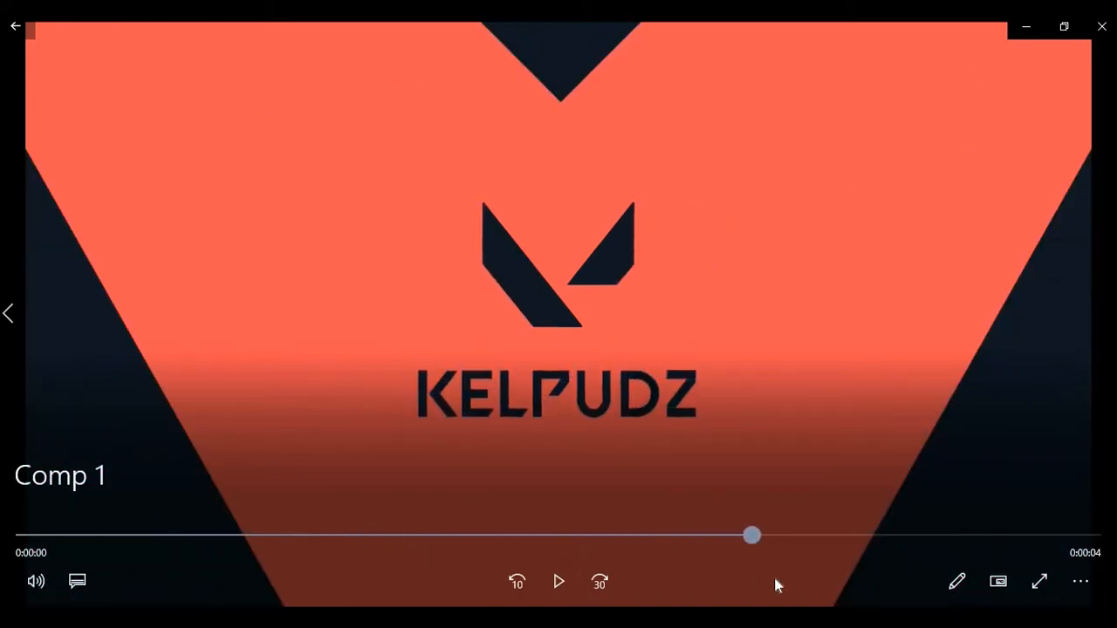
{"action": "left_click", "coordinate": [558, 581]}
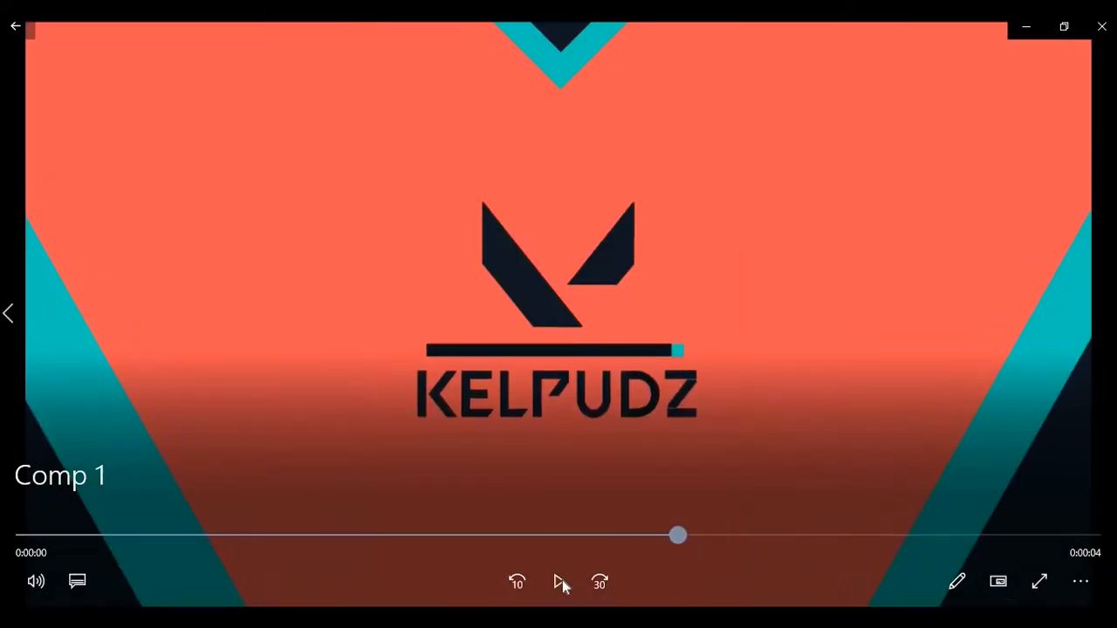
{"action": "left_click_drag", "start_coordinate": [678, 534], "coordinate": [286, 534]}
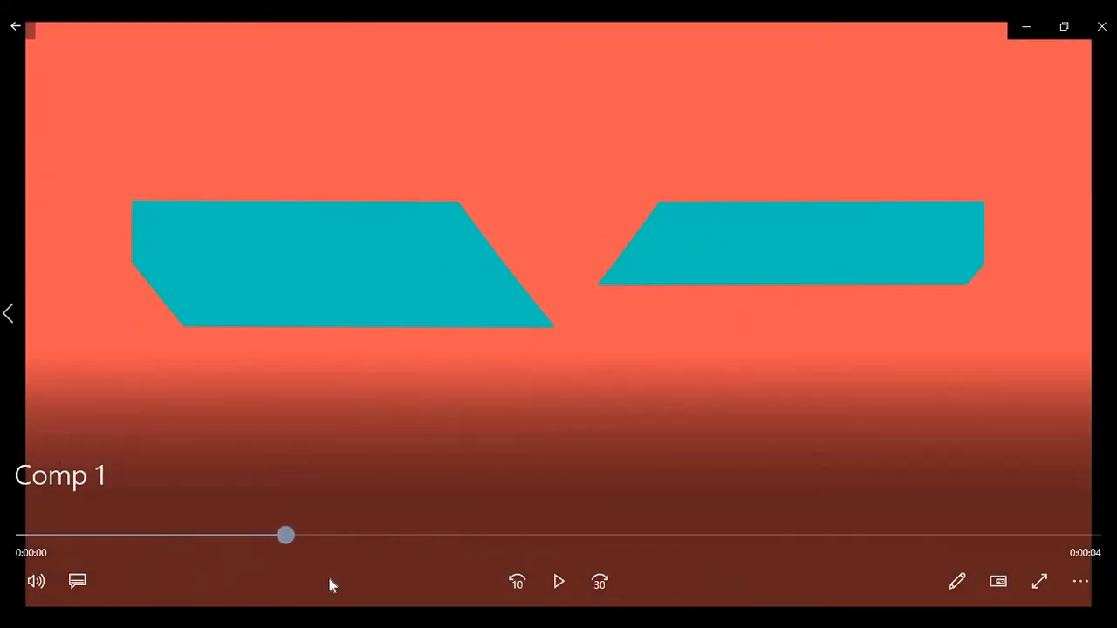
{"action": "left_click_drag", "start_coordinate": [286, 534], "coordinate": [314, 534]}
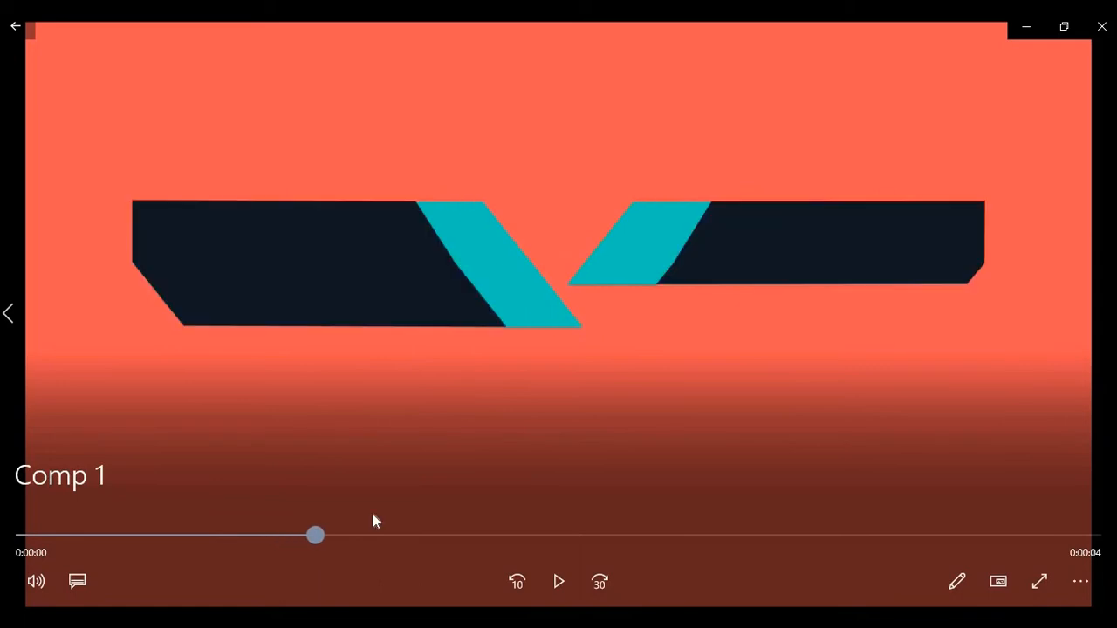
{"action": "left_click_drag", "start_coordinate": [316, 536], "coordinate": [352, 535]}
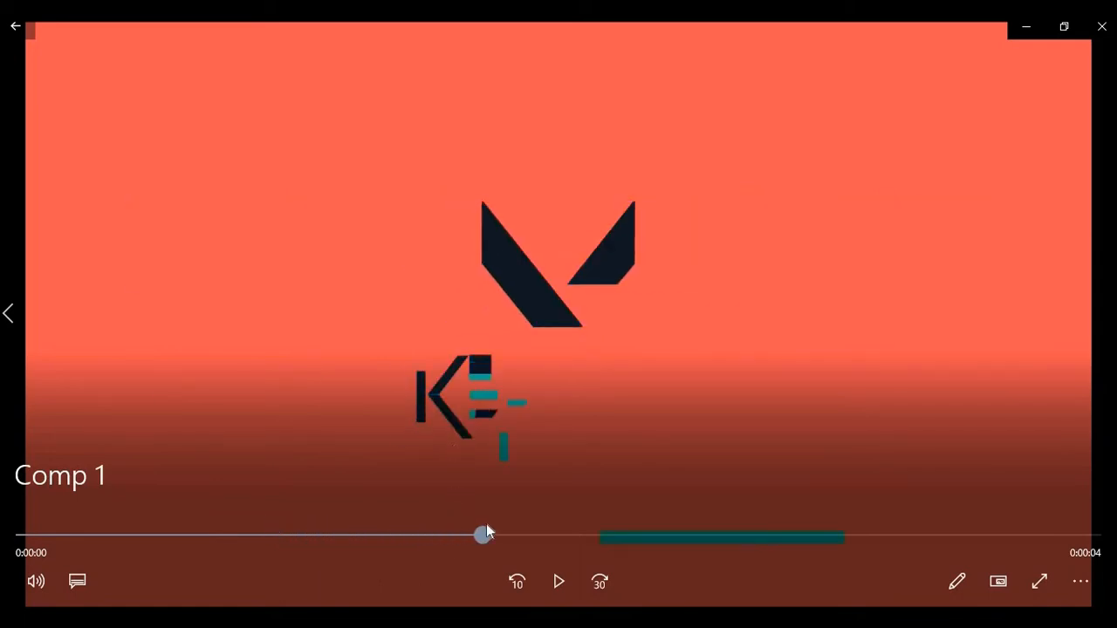
{"action": "left_click_drag", "start_coordinate": [486, 534], "coordinate": [726, 534]}
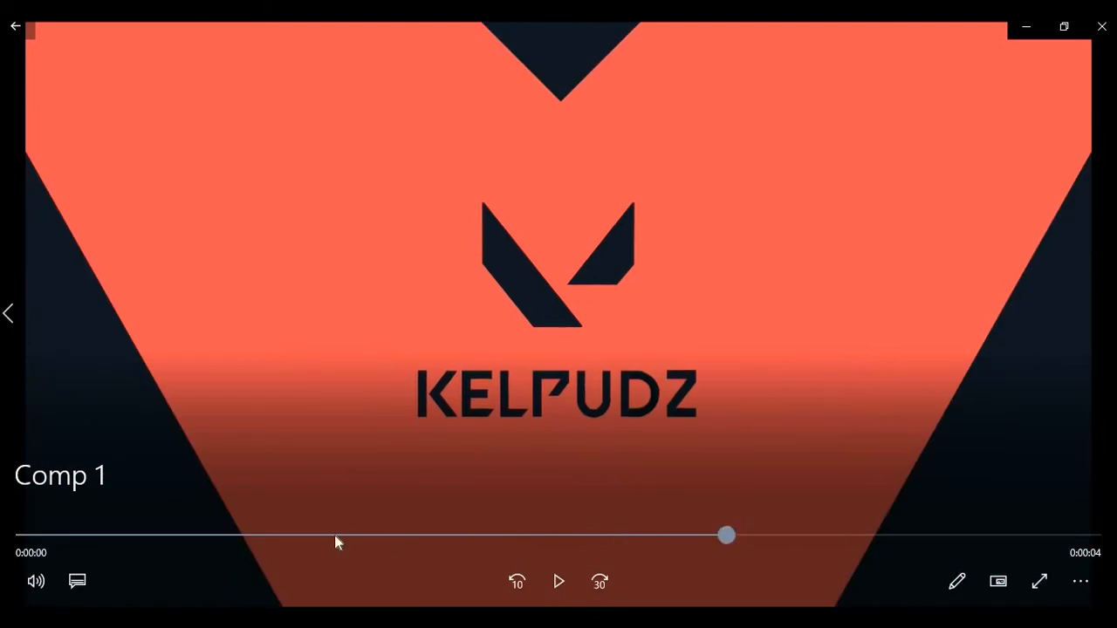
{"action": "left_click_drag", "start_coordinate": [726, 534], "coordinate": [663, 534]}
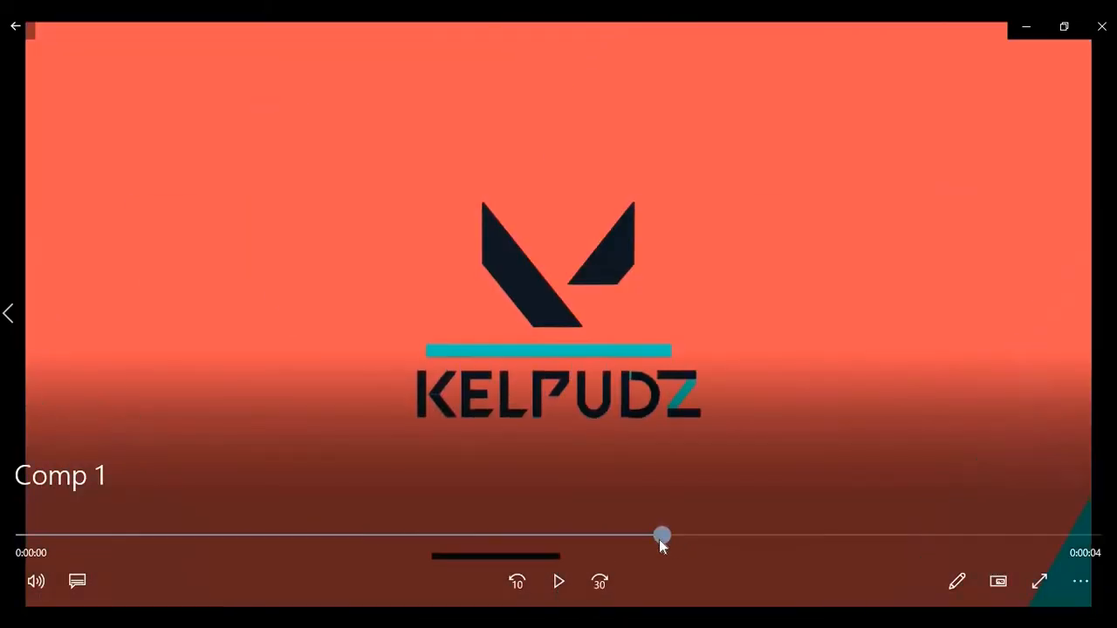
{"action": "left_click_drag", "start_coordinate": [663, 534], "coordinate": [695, 534]}
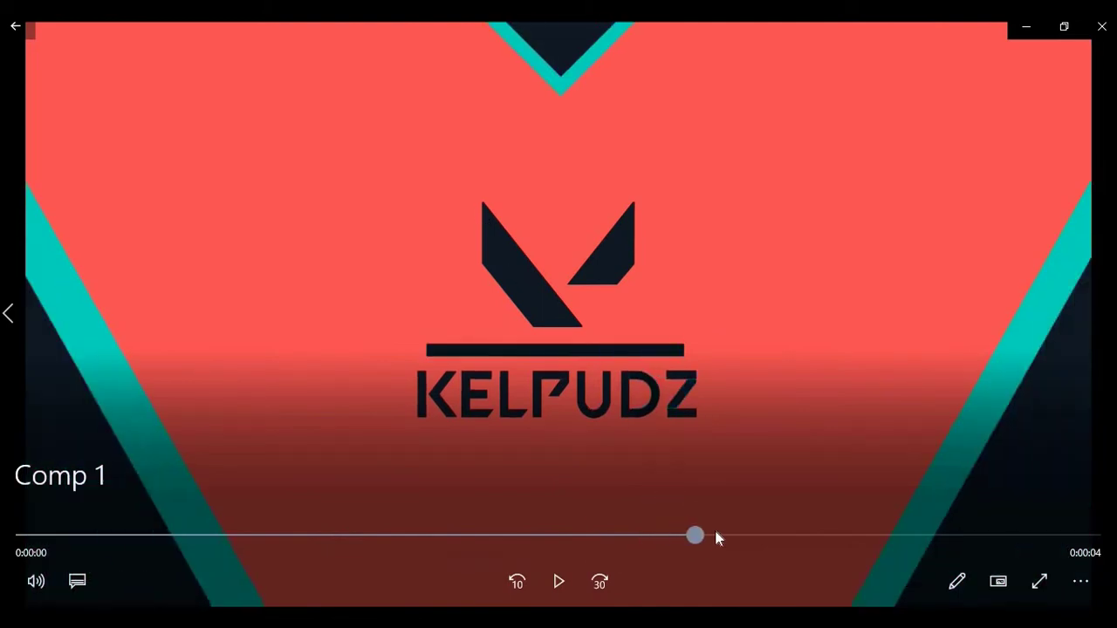
{"action": "left_click_drag", "start_coordinate": [695, 534], "coordinate": [740, 534]}
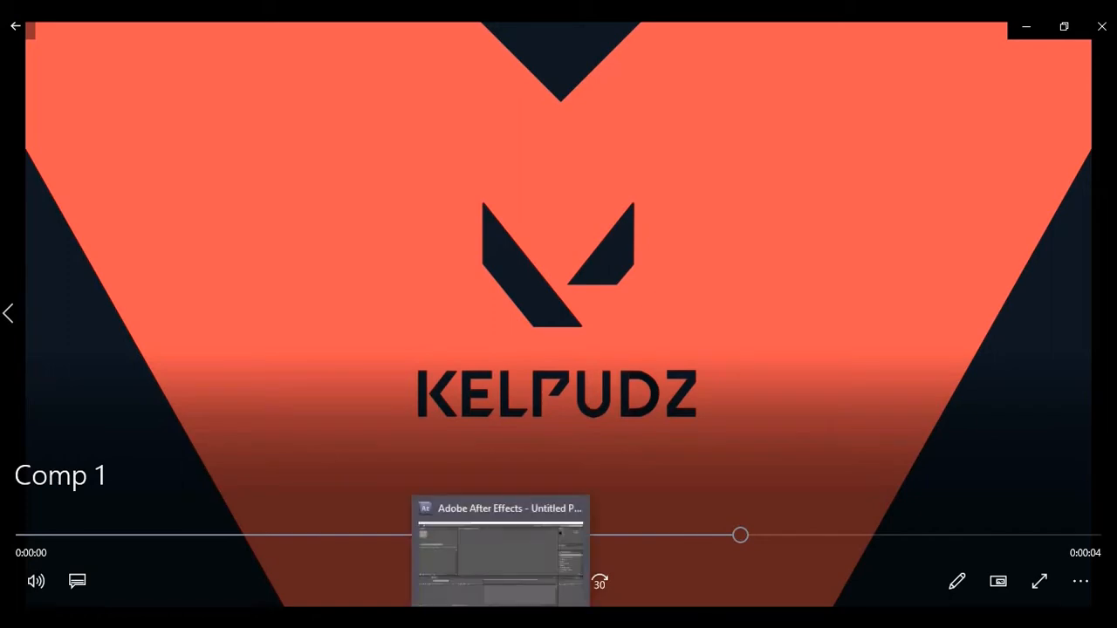
Create a new 1920×1080, 30 fps, 10-second composition named 'Valorant' in After Effects
{"action": "left_click", "coordinate": [501, 550]}
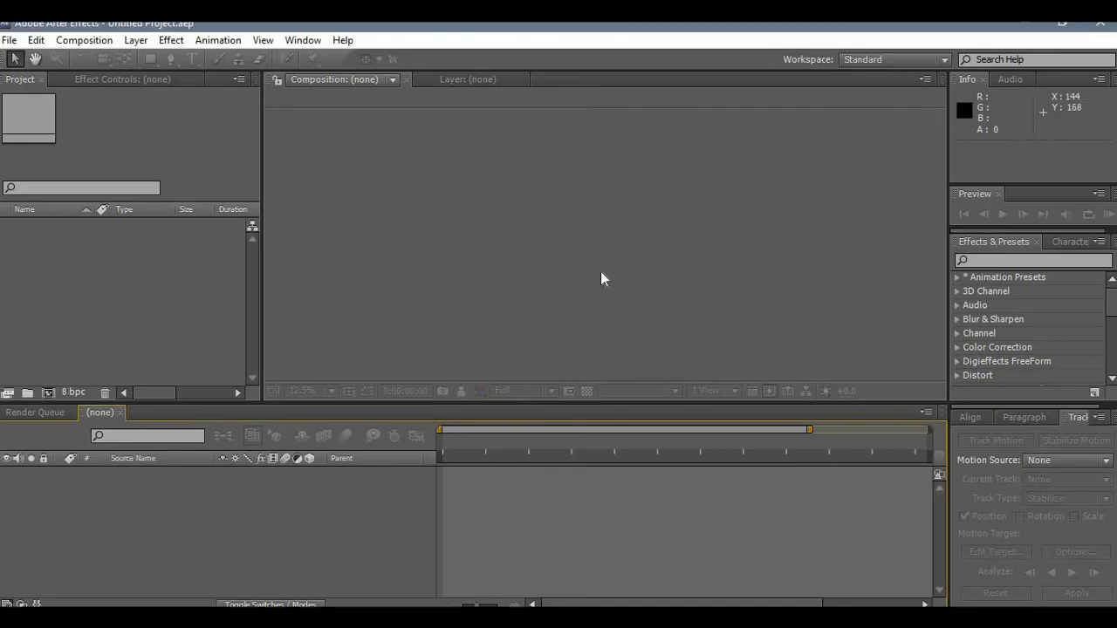
{"action": "mouse_move", "coordinate": [279, 368]}
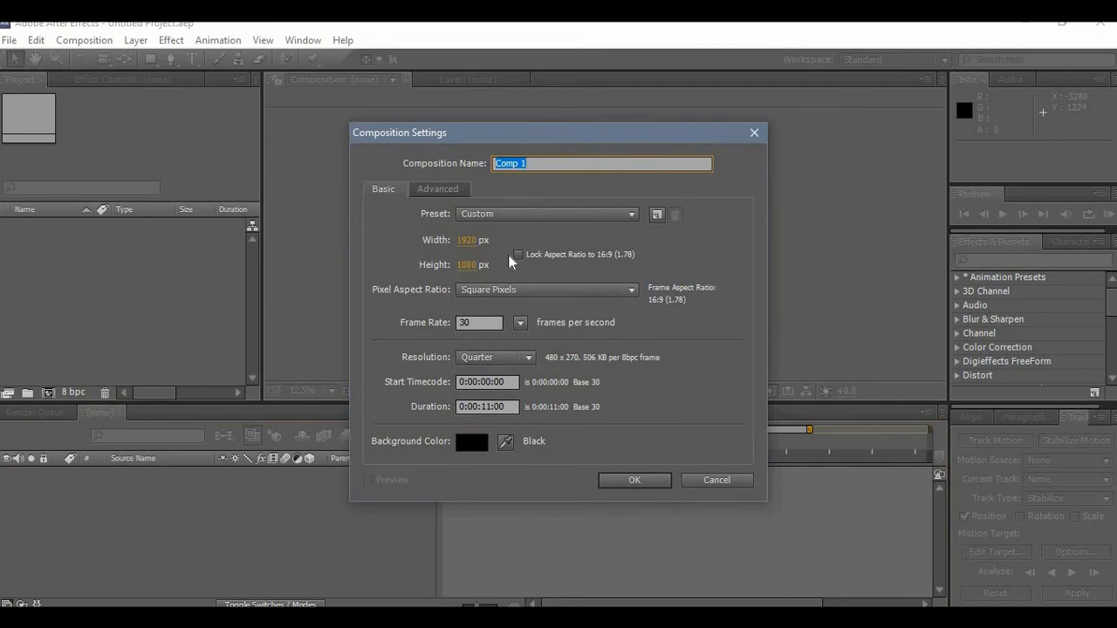
{"action": "type", "text": "Valorant"}
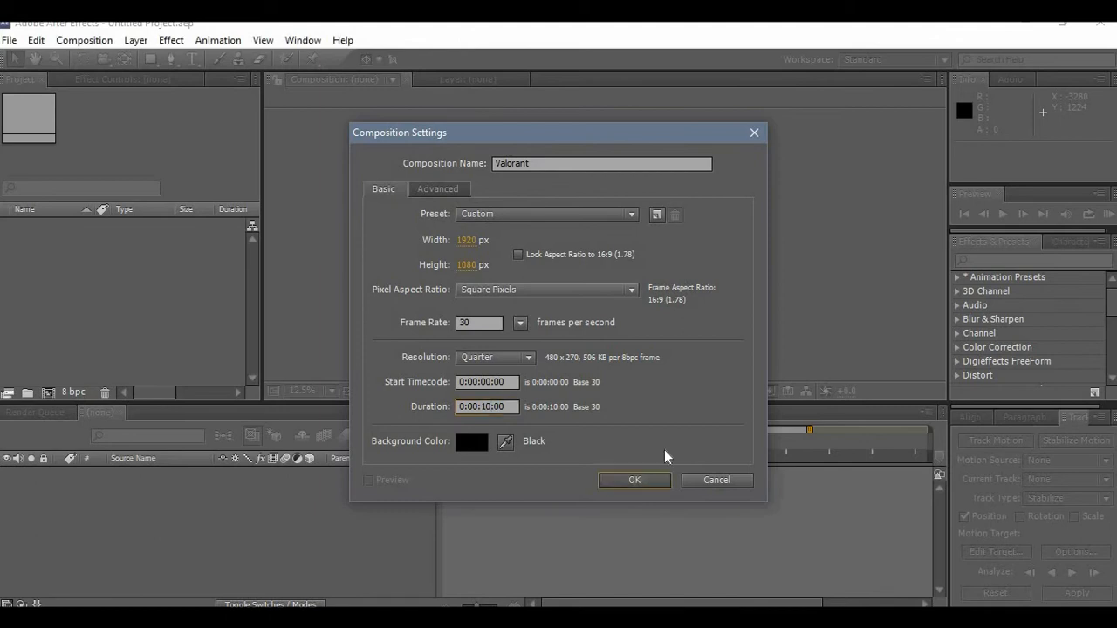
{"action": "left_click", "coordinate": [635, 480]}
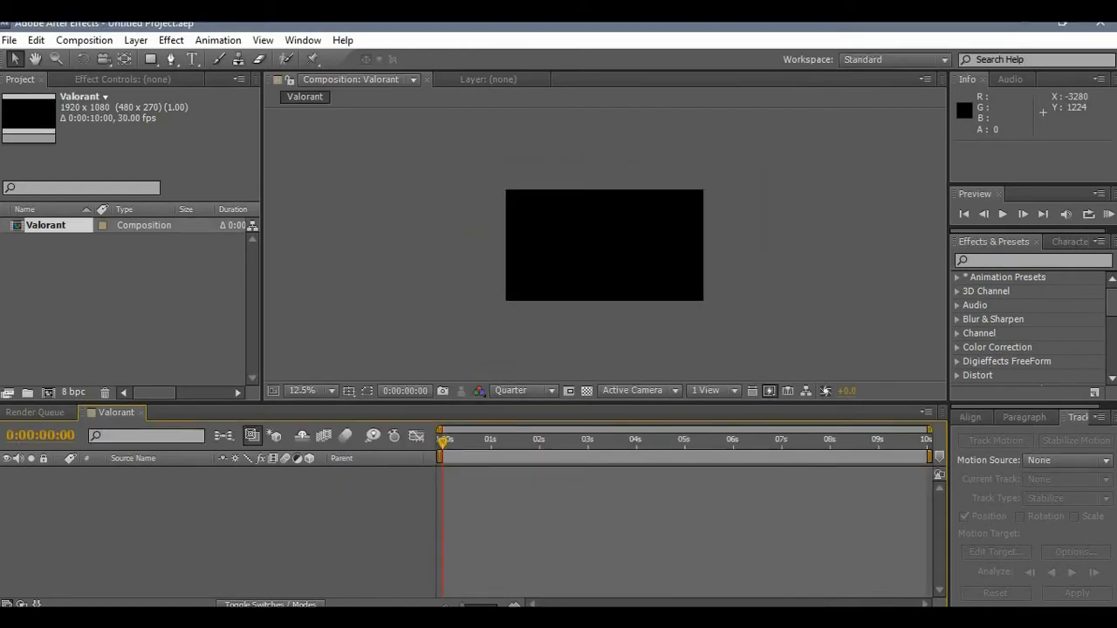
{"action": "mouse_move", "coordinate": [403, 515]}
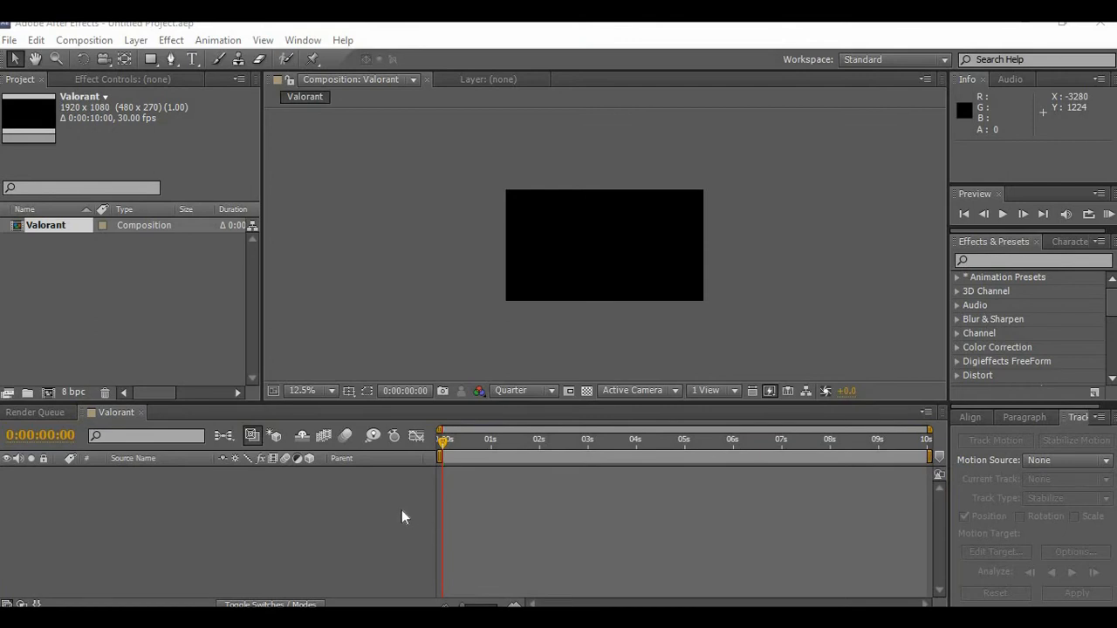
{"action": "mouse_move", "coordinate": [398, 524]}
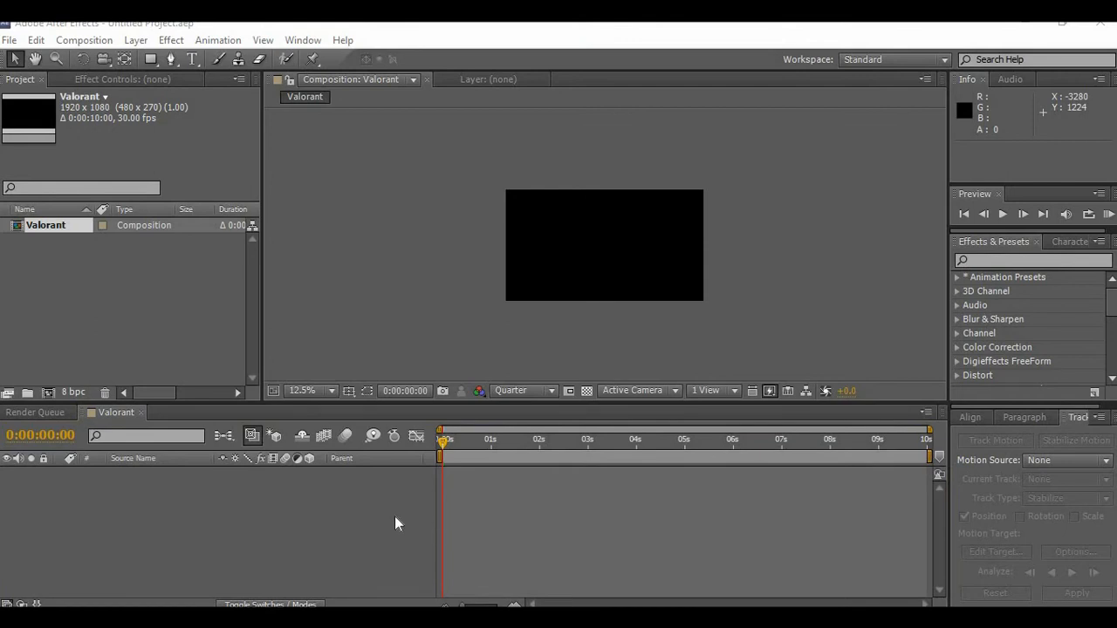
{"action": "mouse_move", "coordinate": [387, 523]}
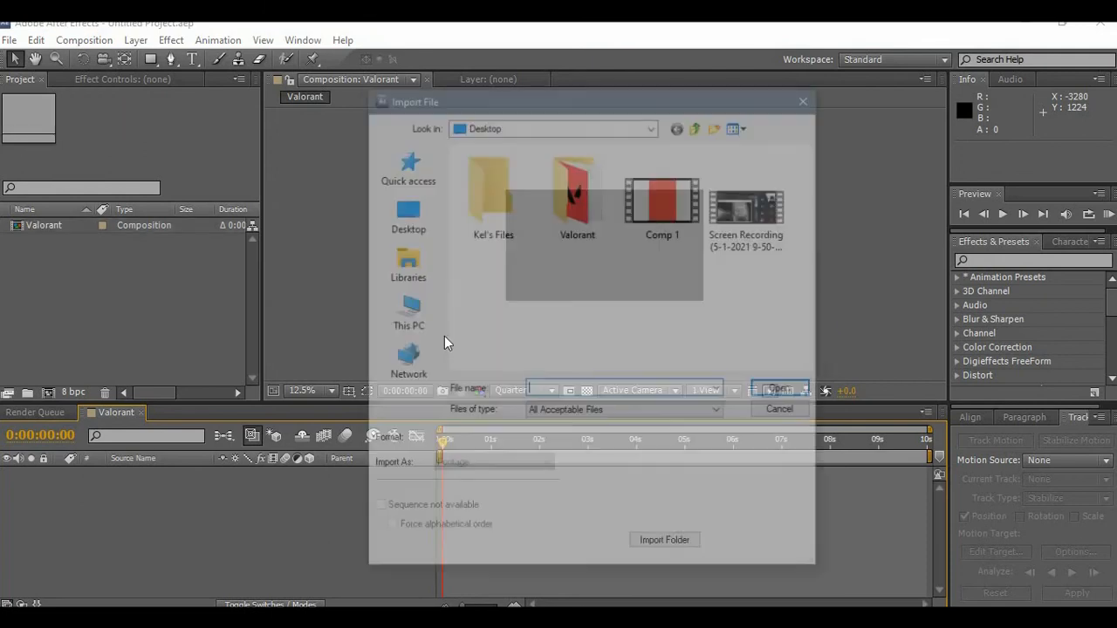
Import the 'unnamed' Valorant logo image, copy its layer and return to the Valorant composition
{"action": "double_click", "coordinate": [575, 192]}
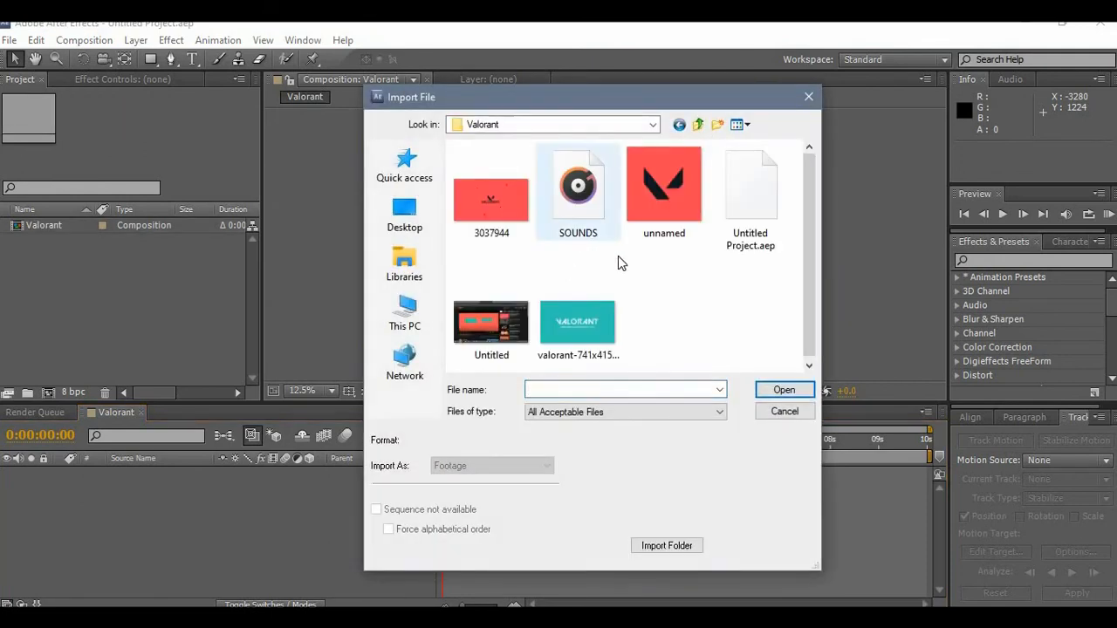
{"action": "left_click", "coordinate": [663, 183]}
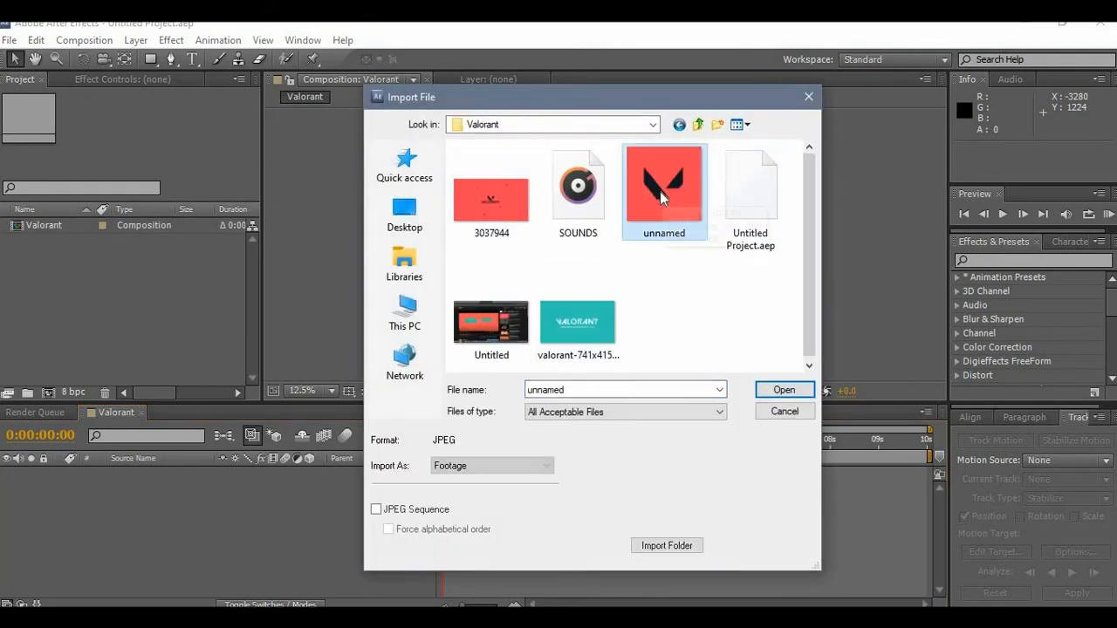
{"action": "left_click", "coordinate": [782, 389]}
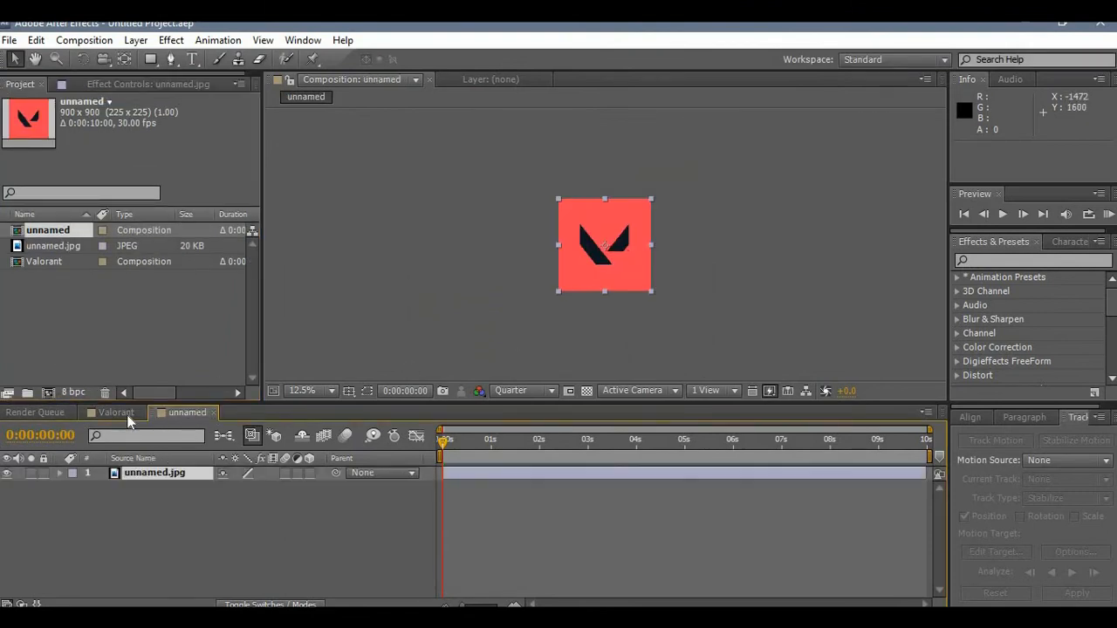
{"action": "key", "text": "ctrl+c"}
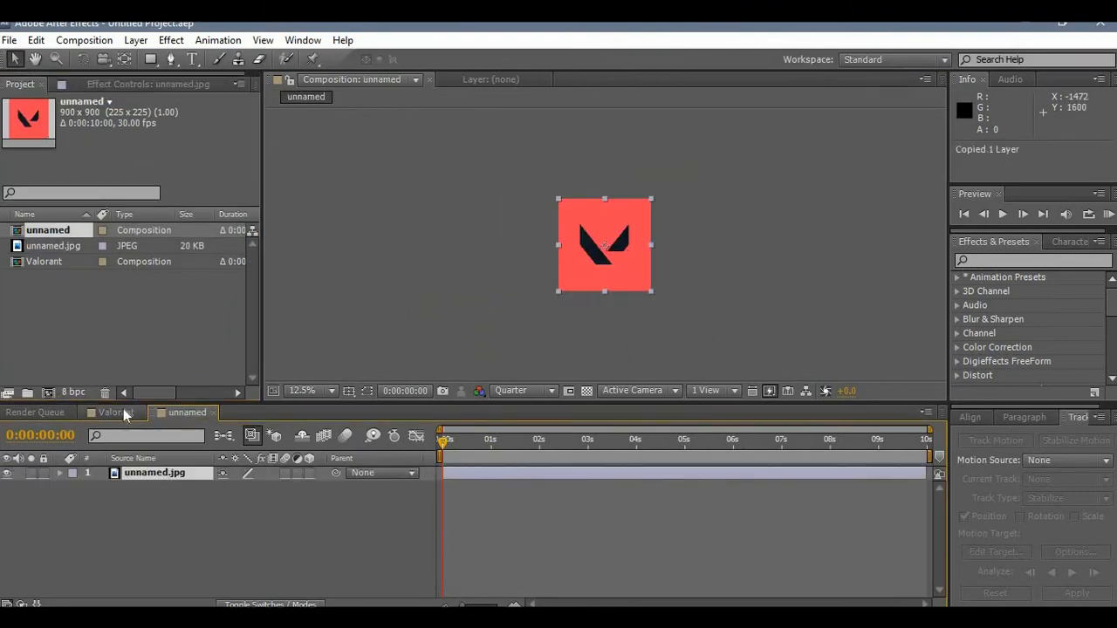
{"action": "left_click", "coordinate": [113, 411]}
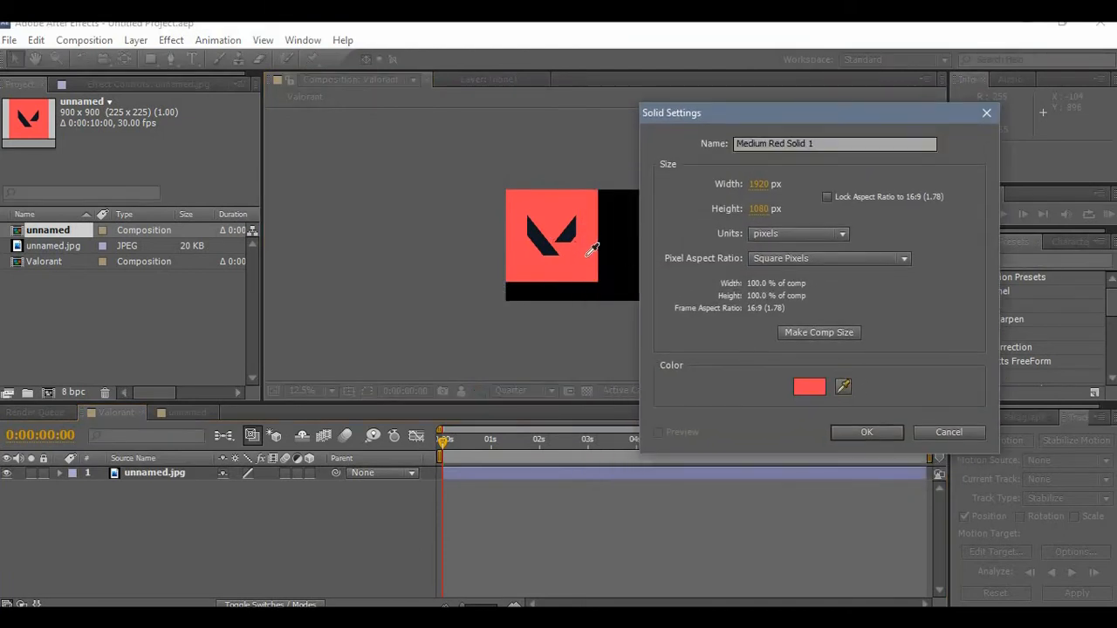
Add a coral-red background solid, then centre the pasted logo and scale it to about 59%
{"action": "left_click", "coordinate": [866, 433]}
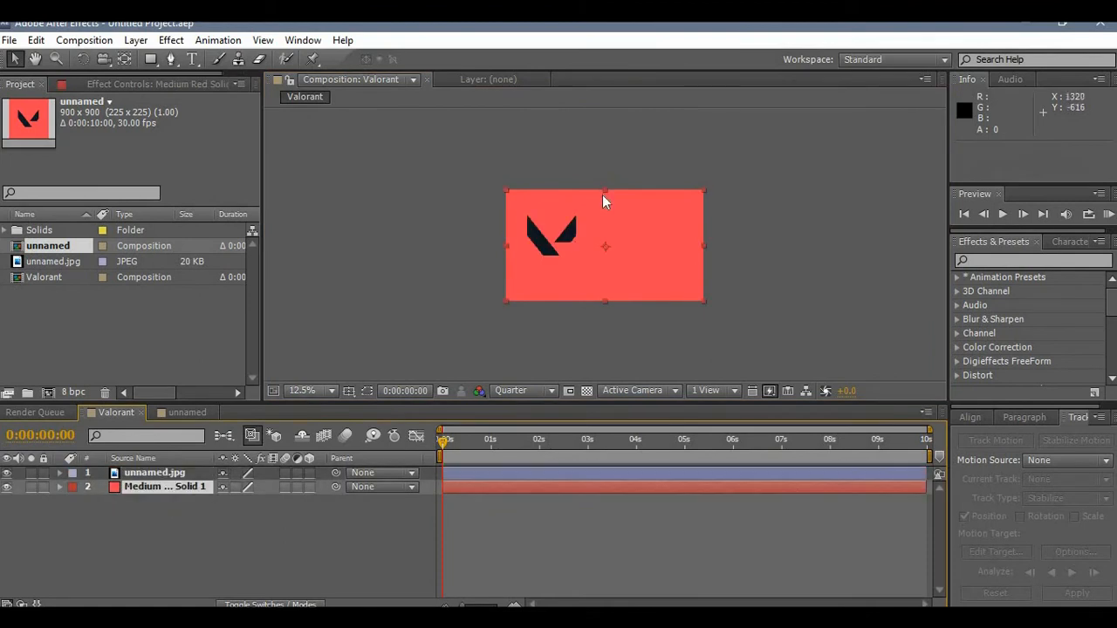
{"action": "left_click", "coordinate": [153, 472]}
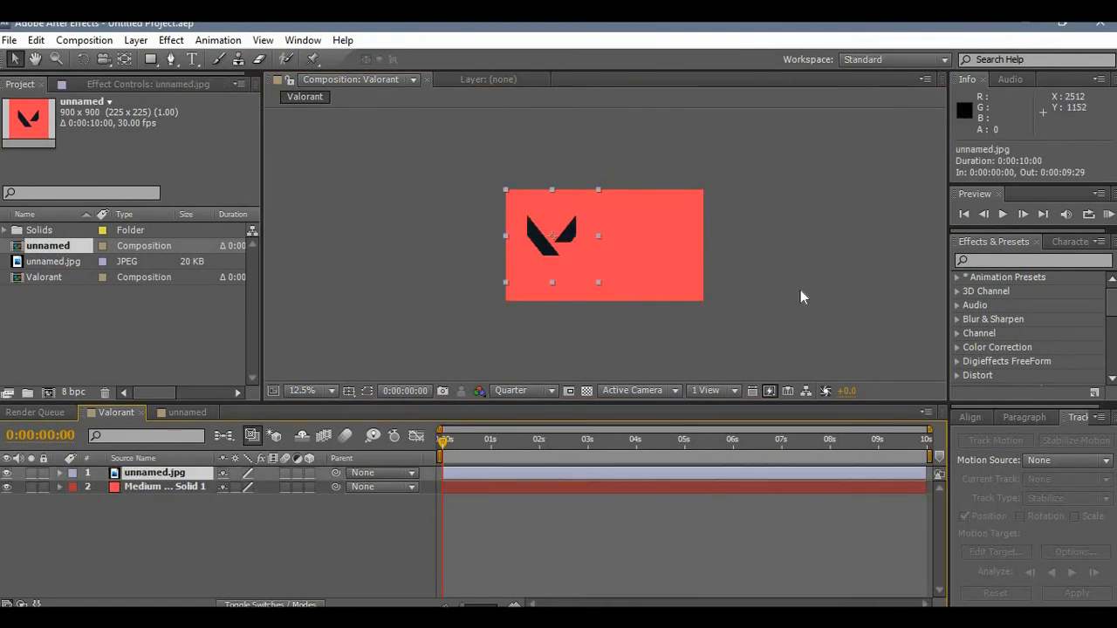
{"action": "left_click", "coordinate": [310, 391]}
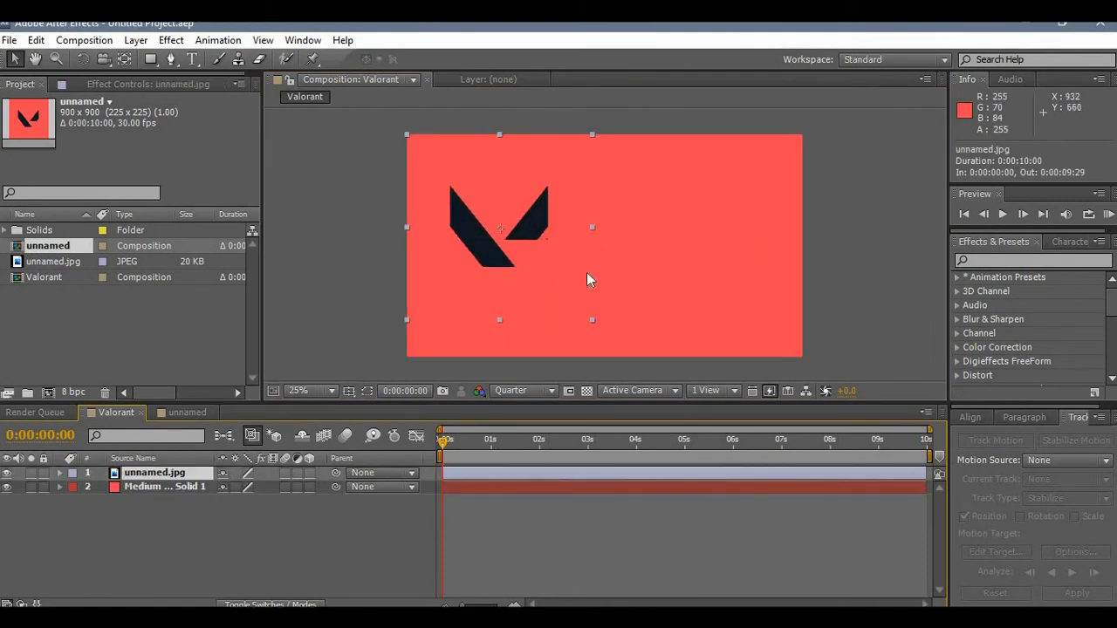
{"action": "left_click", "coordinate": [523, 391]}
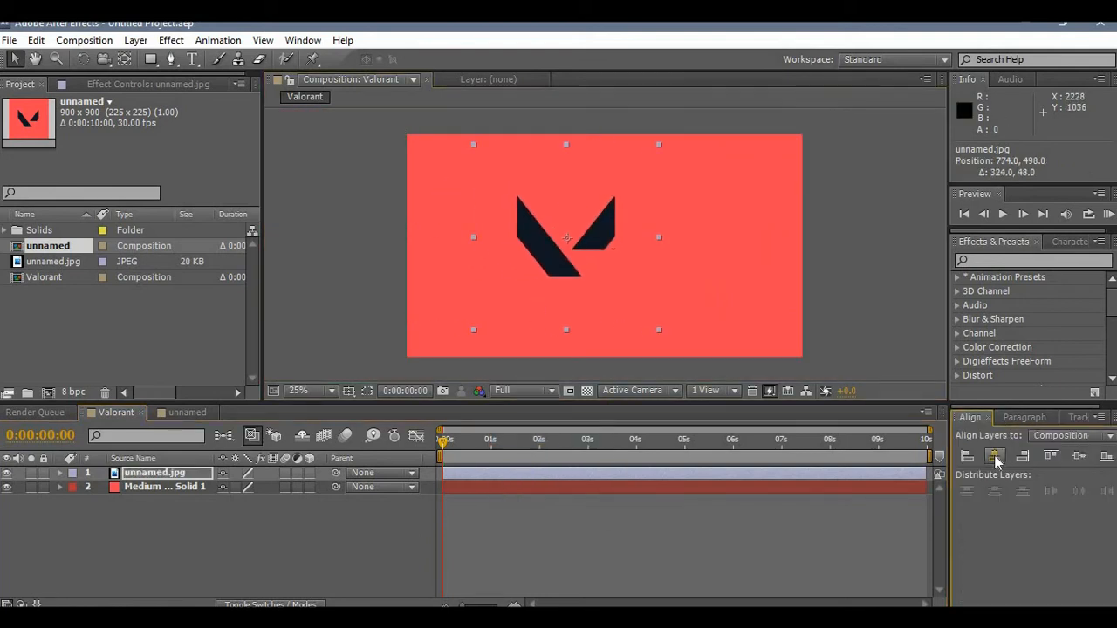
{"action": "left_click", "coordinate": [995, 455]}
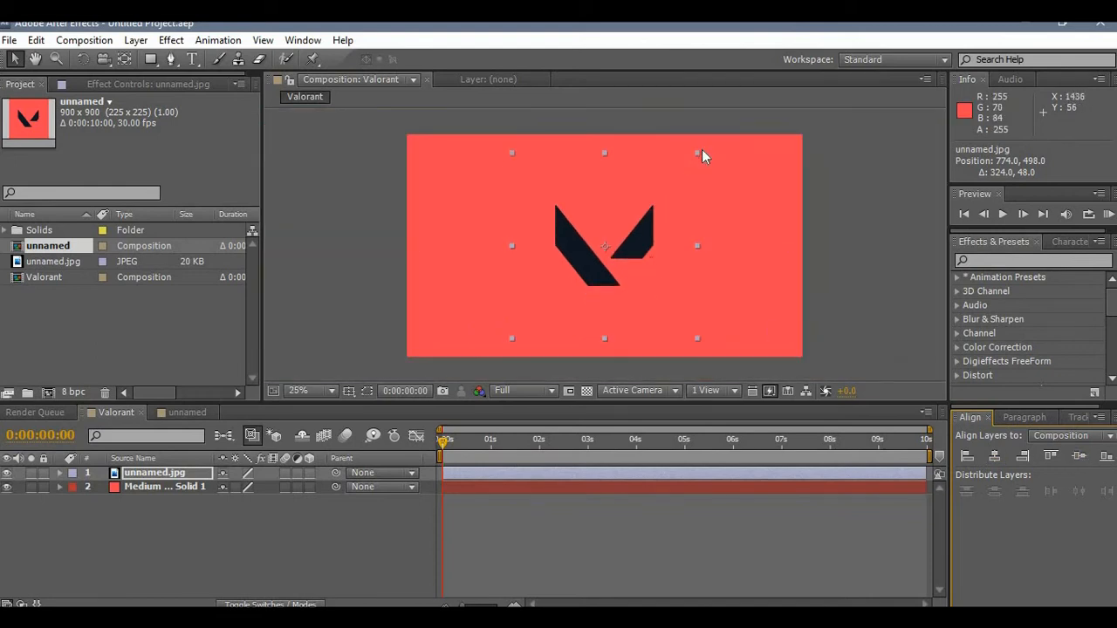
{"action": "left_click_drag", "start_coordinate": [698, 154], "coordinate": [670, 178]}
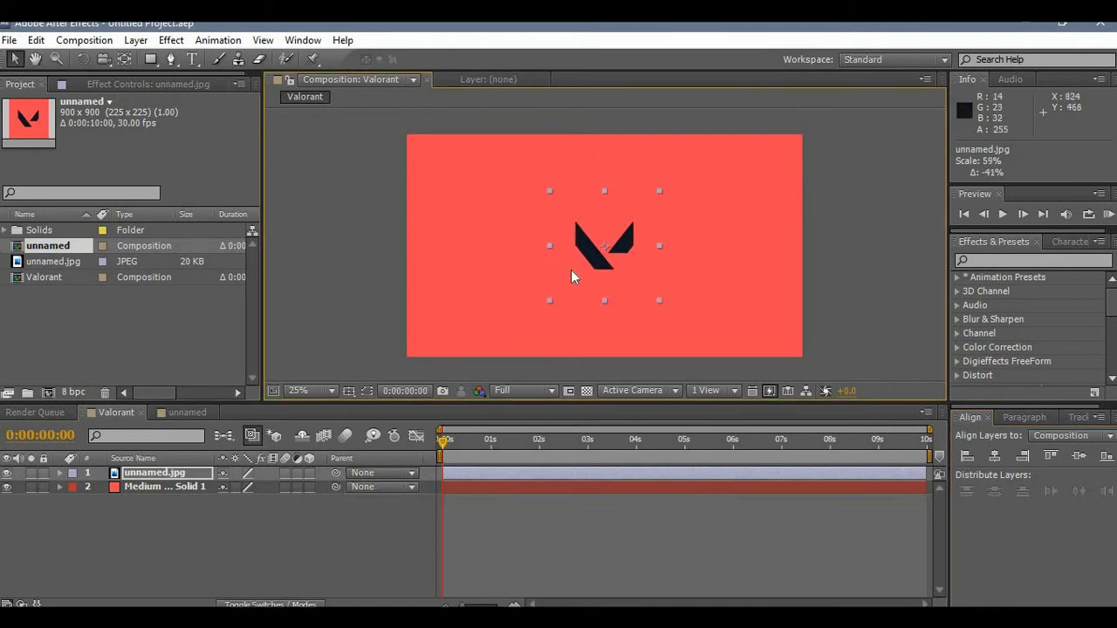
{"action": "mouse_move", "coordinate": [234, 543]}
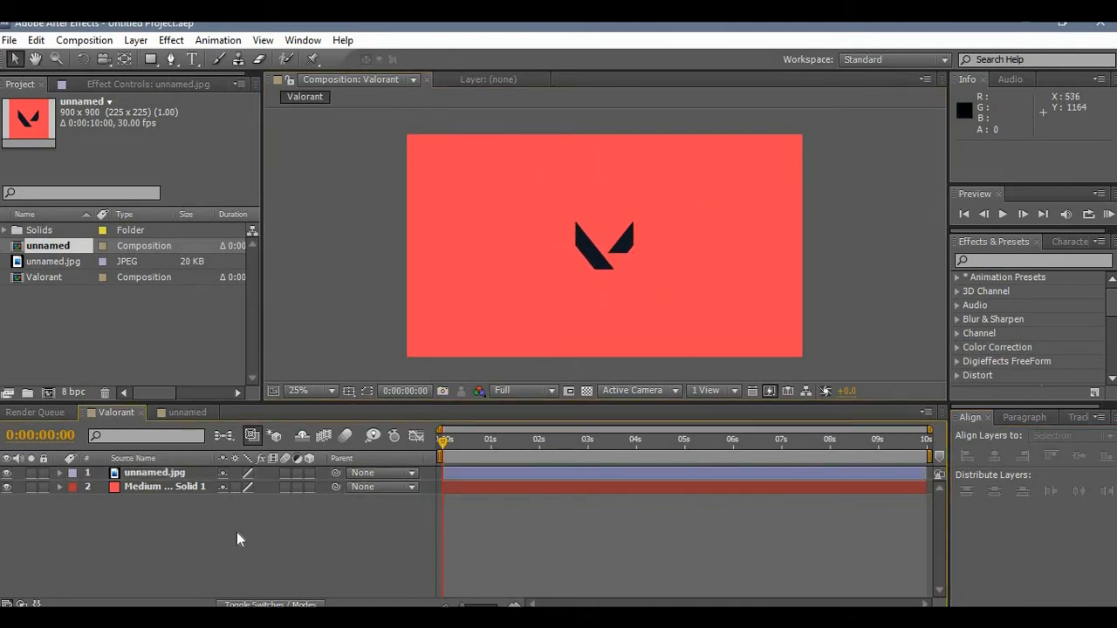
{"action": "mouse_move", "coordinate": [216, 547]}
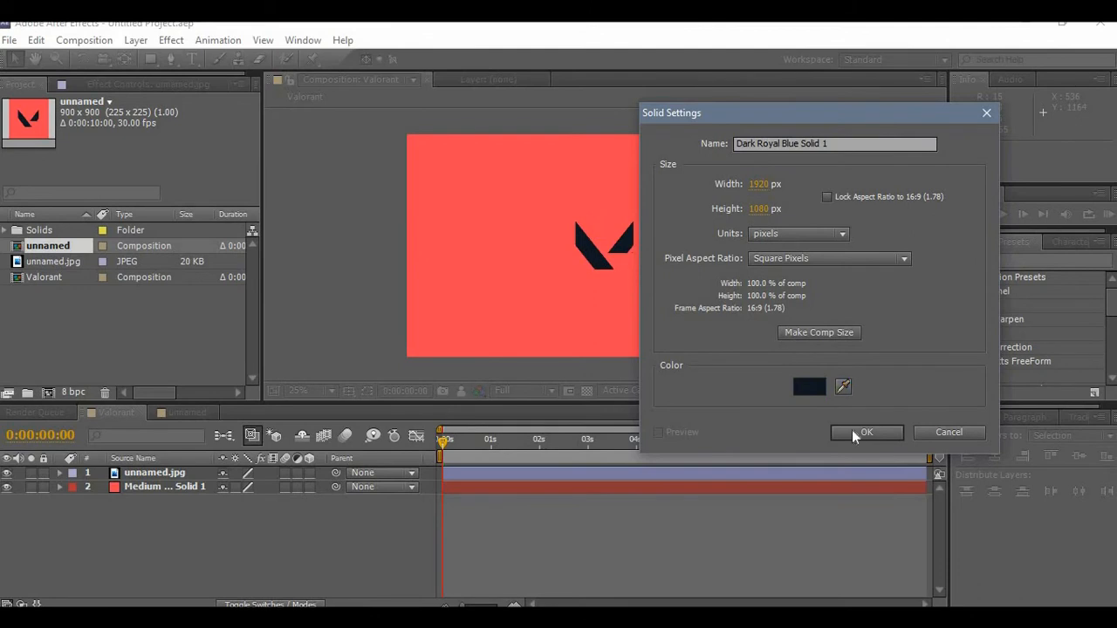
Create a full-frame dark royal blue solid above the logo and select it
{"action": "left_click", "coordinate": [866, 433]}
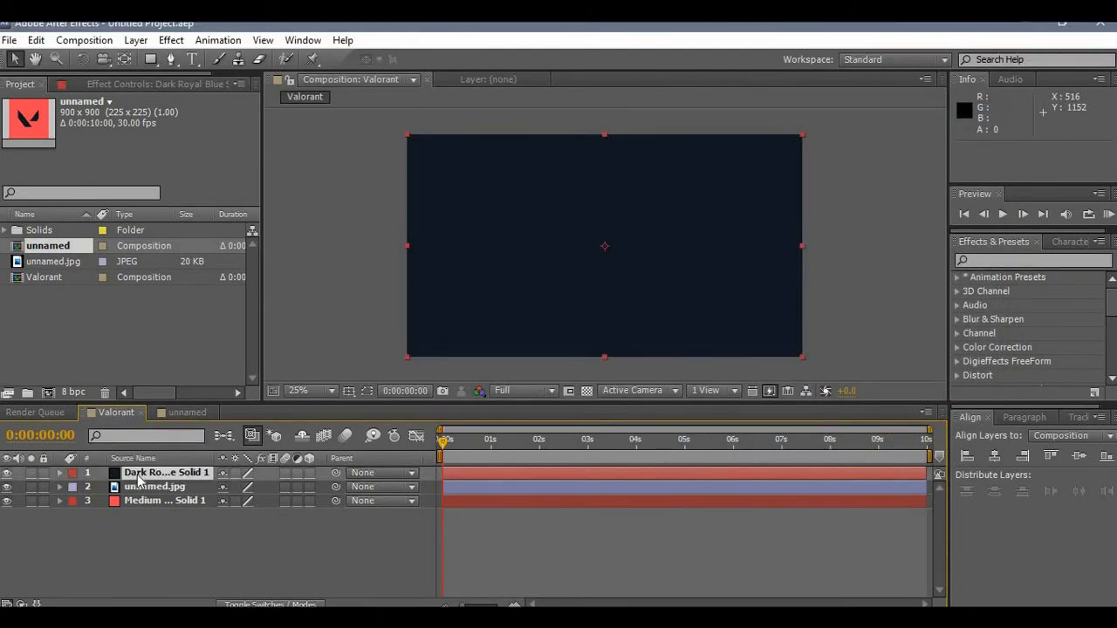
{"action": "left_click", "coordinate": [7, 471]}
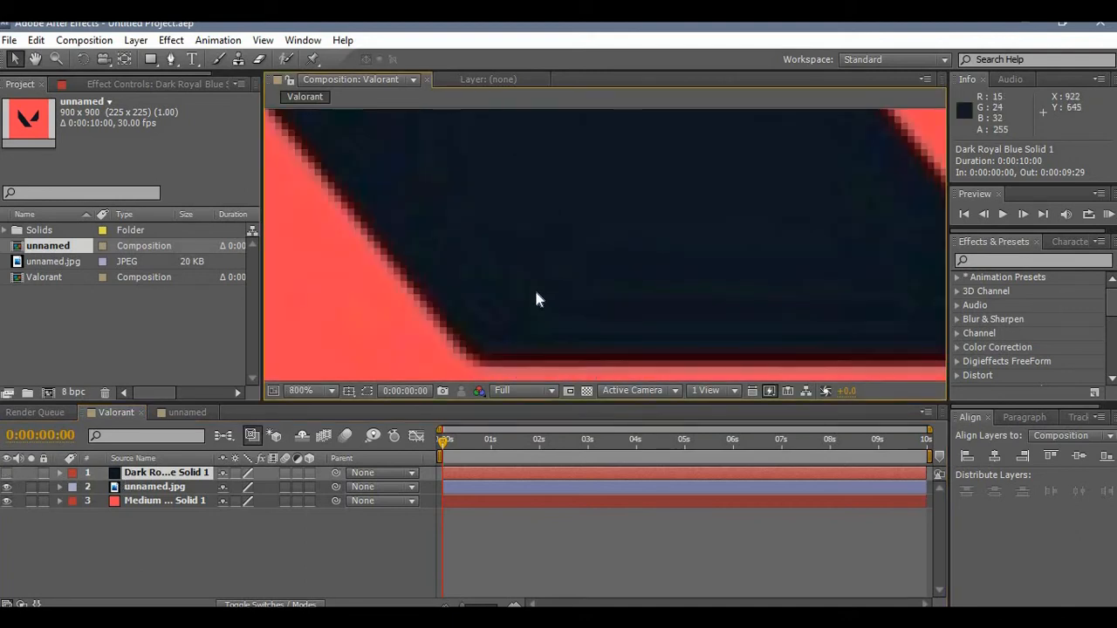
Trace a closed six-point pen mask on the dark solid around the logo's left stroke
{"action": "left_click", "coordinate": [311, 391]}
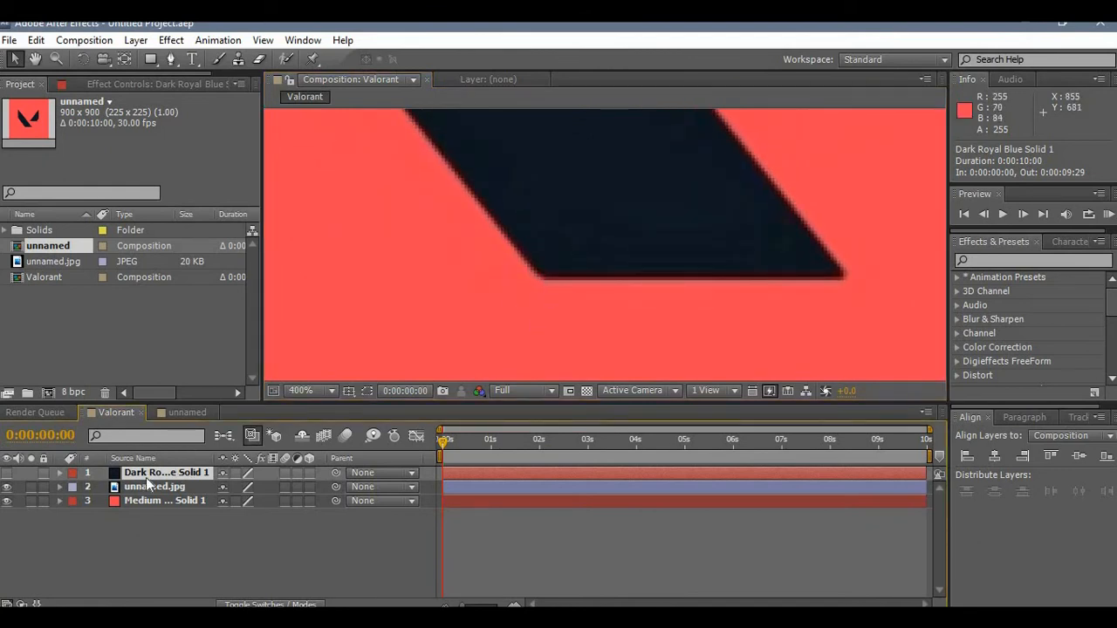
{"action": "left_click", "coordinate": [311, 390]}
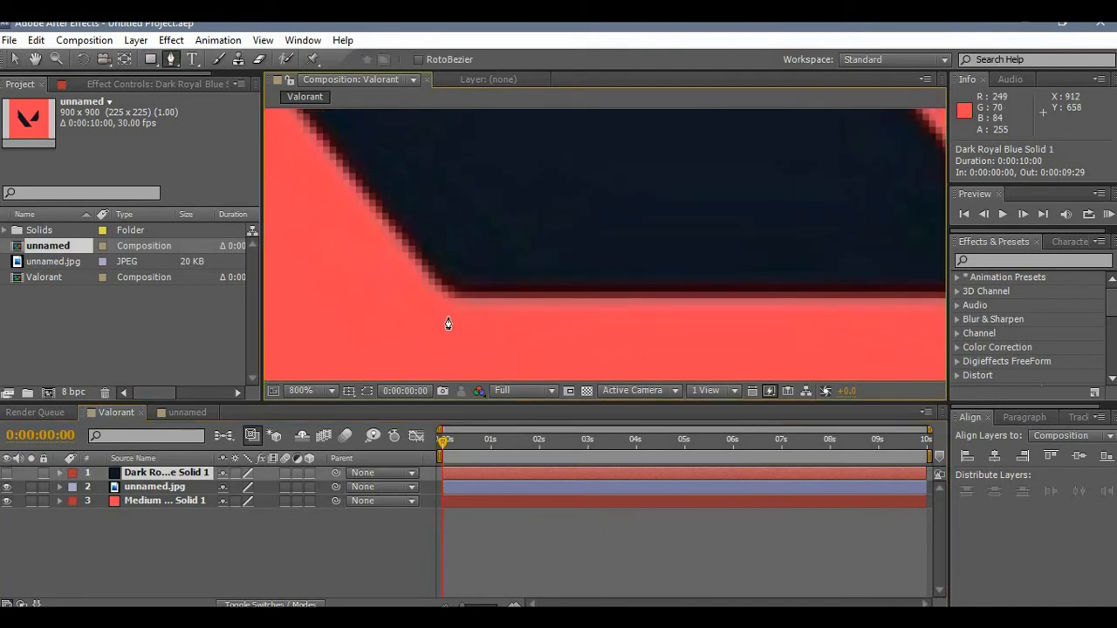
{"action": "mouse_move", "coordinate": [457, 303]}
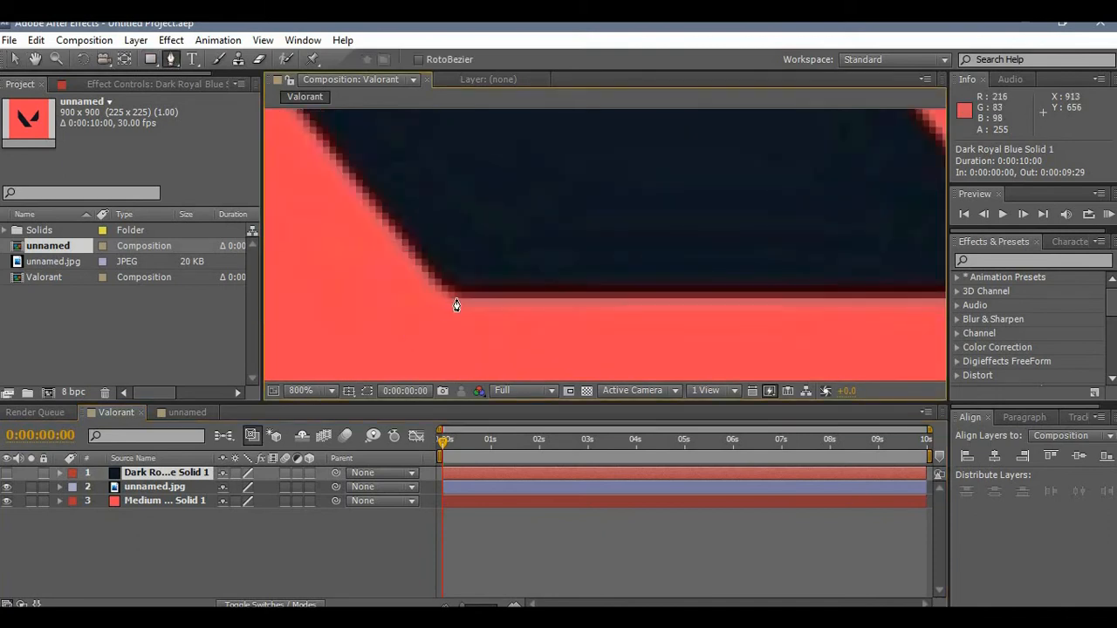
{"action": "left_click_drag", "start_coordinate": [457, 306], "coordinate": [670, 318]}
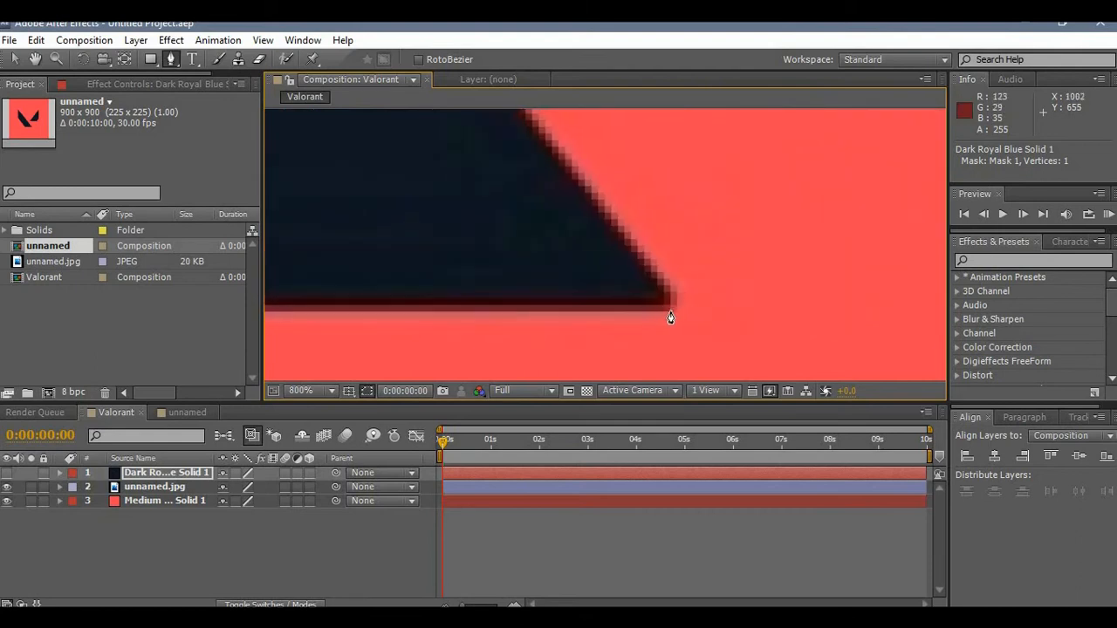
{"action": "left_click", "coordinate": [666, 293]}
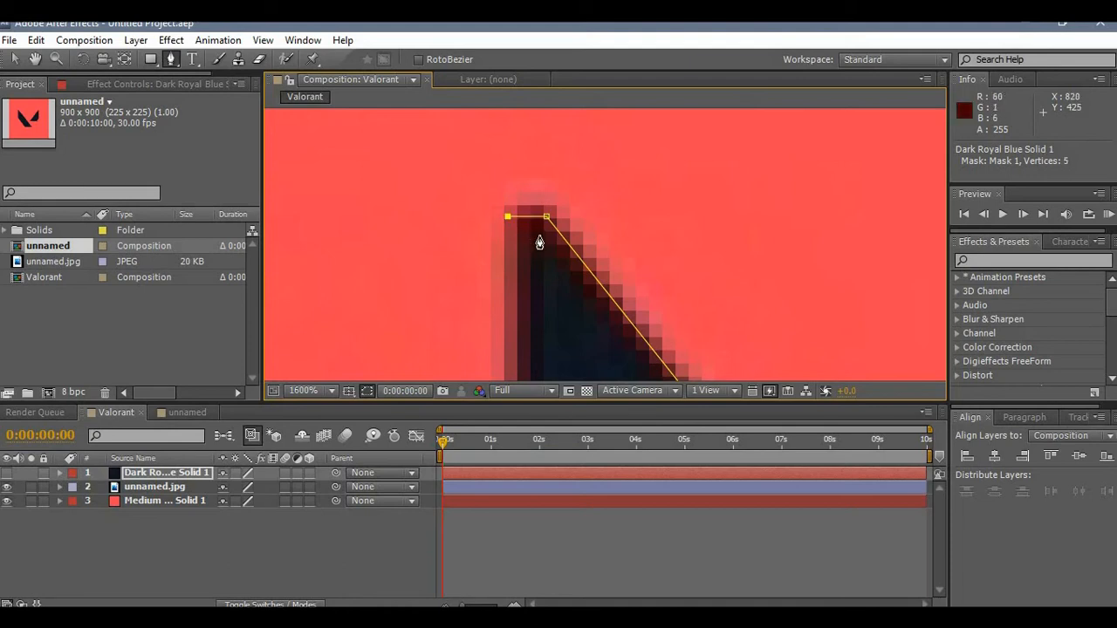
{"action": "left_click_drag", "start_coordinate": [510, 216], "coordinate": [416, 145]}
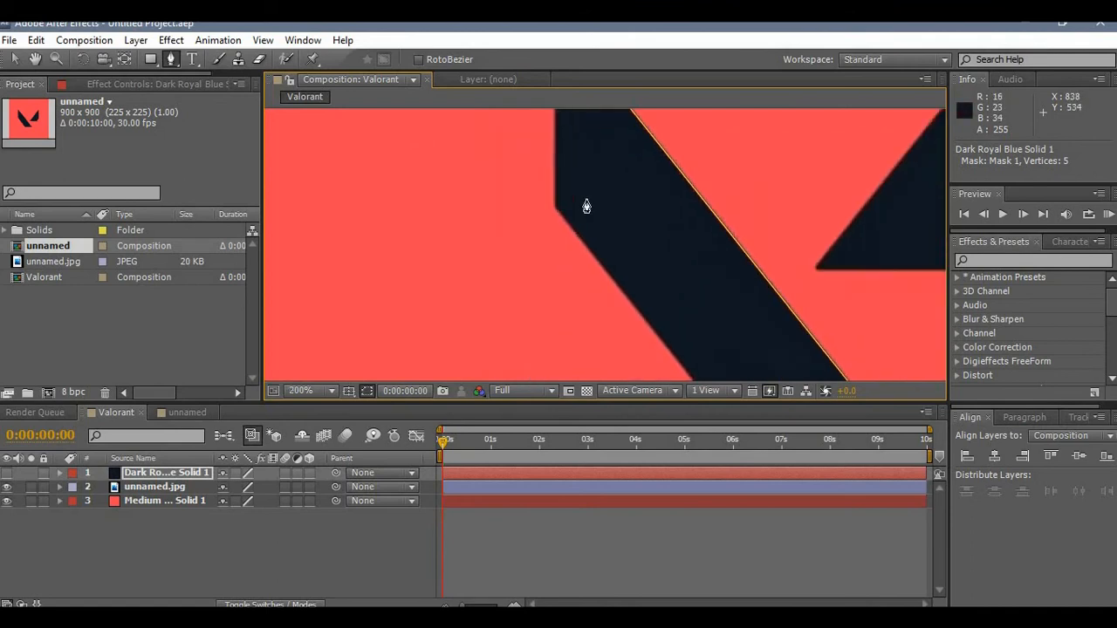
{"action": "left_click", "coordinate": [311, 391]}
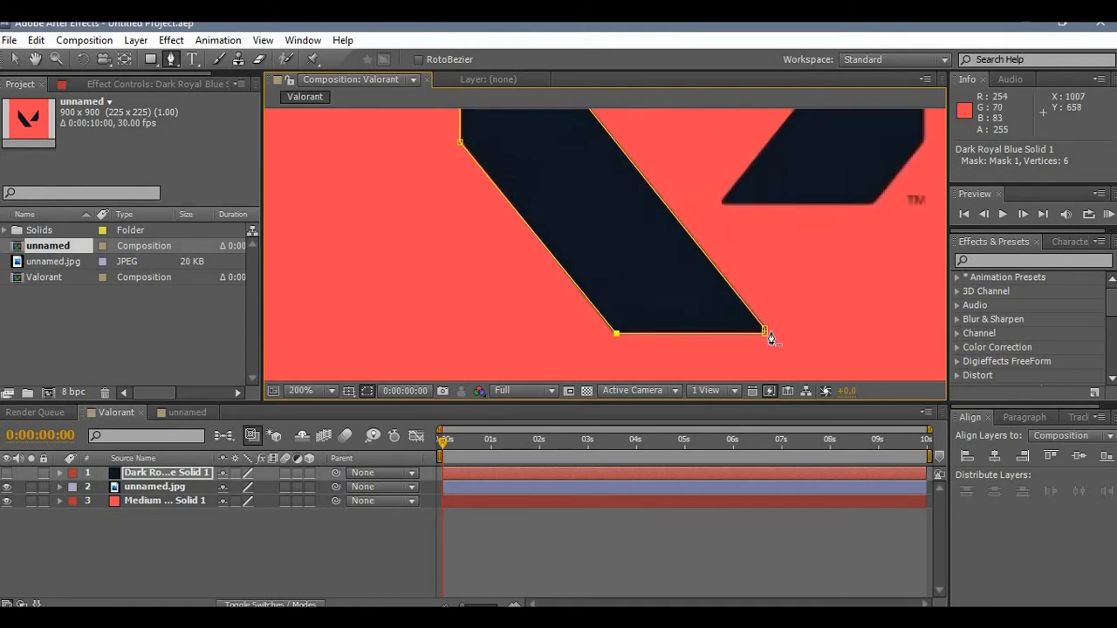
{"action": "left_click", "coordinate": [311, 391]}
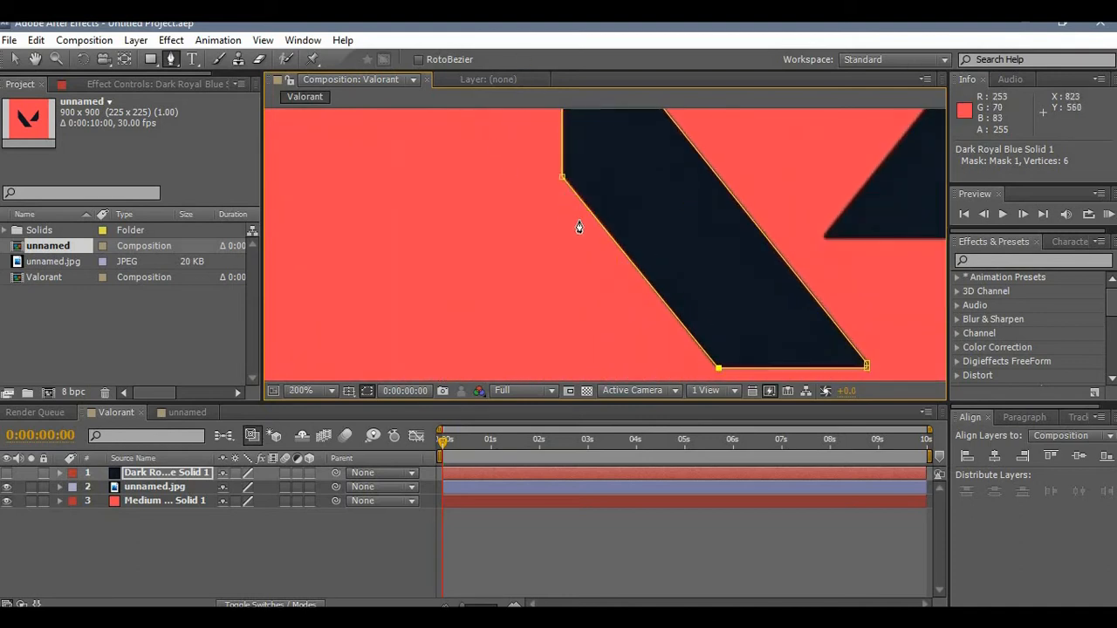
{"action": "mouse_move", "coordinate": [690, 262]}
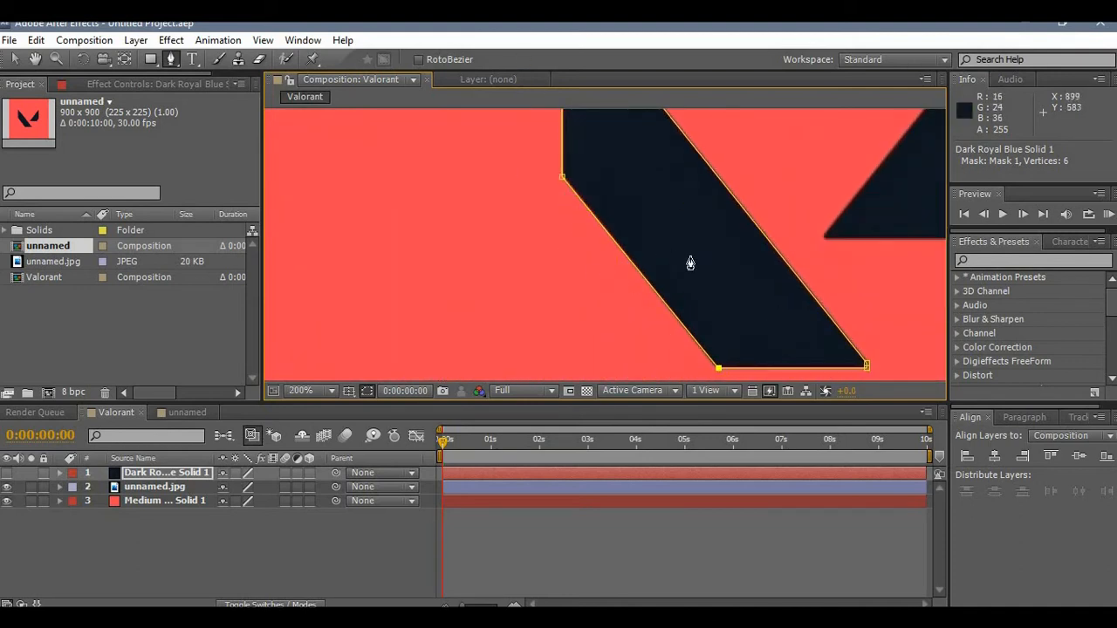
Fit the top mask point onto the stroke's tip so the shape matches the logo
{"action": "left_click_drag", "start_coordinate": [562, 177], "coordinate": [600, 171]}
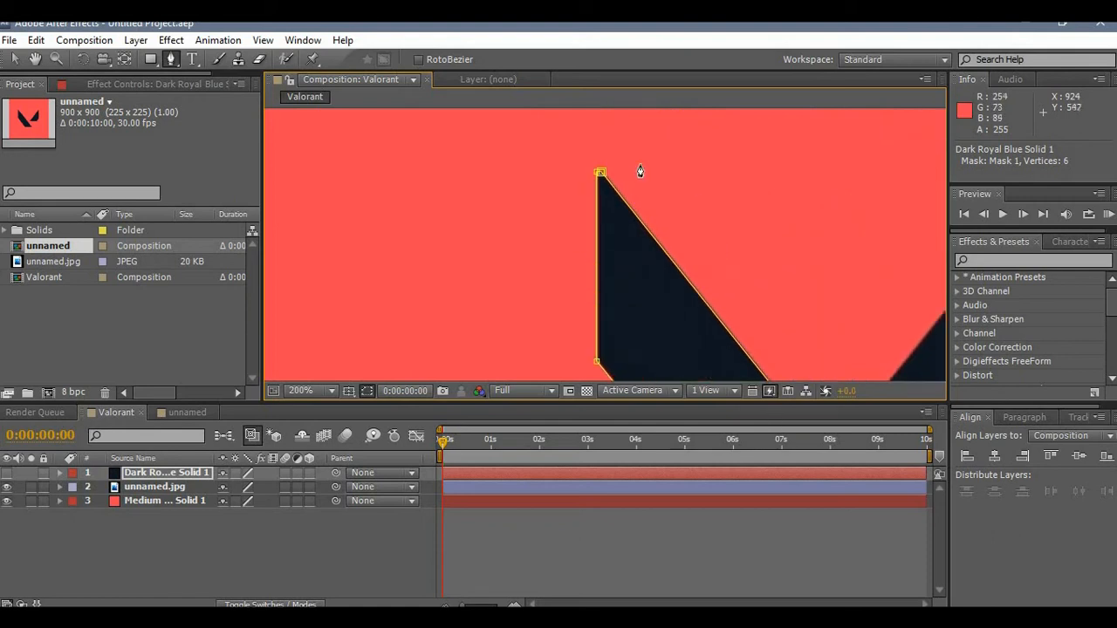
{"action": "left_click_drag", "start_coordinate": [600, 171], "coordinate": [558, 258]}
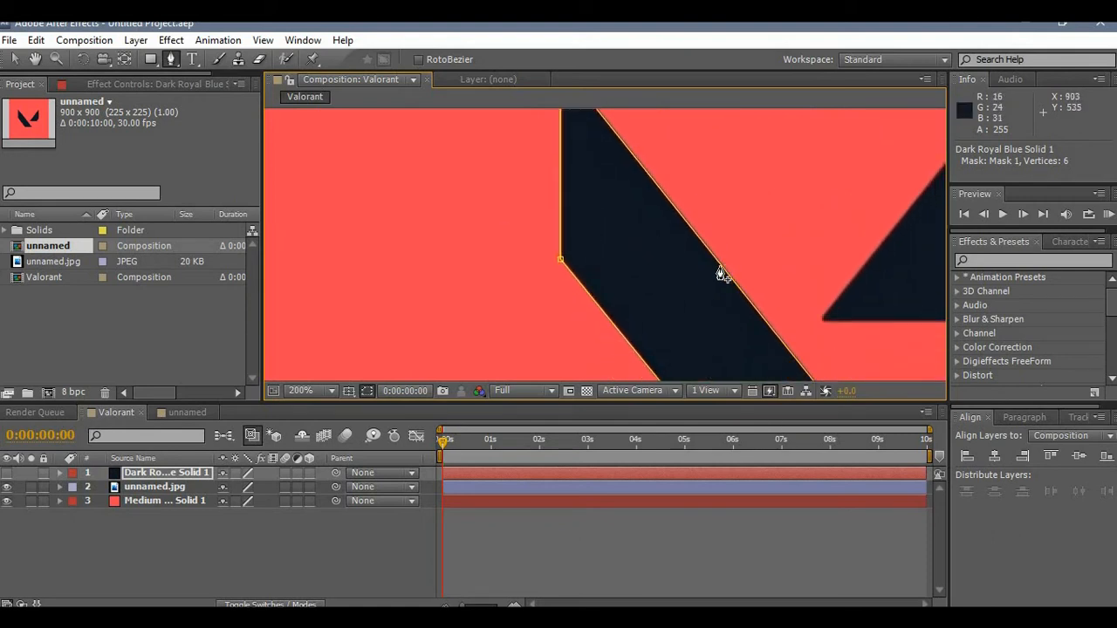
{"action": "mouse_move", "coordinate": [717, 267]}
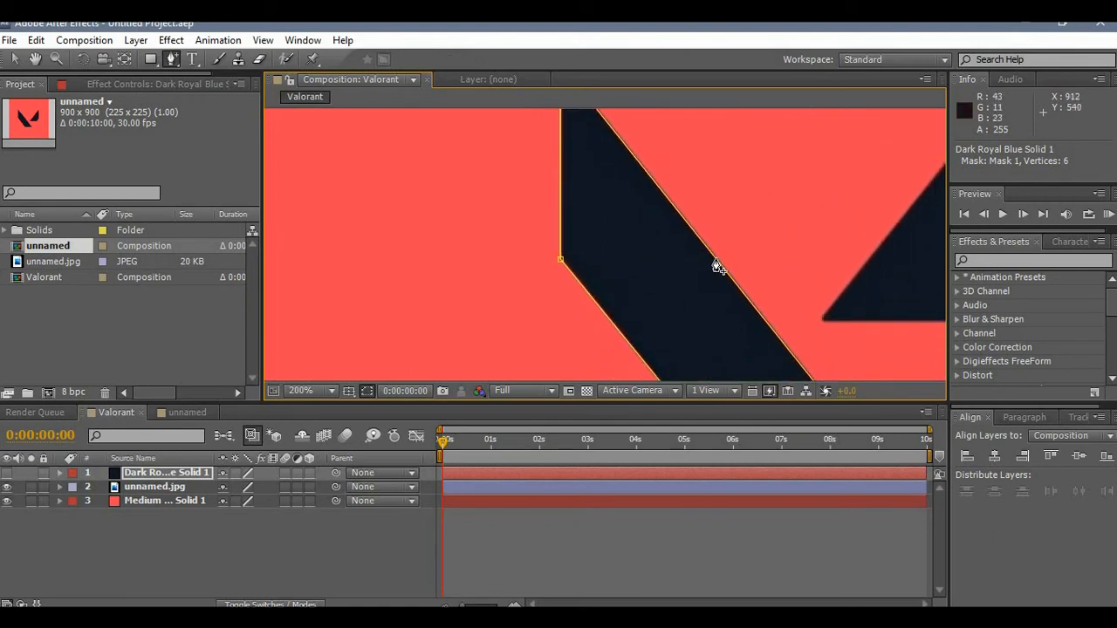
{"action": "left_click", "coordinate": [714, 255]}
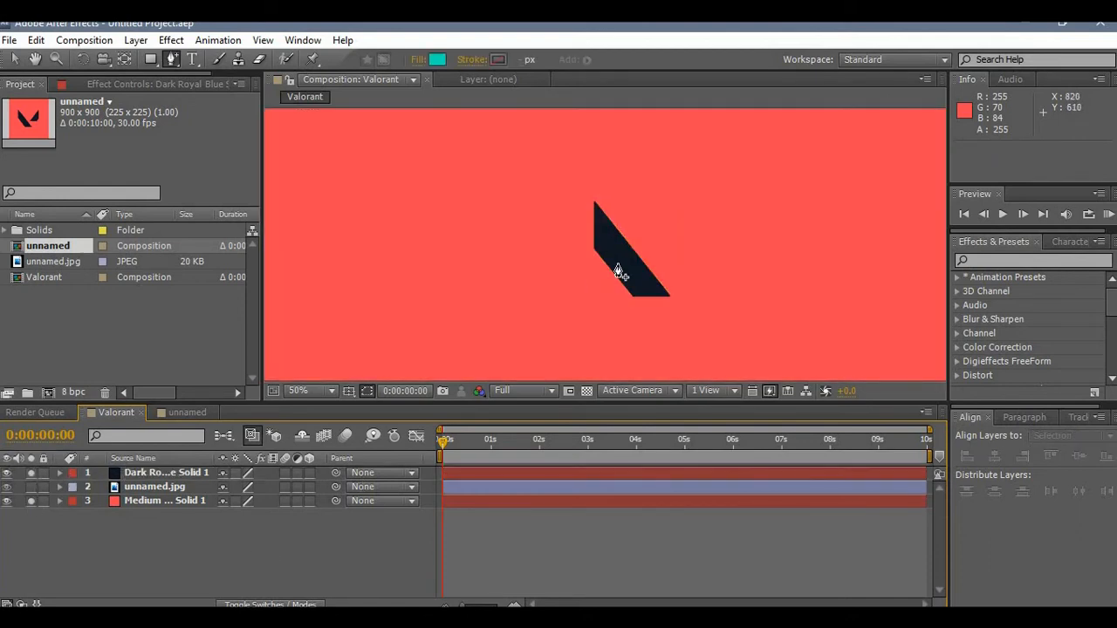
Select the masked solid layer and expose its Mask Path at just past one second
{"action": "left_click", "coordinate": [166, 471]}
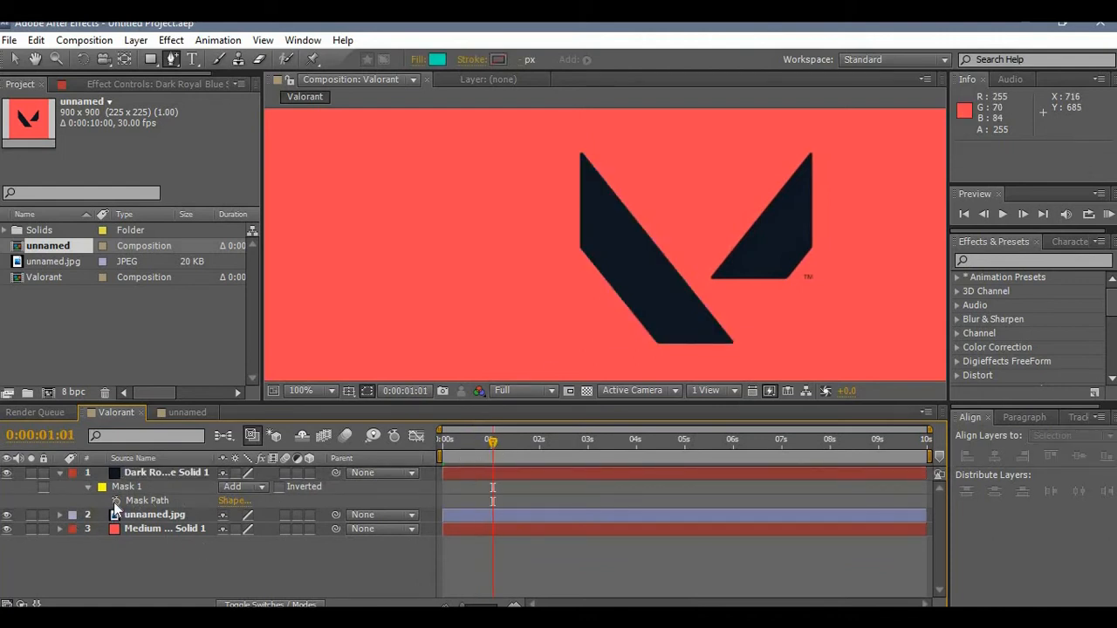
Keyframe the Mask Path and reshape the mask at frame 26 into a wide flat slanted bar
{"action": "left_click", "coordinate": [147, 499]}
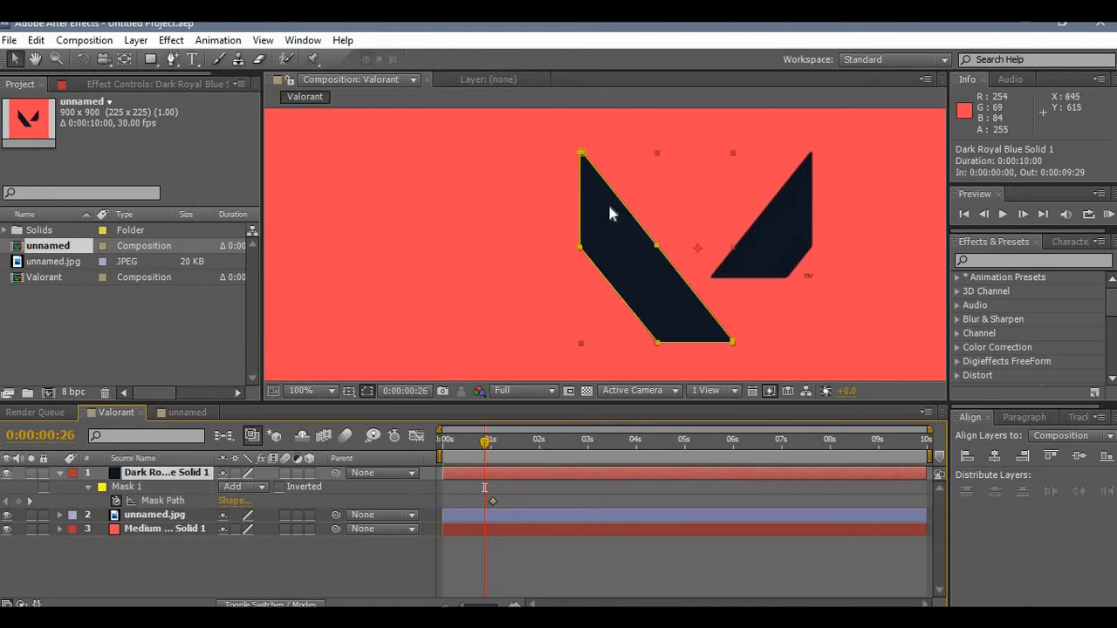
{"action": "left_click", "coordinate": [310, 391]}
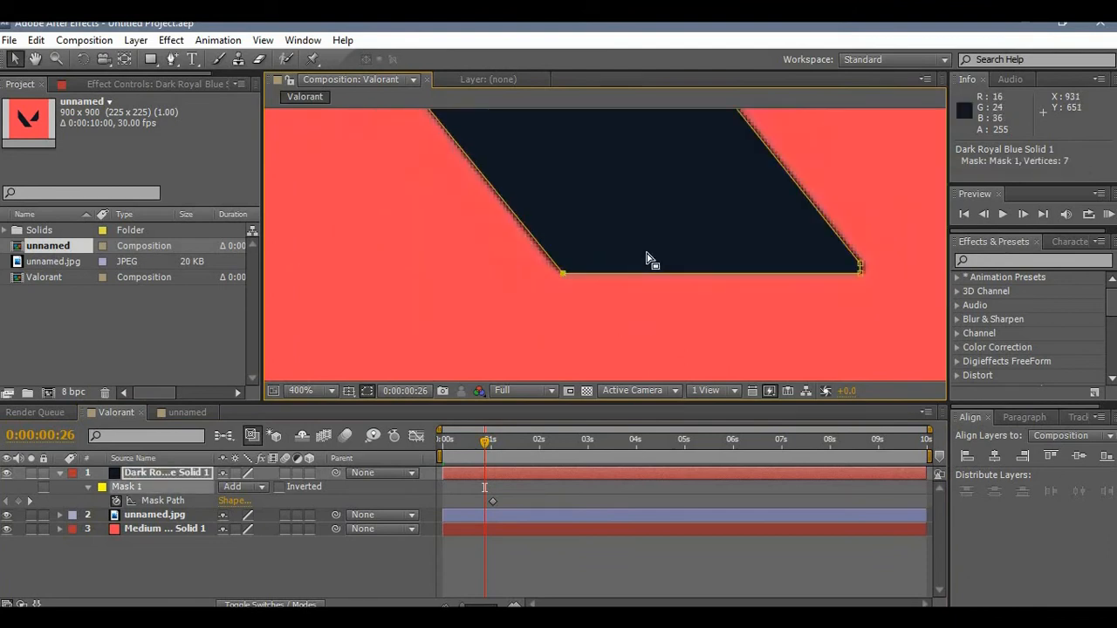
{"action": "mouse_move", "coordinate": [562, 280]}
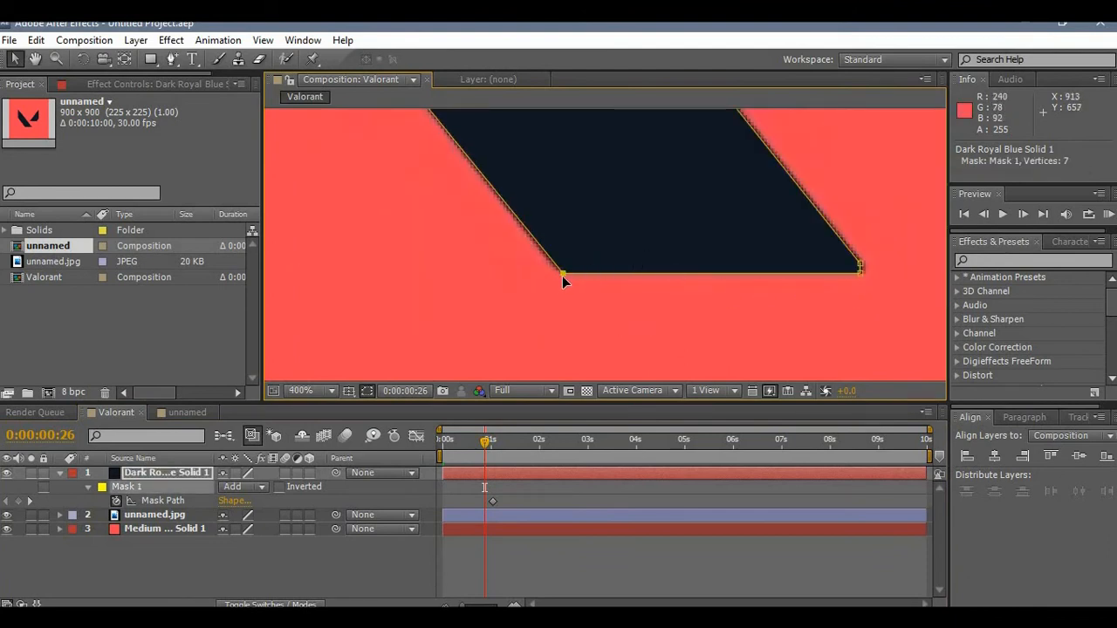
{"action": "left_click_drag", "start_coordinate": [562, 276], "coordinate": [520, 267]}
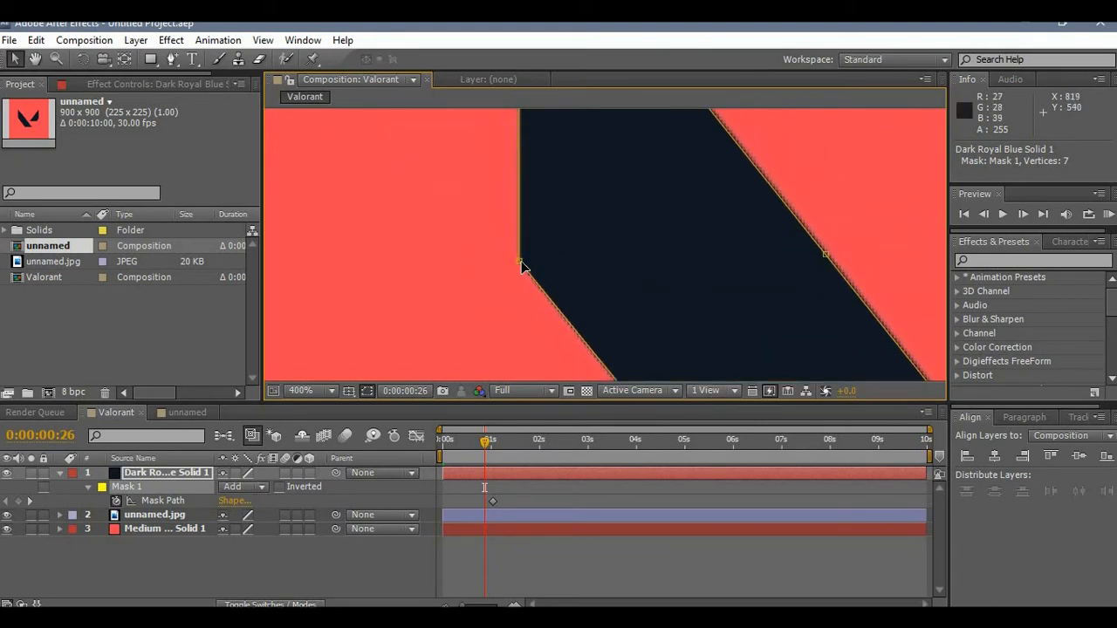
{"action": "left_click_drag", "start_coordinate": [522, 265], "coordinate": [525, 126]}
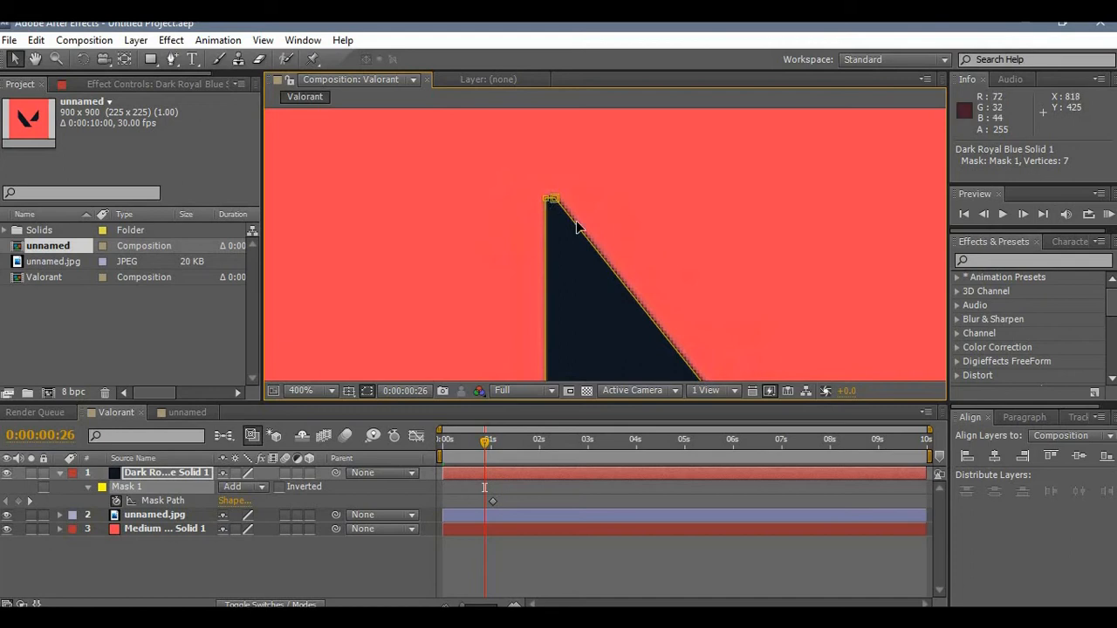
{"action": "left_click", "coordinate": [310, 391]}
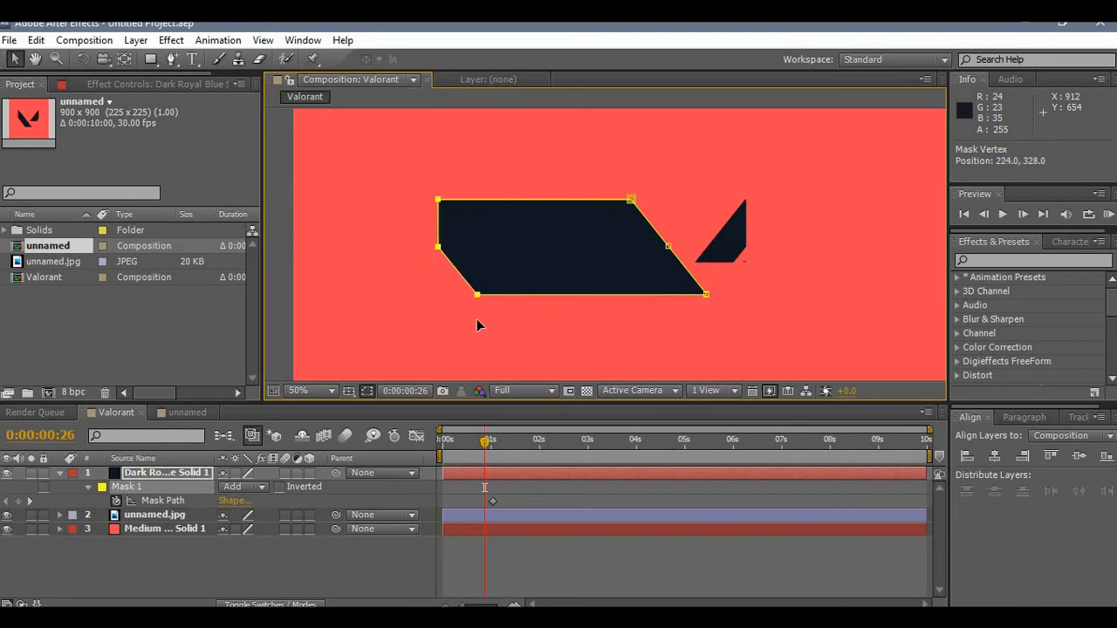
{"action": "left_click_drag", "start_coordinate": [436, 246], "coordinate": [318, 246]}
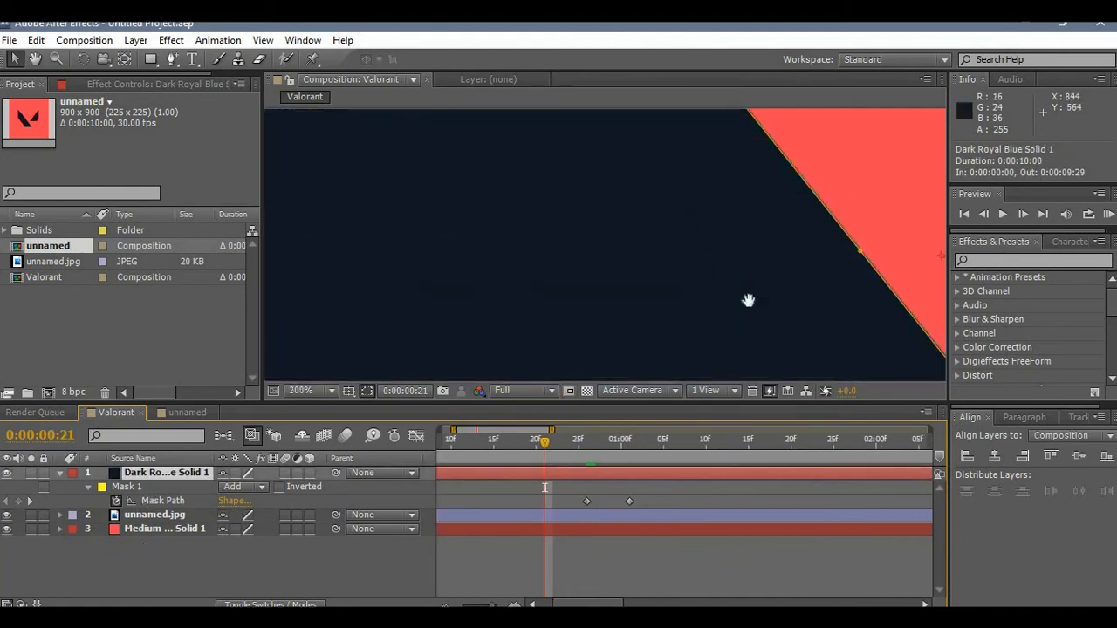
At frame 21 shrink the mask into a small slanted block at the composition's left
{"action": "left_click", "coordinate": [310, 391]}
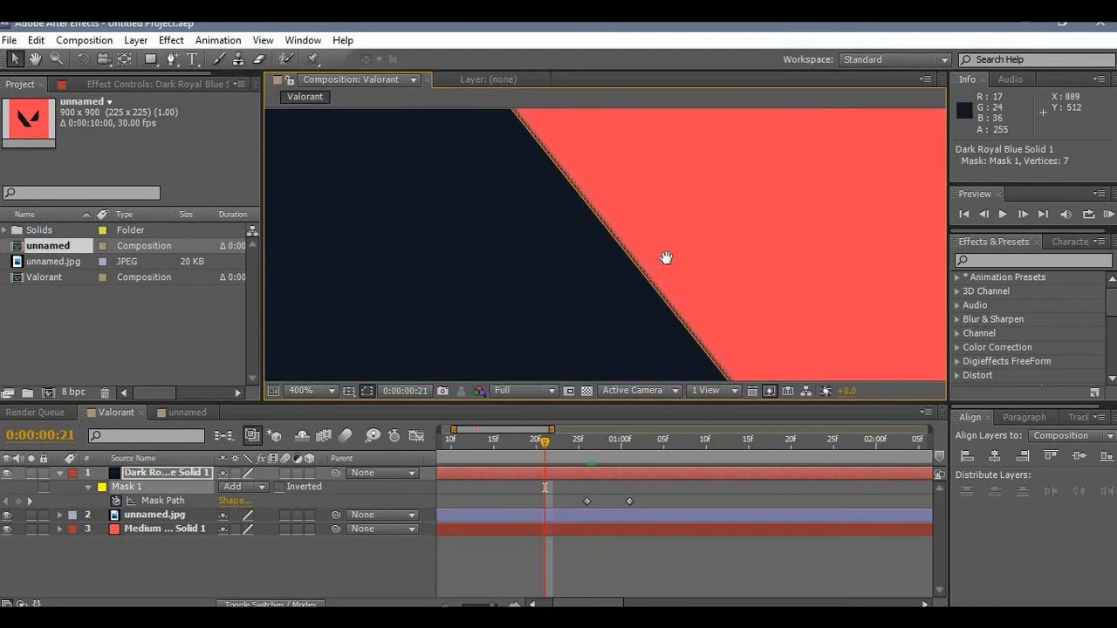
{"action": "left_click", "coordinate": [311, 391]}
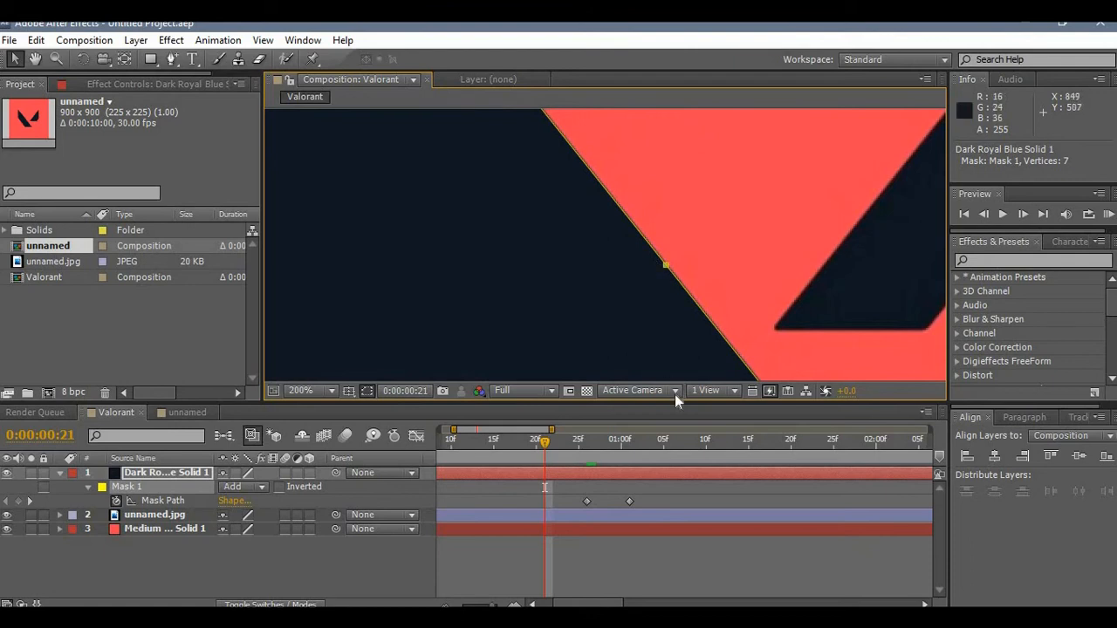
{"action": "left_click", "coordinate": [310, 391]}
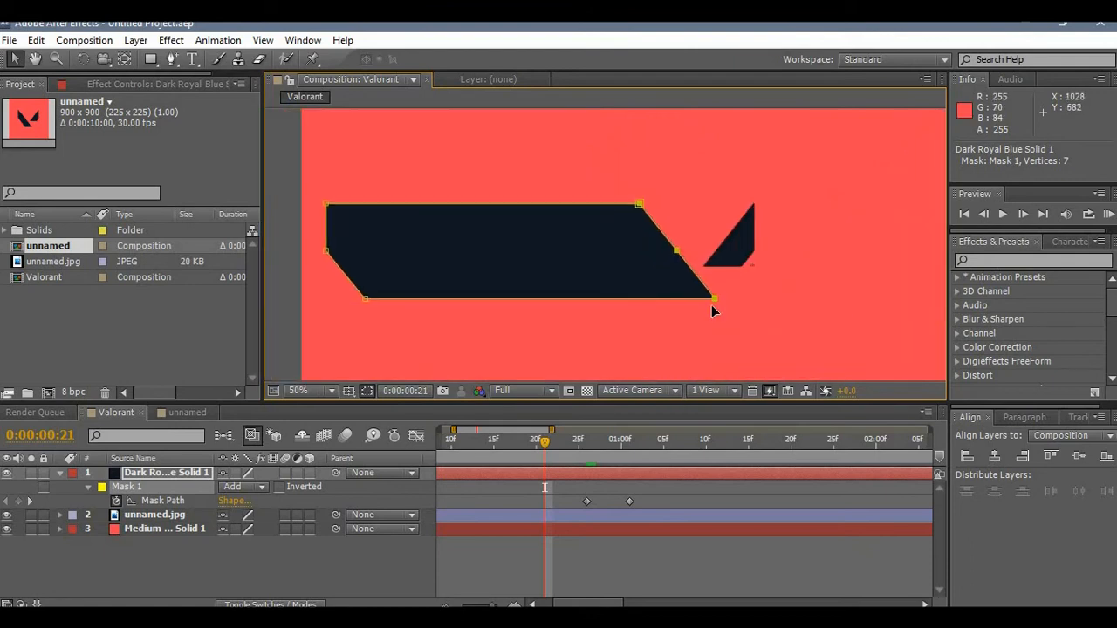
{"action": "left_click_drag", "start_coordinate": [714, 300], "coordinate": [555, 298]}
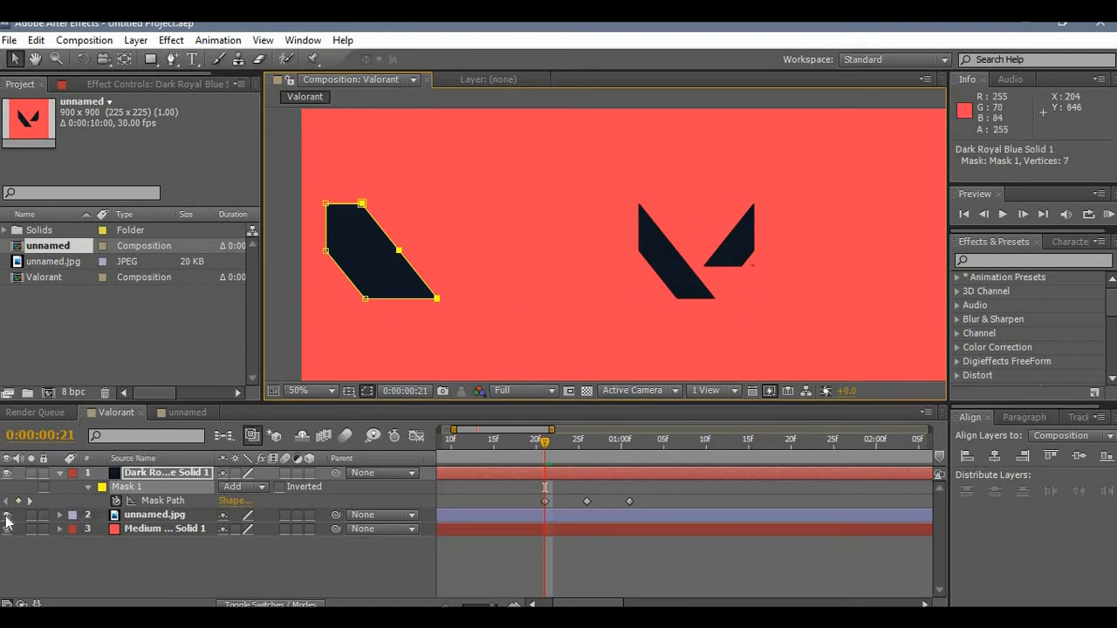
Drag each mask vertex off to the left edge so the dark shape collapses to a sliver, leaving only coral
{"action": "left_click_drag", "start_coordinate": [375, 247], "coordinate": [492, 230]}
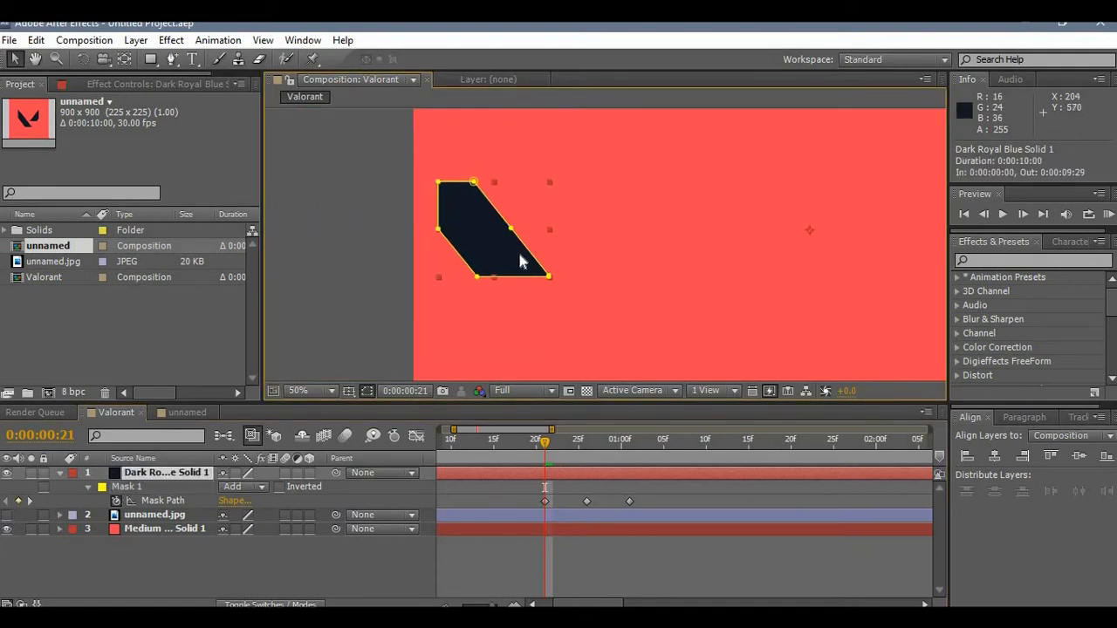
{"action": "left_click", "coordinate": [311, 391]}
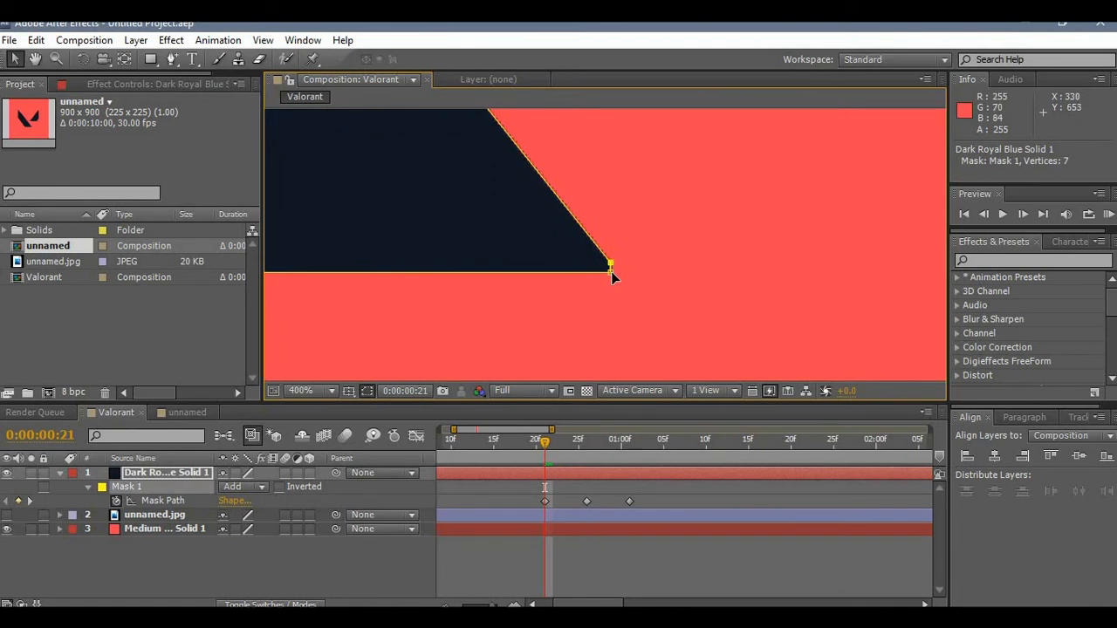
{"action": "left_click", "coordinate": [311, 391]}
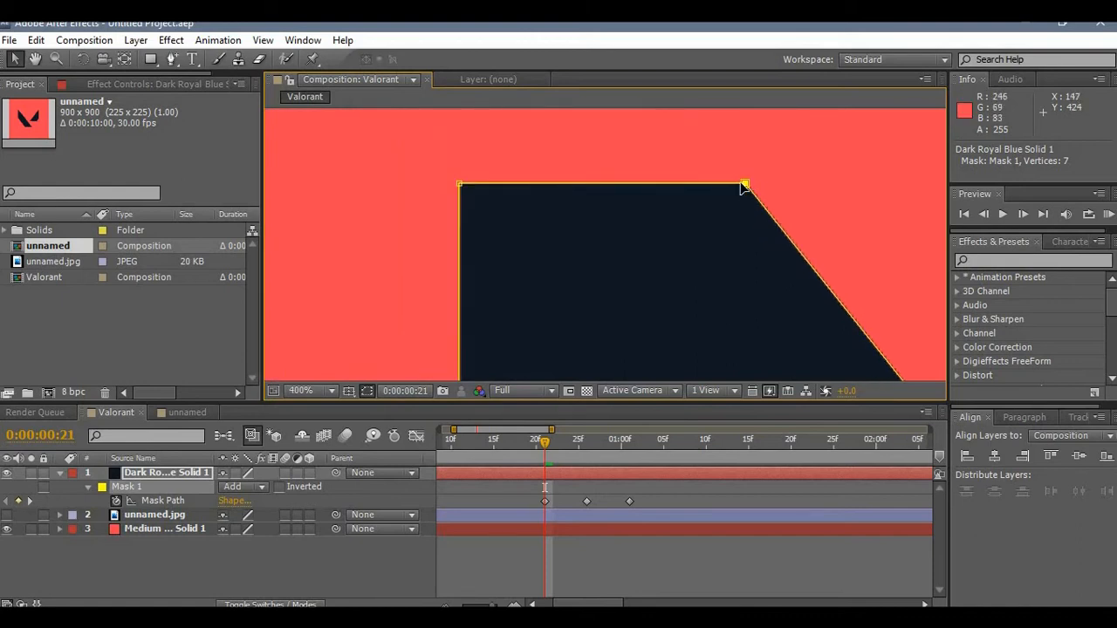
{"action": "left_click_drag", "start_coordinate": [744, 185], "coordinate": [462, 185]}
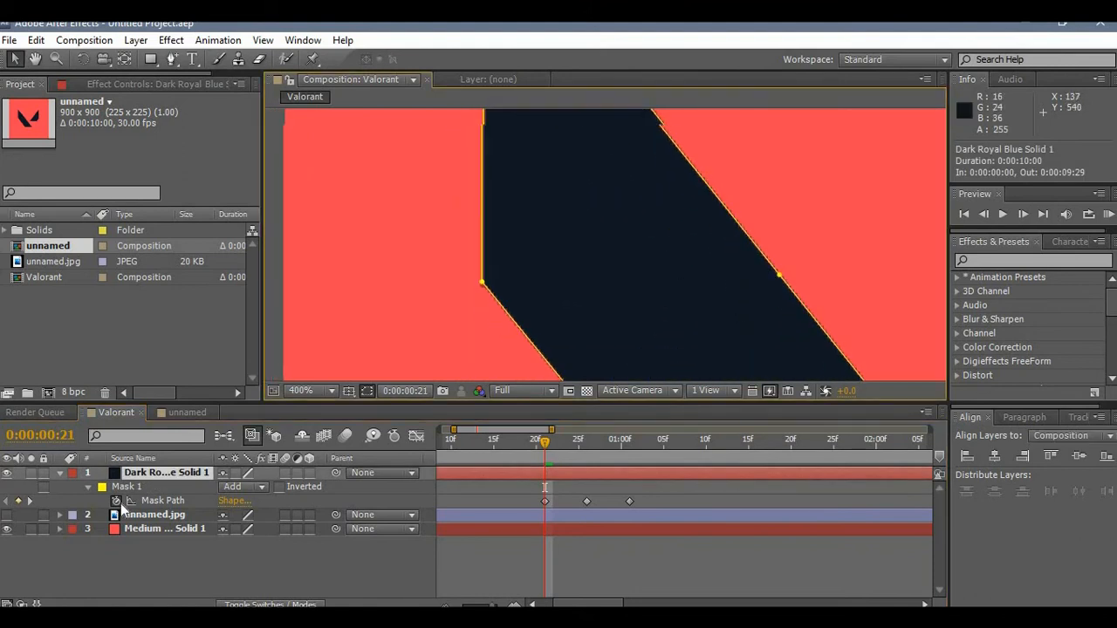
{"action": "left_click", "coordinate": [163, 499]}
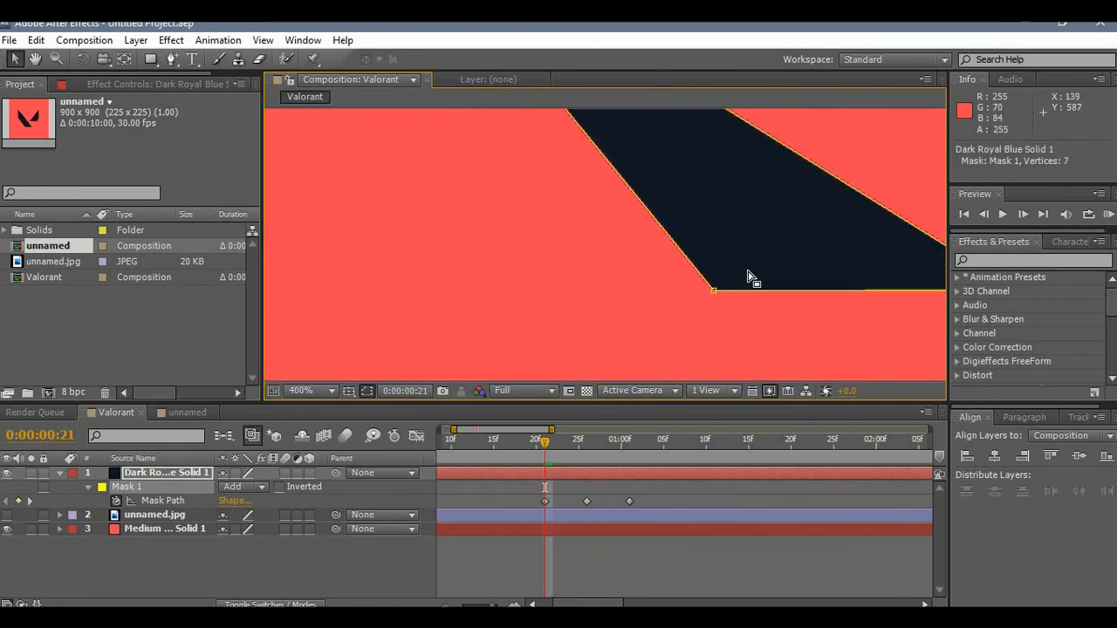
{"action": "left_click_drag", "start_coordinate": [714, 289], "coordinate": [524, 251]}
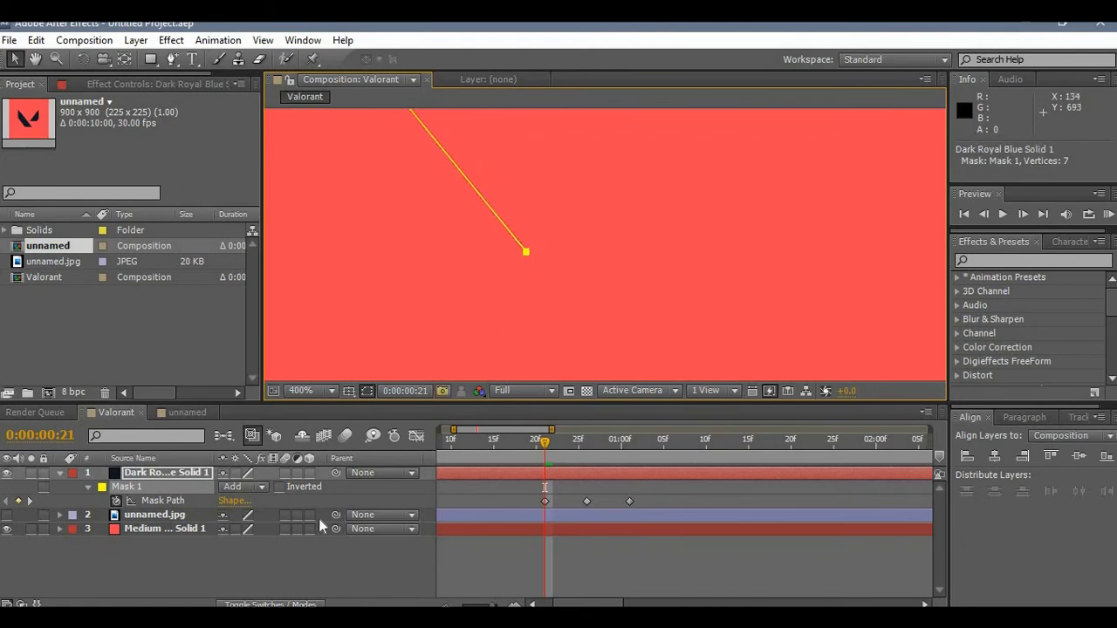
{"action": "left_click", "coordinate": [311, 391]}
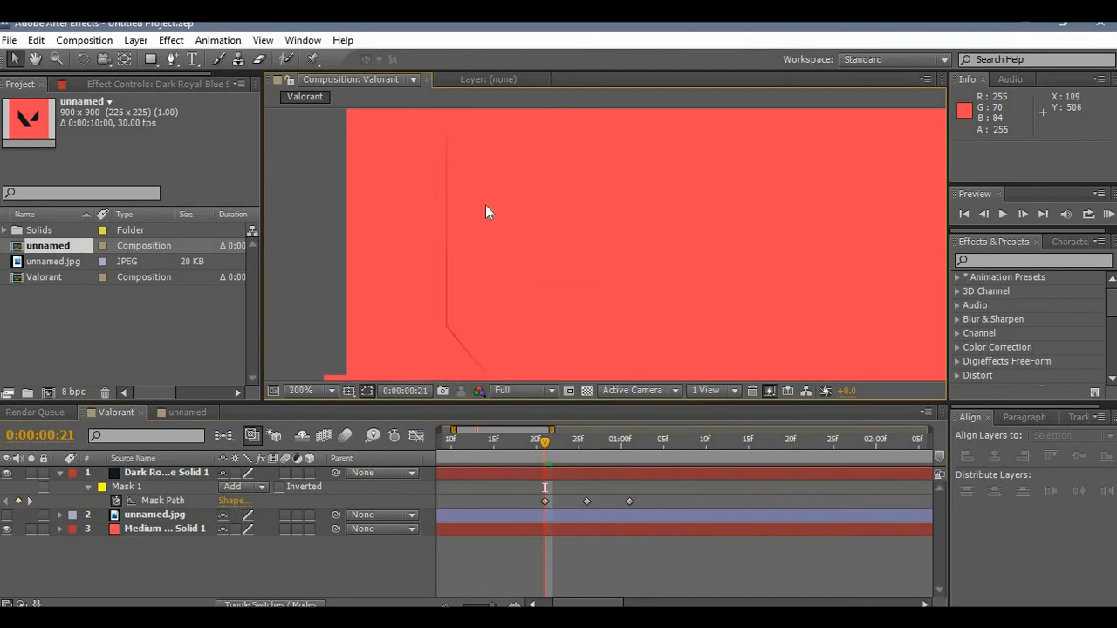
{"action": "left_click", "coordinate": [301, 391]}
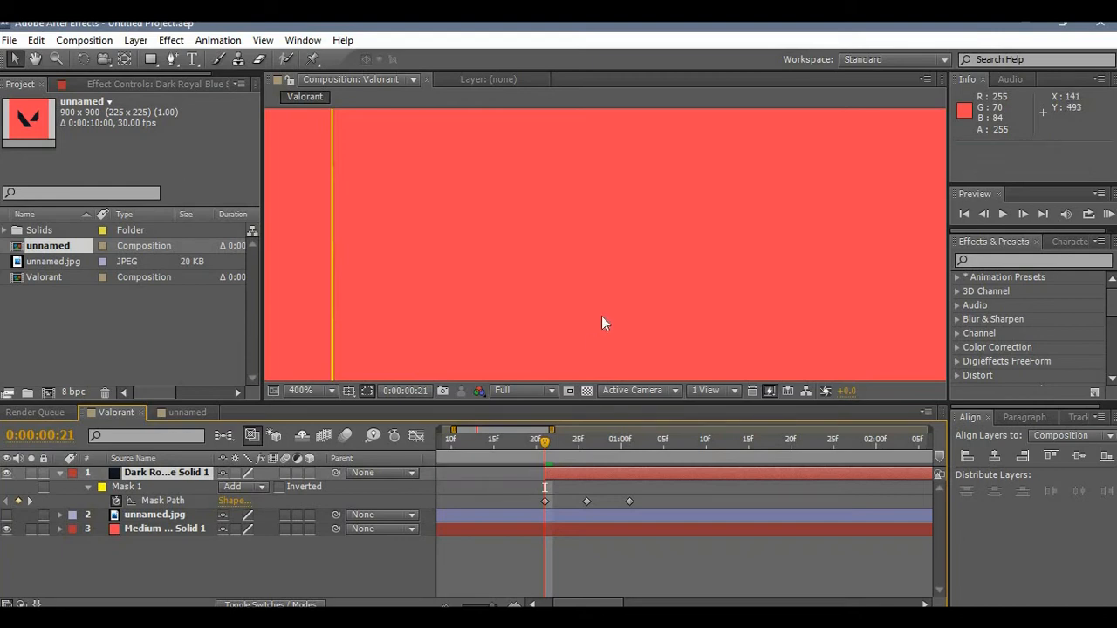
{"action": "left_click", "coordinate": [323, 391]}
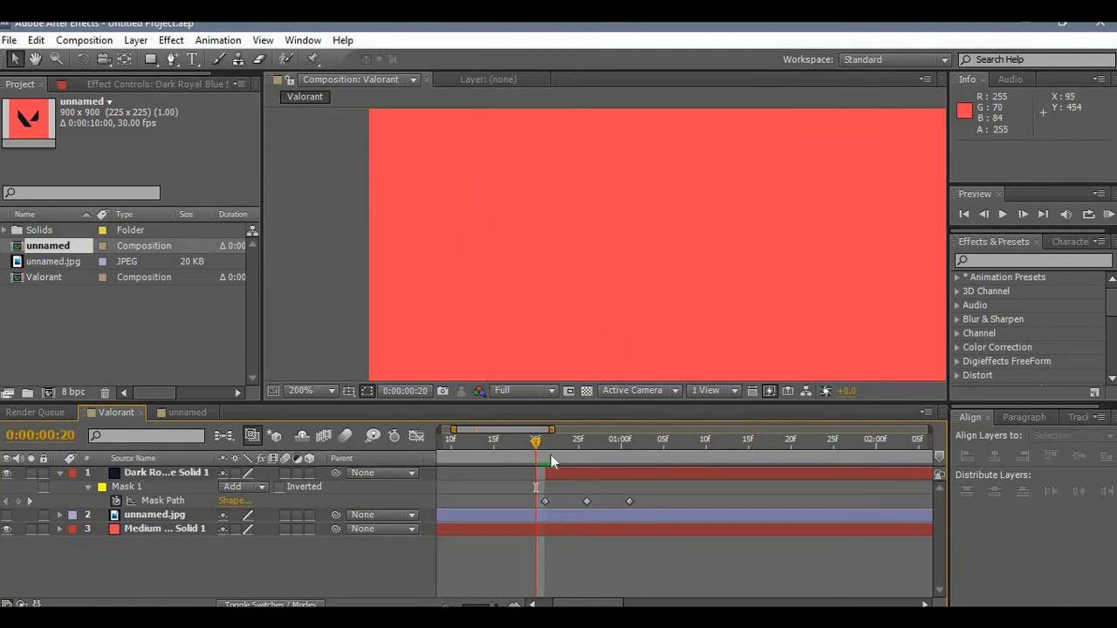
Scrub to preview the bar growing from the sliver, then select all Mask Path keyframes for Easy Ease
{"action": "left_click_drag", "start_coordinate": [534, 440], "coordinate": [586, 440]}
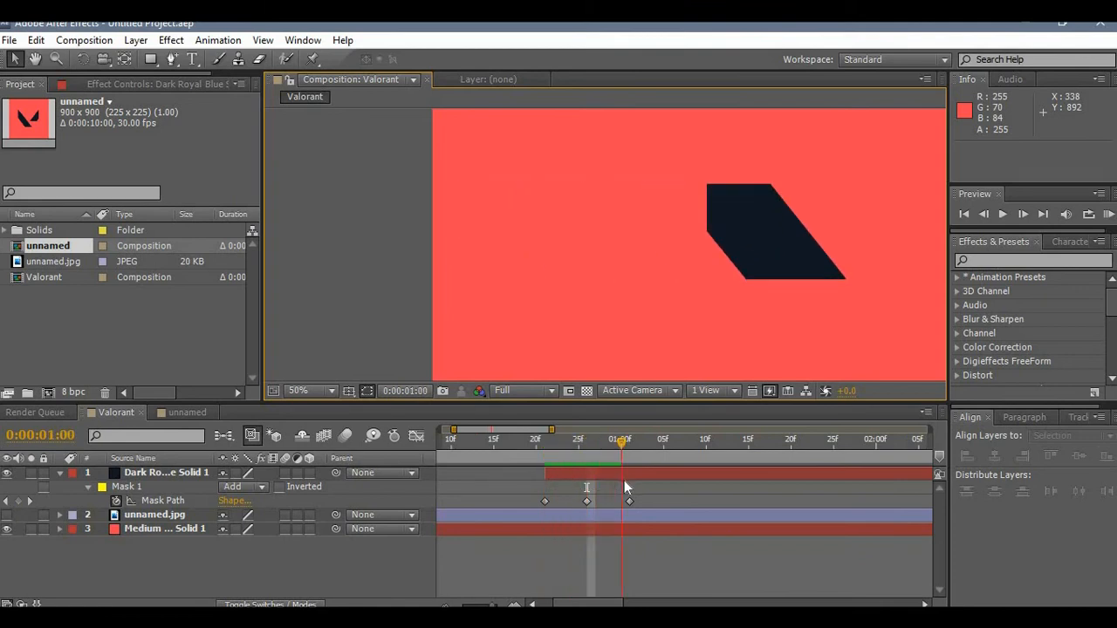
{"action": "left_click_drag", "start_coordinate": [619, 440], "coordinate": [551, 440]}
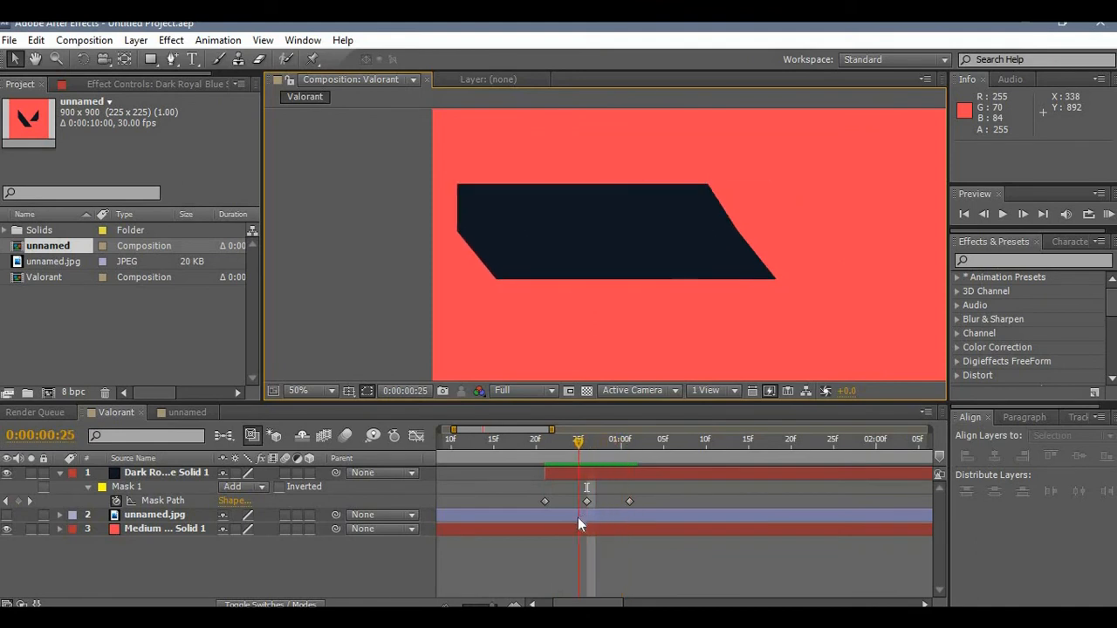
{"action": "left_click_drag", "start_coordinate": [578, 443], "coordinate": [553, 443]}
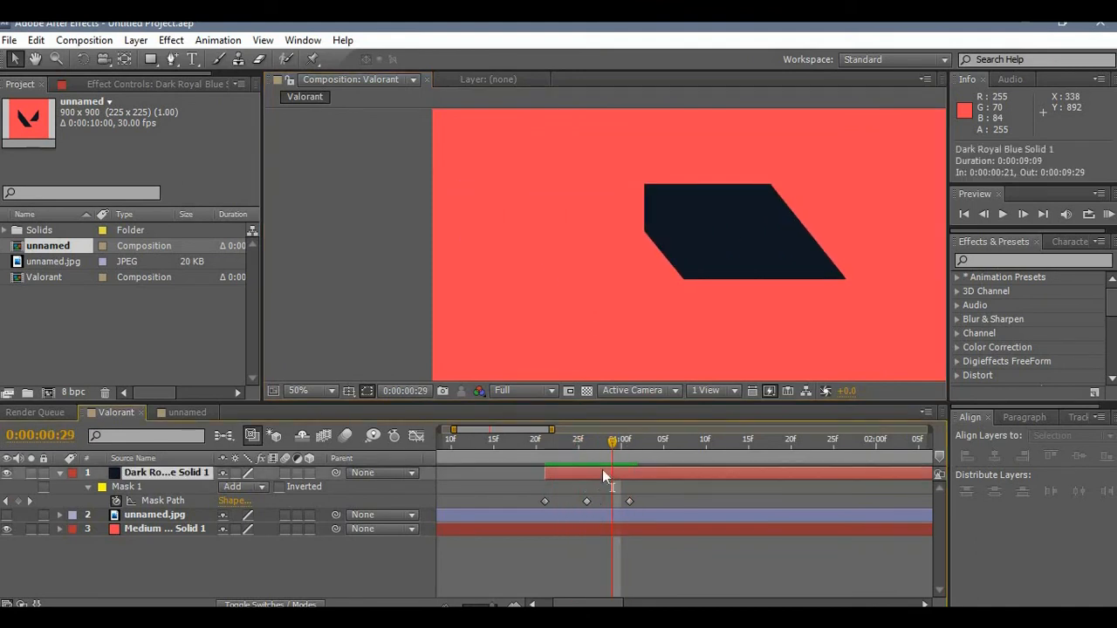
{"action": "left_click", "coordinate": [742, 231]}
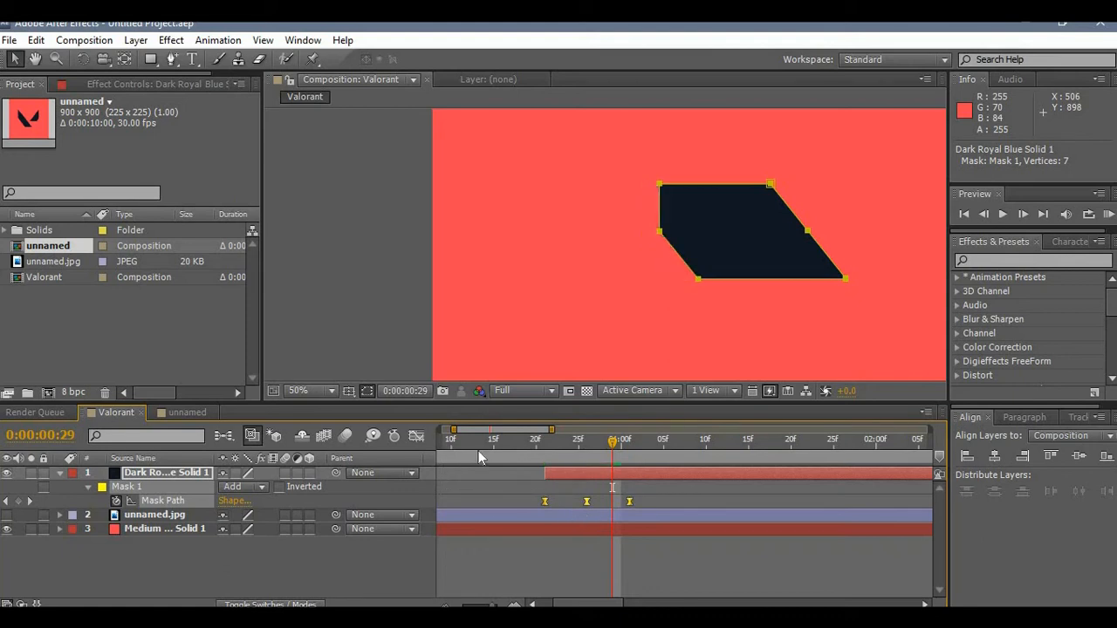
{"action": "mouse_move", "coordinate": [415, 436]}
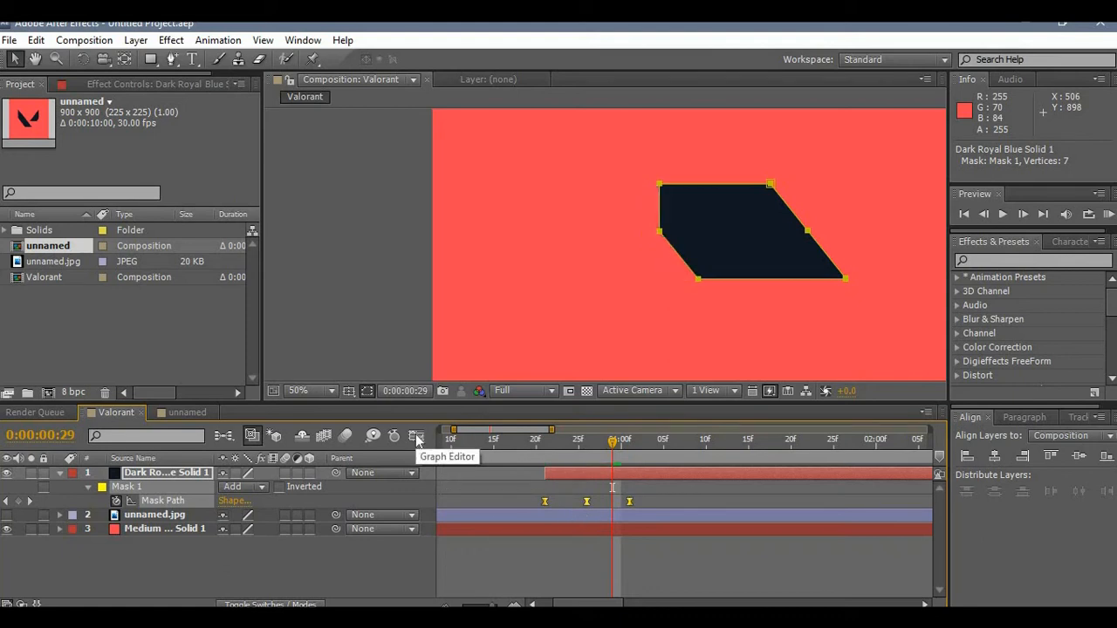
Ease the dark bar's Mask Path keyframes in the Graph Editor and return to the layer view
{"action": "left_click", "coordinate": [415, 437]}
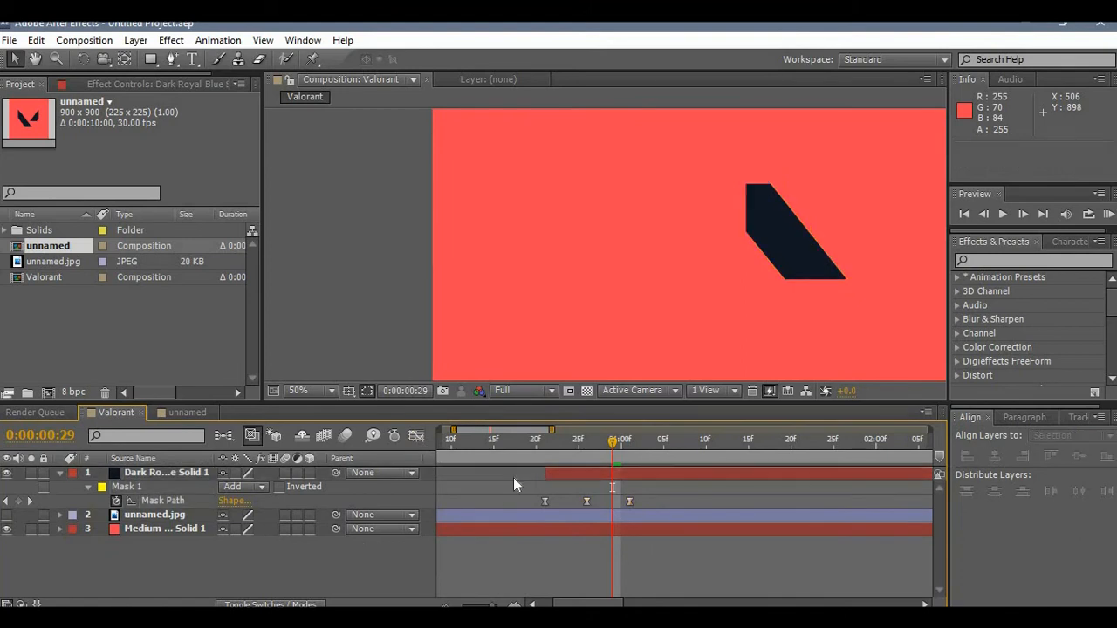
{"action": "left_click", "coordinate": [296, 391]}
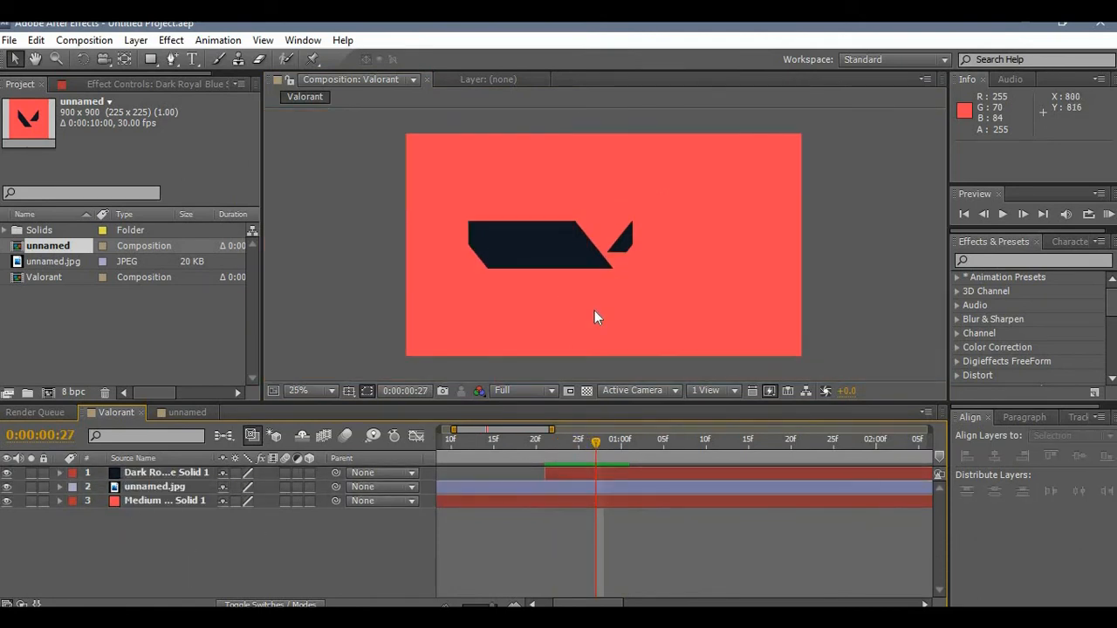
{"action": "mouse_move", "coordinate": [590, 462]}
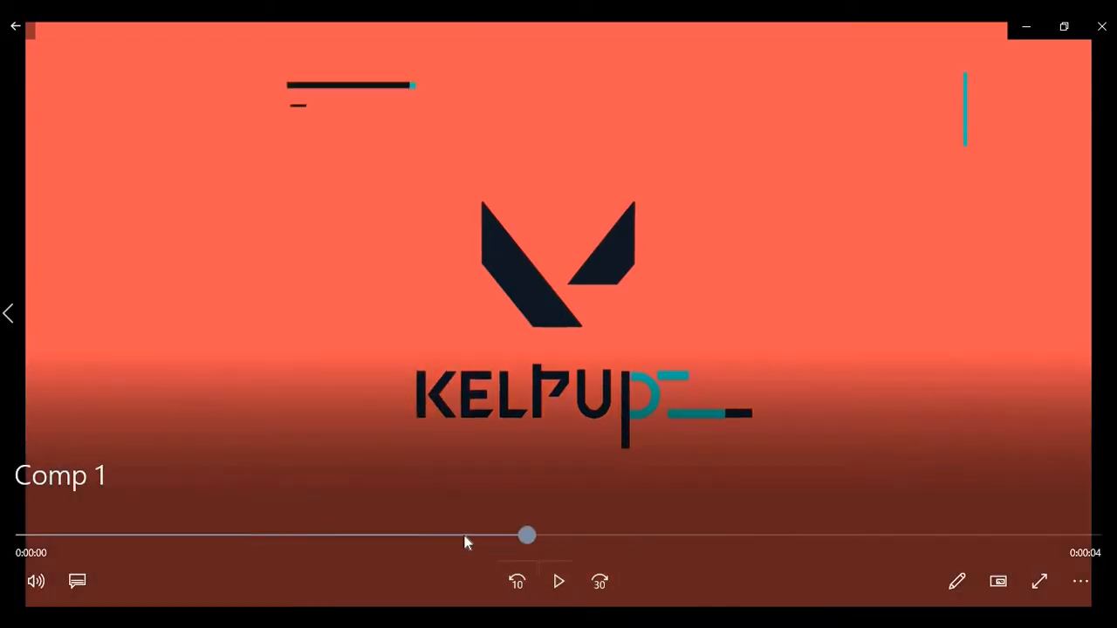
Scrub the reference KELPUDZ intro in Movies & TV back to where the letter K forms
{"action": "left_click_drag", "start_coordinate": [527, 534], "coordinate": [440, 534]}
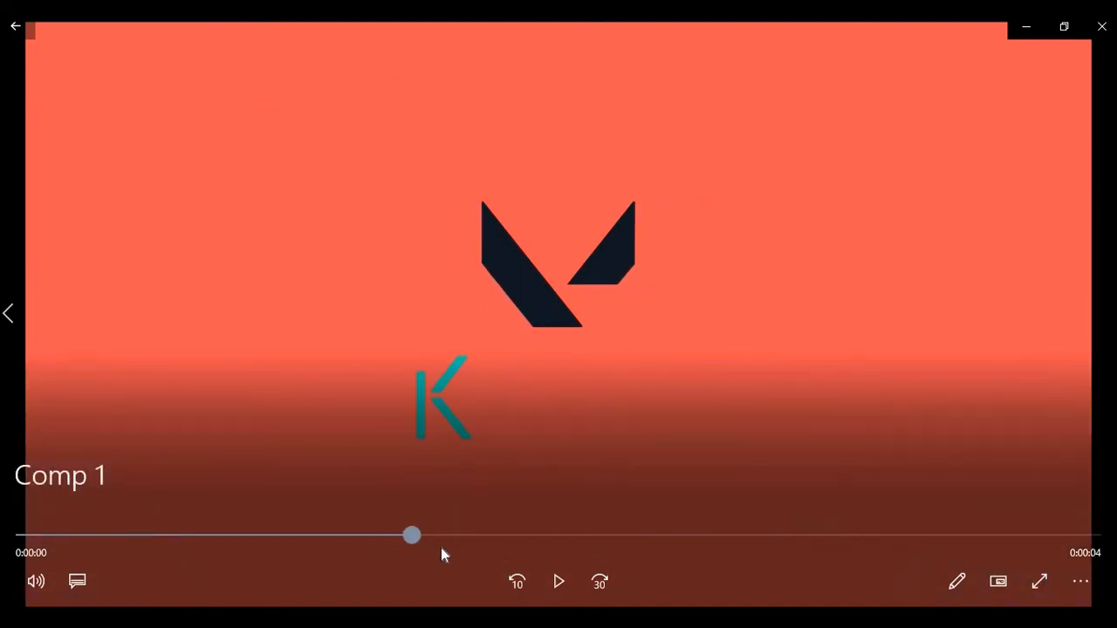
{"action": "left_click_drag", "start_coordinate": [412, 534], "coordinate": [635, 534]}
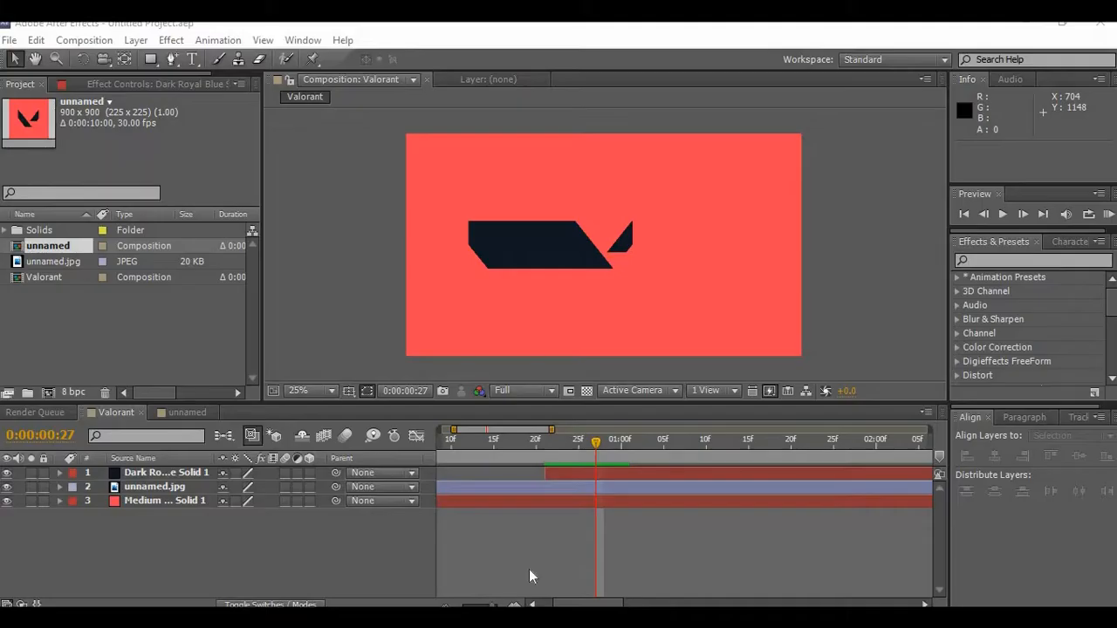
Duplicate the dark bar solid and select the top copy's Mask Path to shift its reveal later
{"action": "left_click_drag", "start_coordinate": [597, 440], "coordinate": [544, 440]}
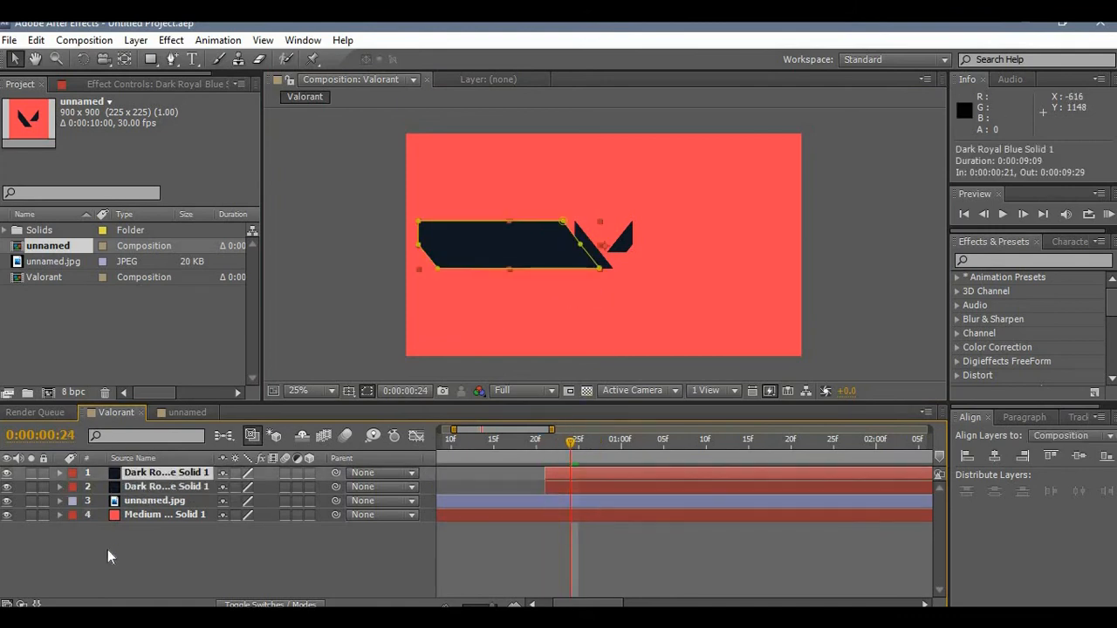
{"action": "left_click", "coordinate": [165, 471]}
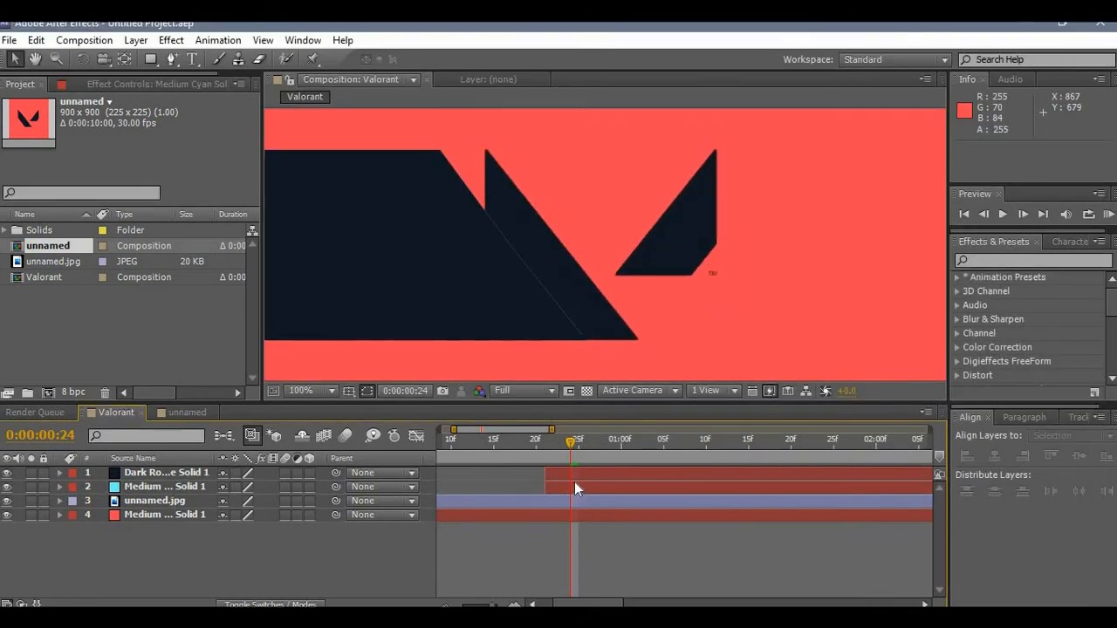
{"action": "left_click", "coordinate": [164, 471]}
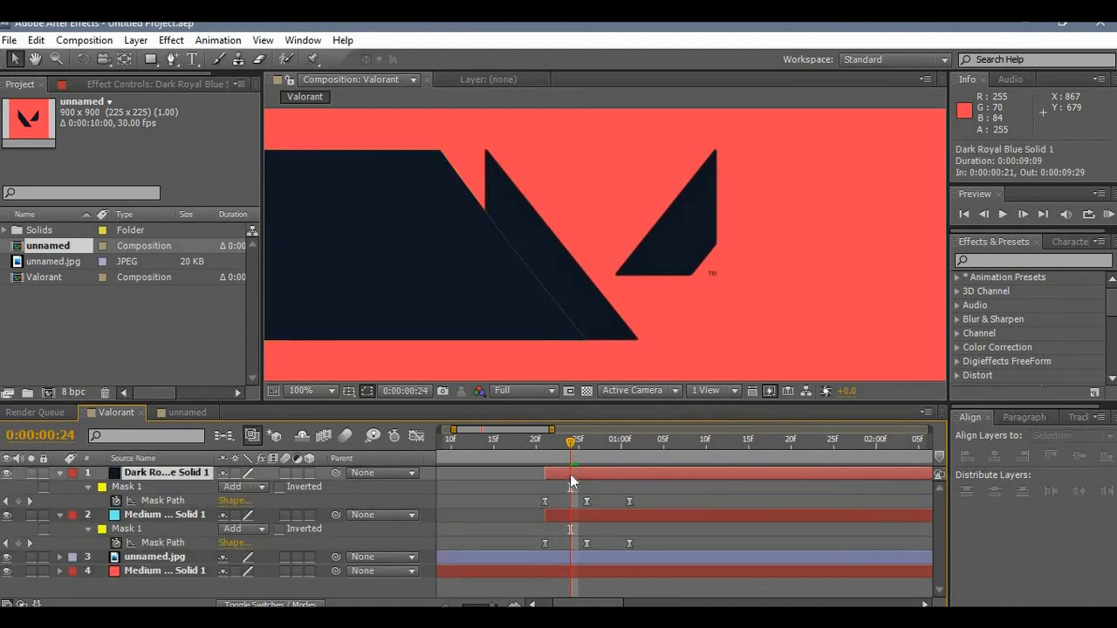
{"action": "left_click", "coordinate": [167, 471]}
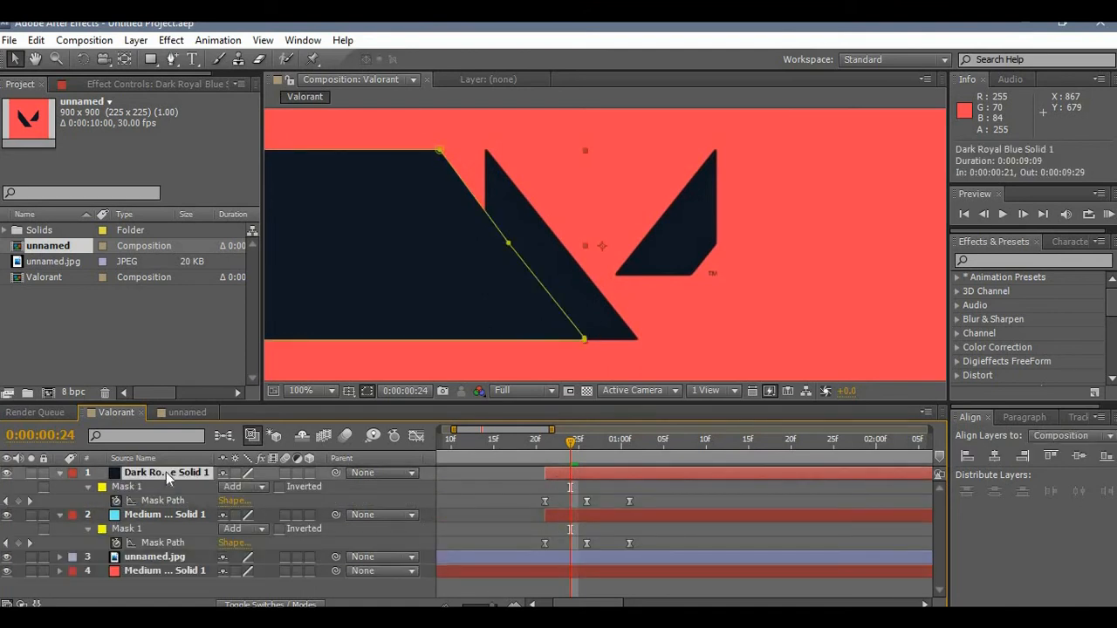
{"action": "mouse_move", "coordinate": [620, 485]}
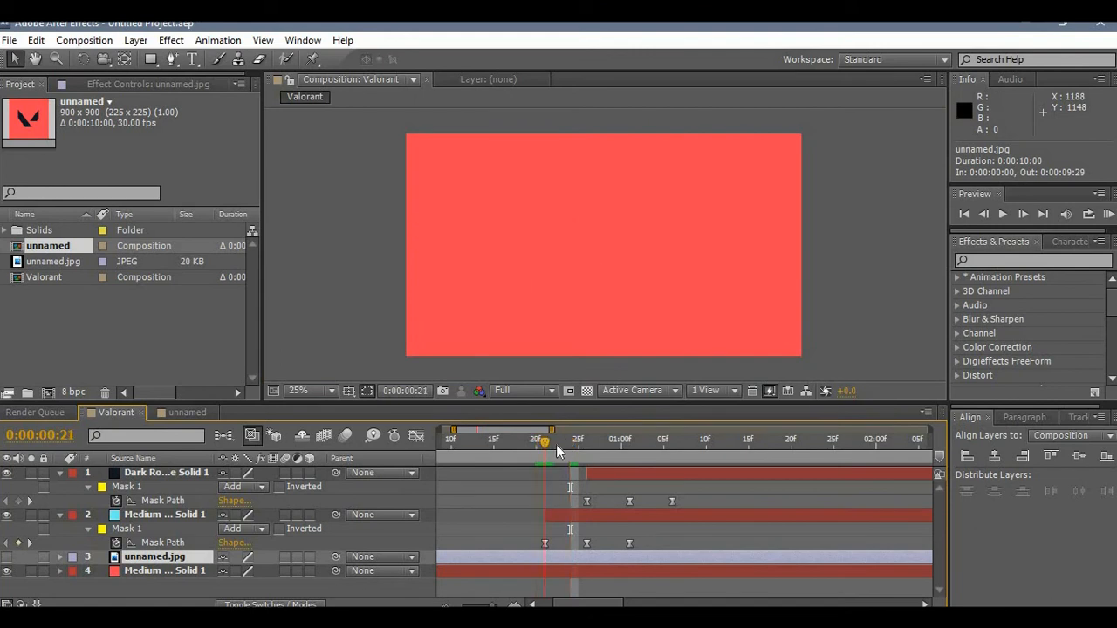
{"action": "left_click_drag", "start_coordinate": [544, 444], "coordinate": [578, 443]}
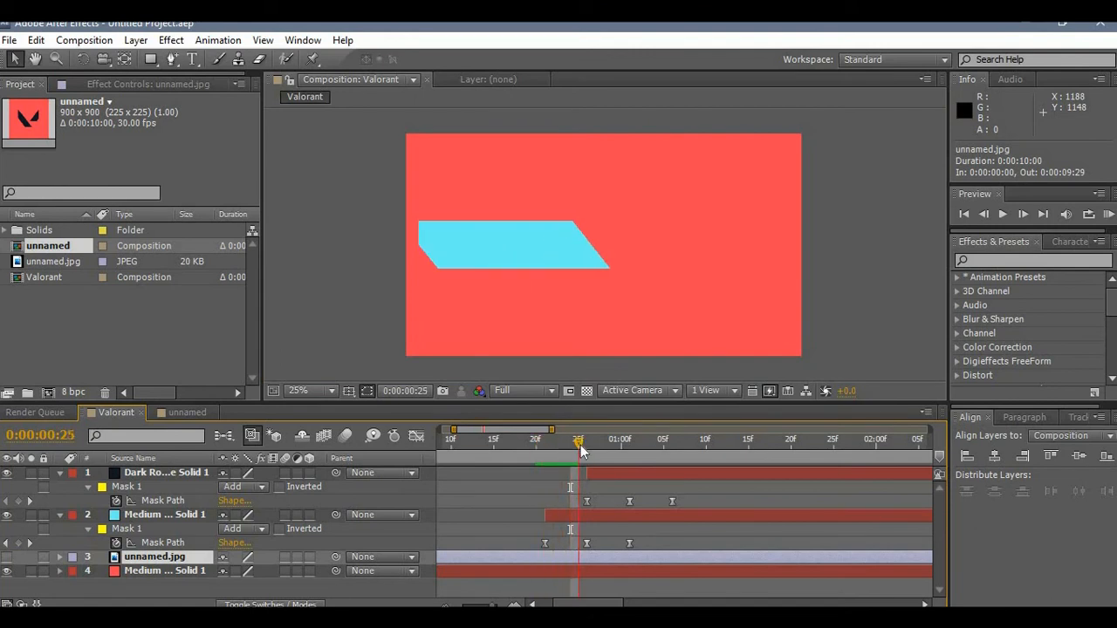
{"action": "left_click_drag", "start_coordinate": [577, 445], "coordinate": [603, 445]}
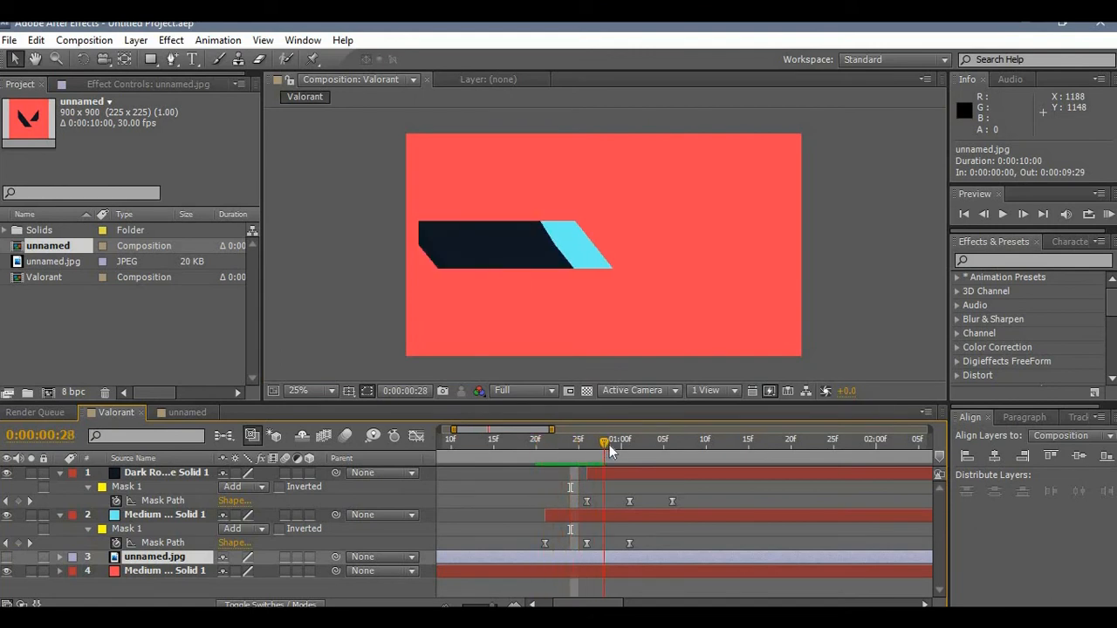
{"action": "left_click_drag", "start_coordinate": [603, 443], "coordinate": [663, 443]}
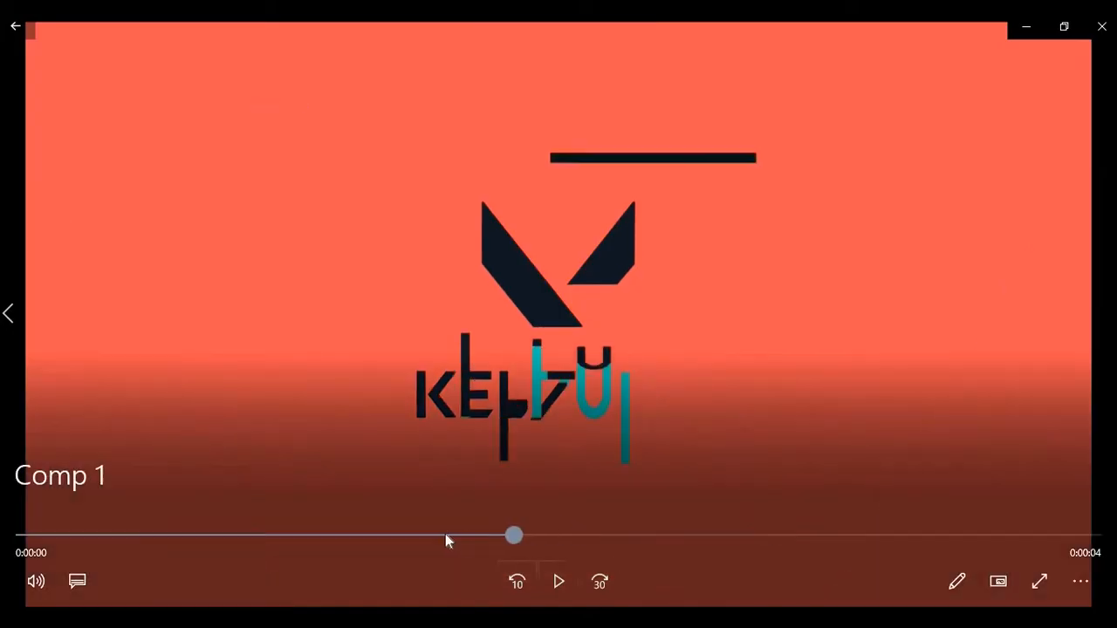
{"action": "left_click_drag", "start_coordinate": [513, 534], "coordinate": [312, 534]}
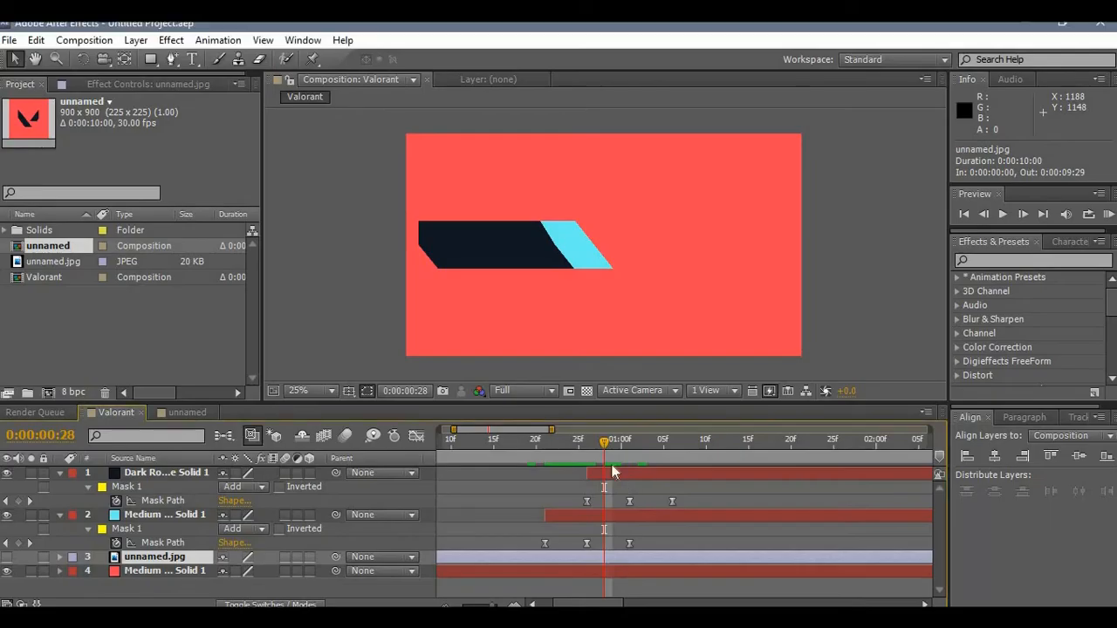
Retime the Mask Path keyframes so the cyan bar leads and the dark bar follows
{"action": "left_click_drag", "start_coordinate": [604, 443], "coordinate": [580, 443]}
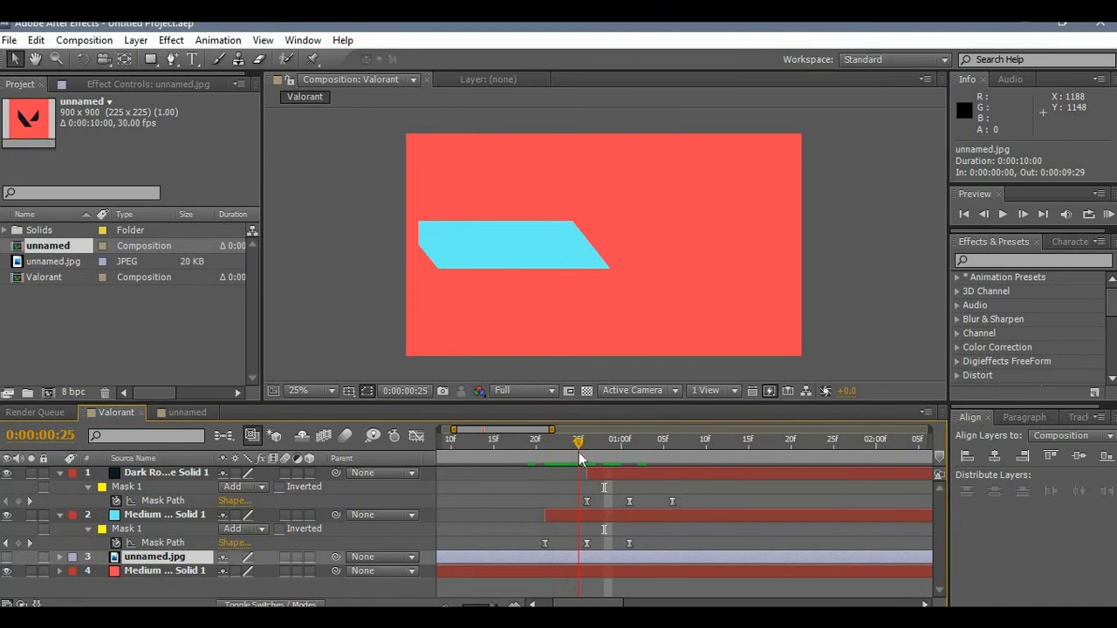
{"action": "left_click_drag", "start_coordinate": [579, 443], "coordinate": [597, 443]}
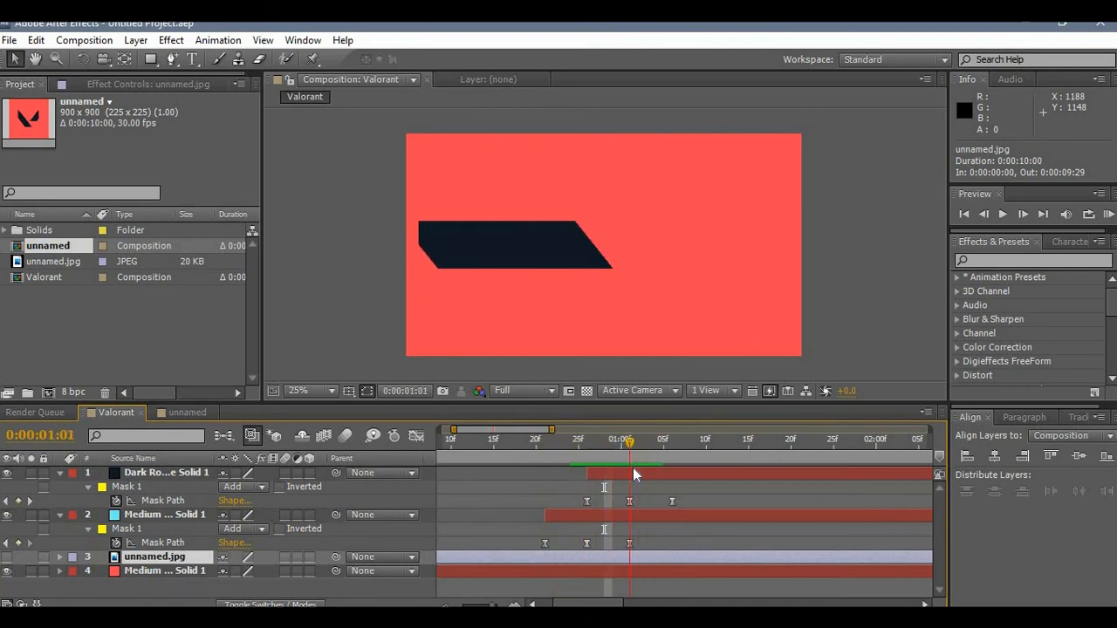
{"action": "mouse_move", "coordinate": [615, 485]}
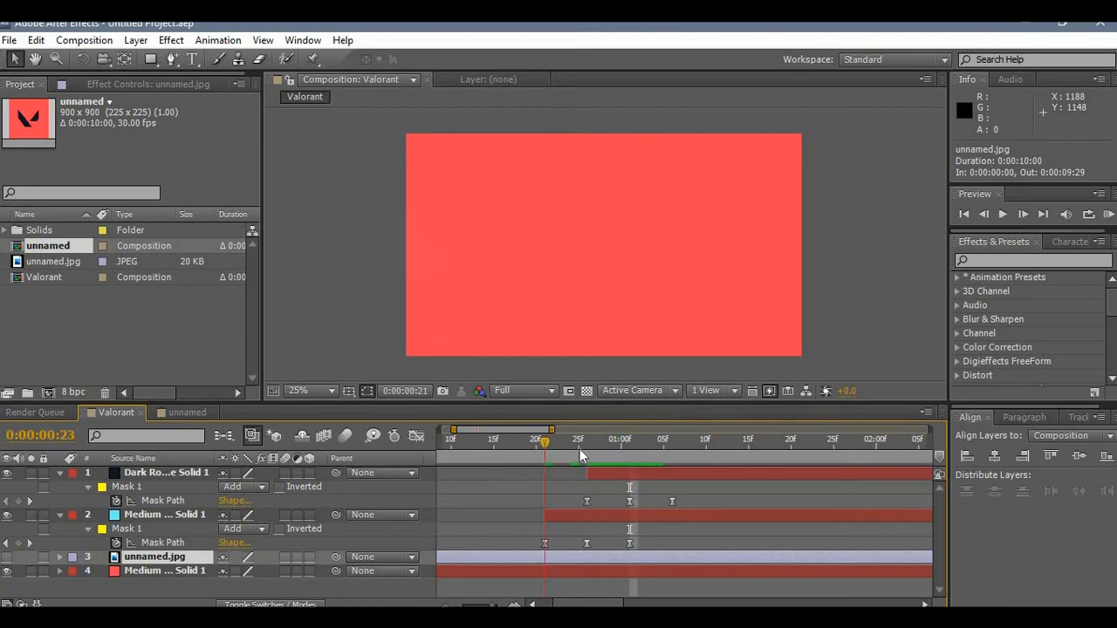
{"action": "left_click_drag", "start_coordinate": [545, 444], "coordinate": [621, 444]}
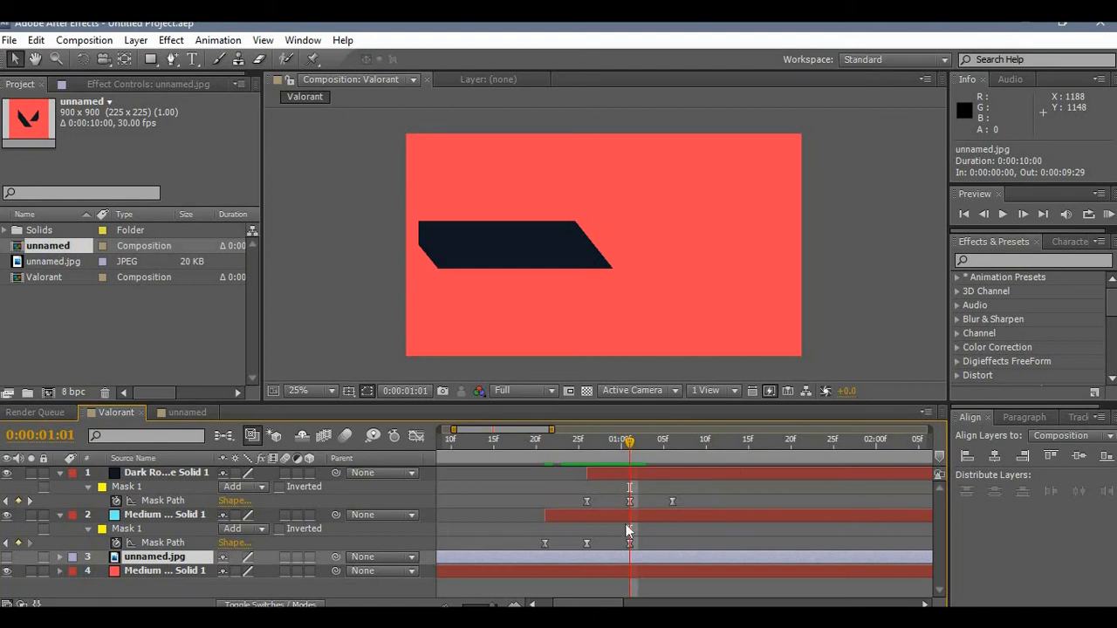
{"action": "left_click", "coordinate": [164, 513]}
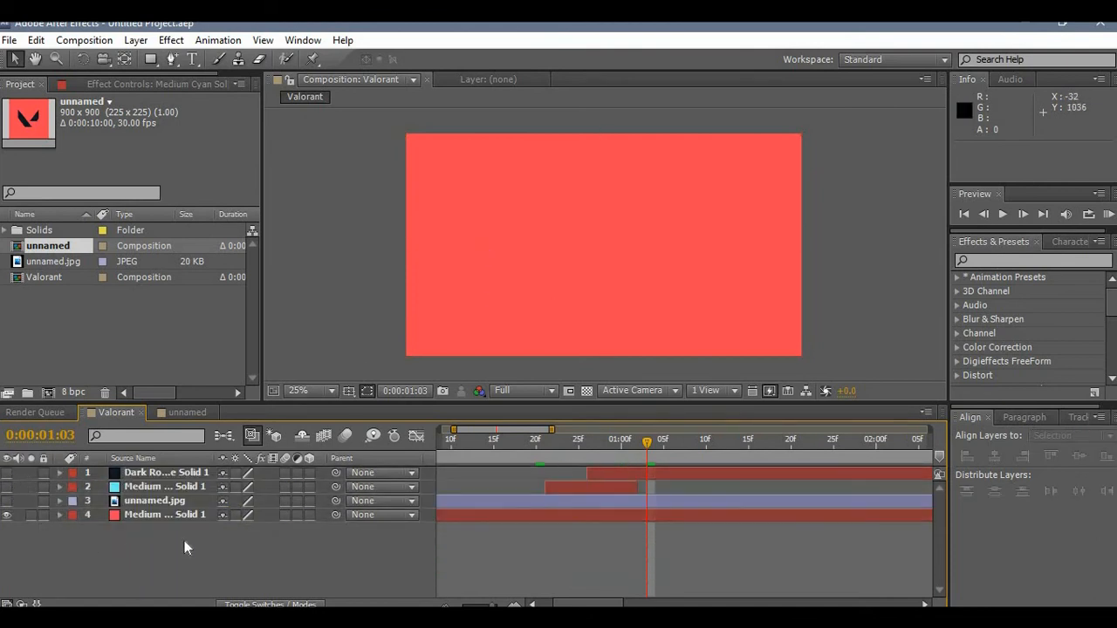
{"action": "mouse_move", "coordinate": [608, 253]}
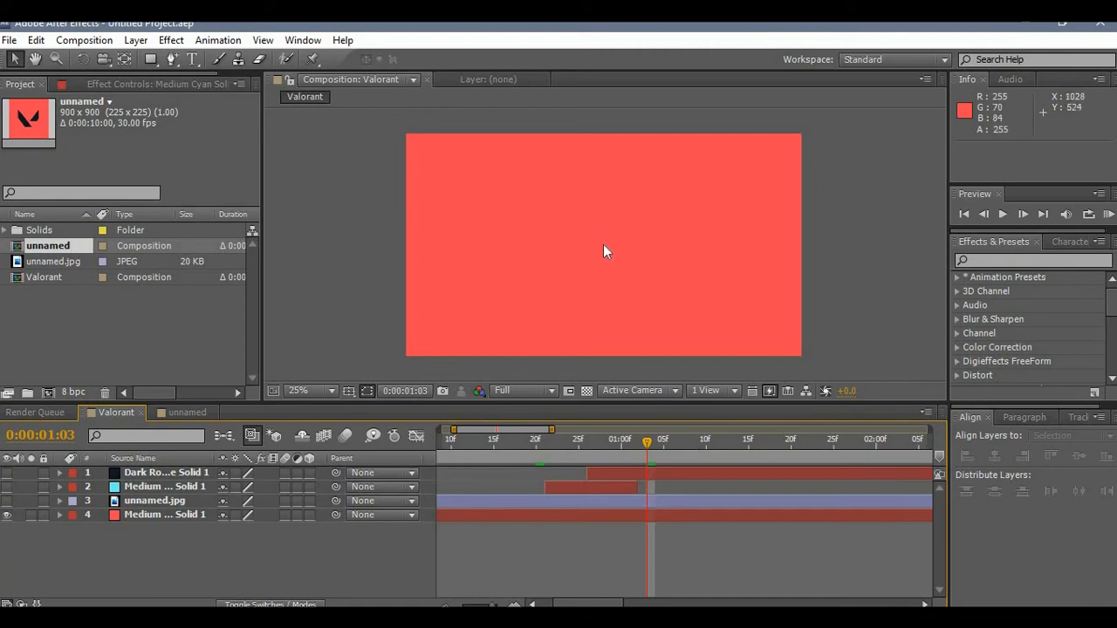
Add a centred dark text layer reading KEL and adjust its Character settings
{"action": "left_click", "coordinate": [192, 60]}
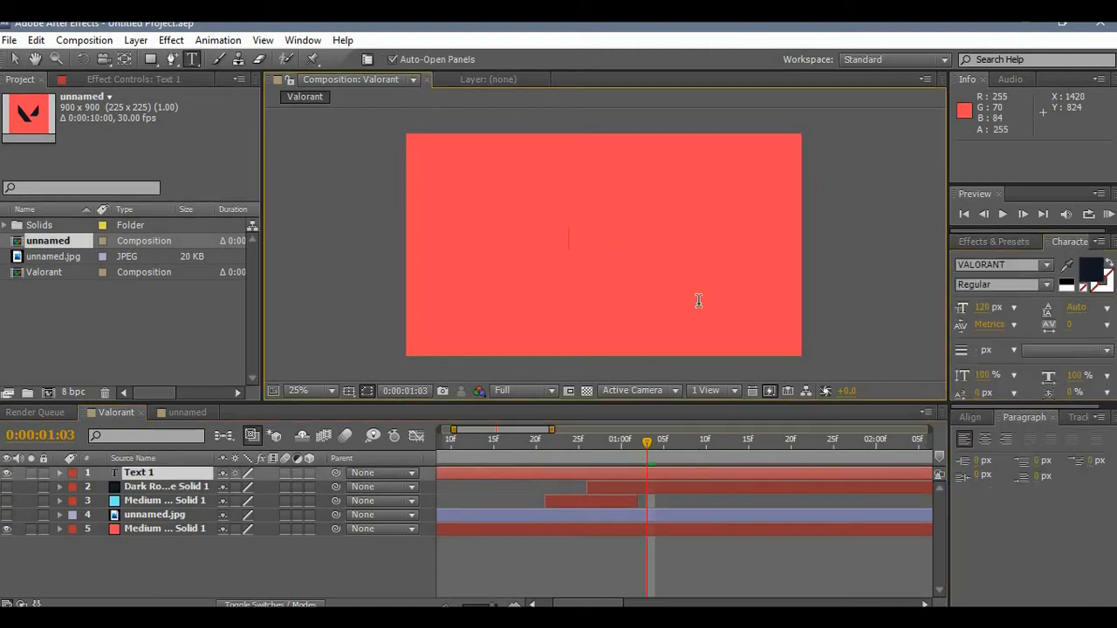
{"action": "type", "text": "KEL"}
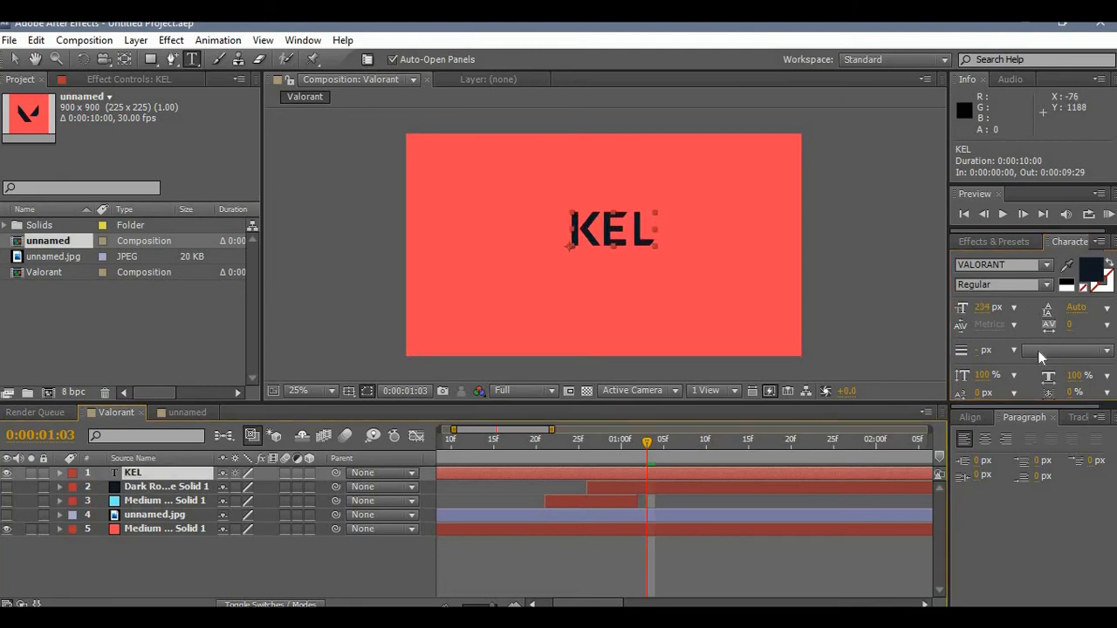
{"action": "left_click", "coordinate": [970, 417]}
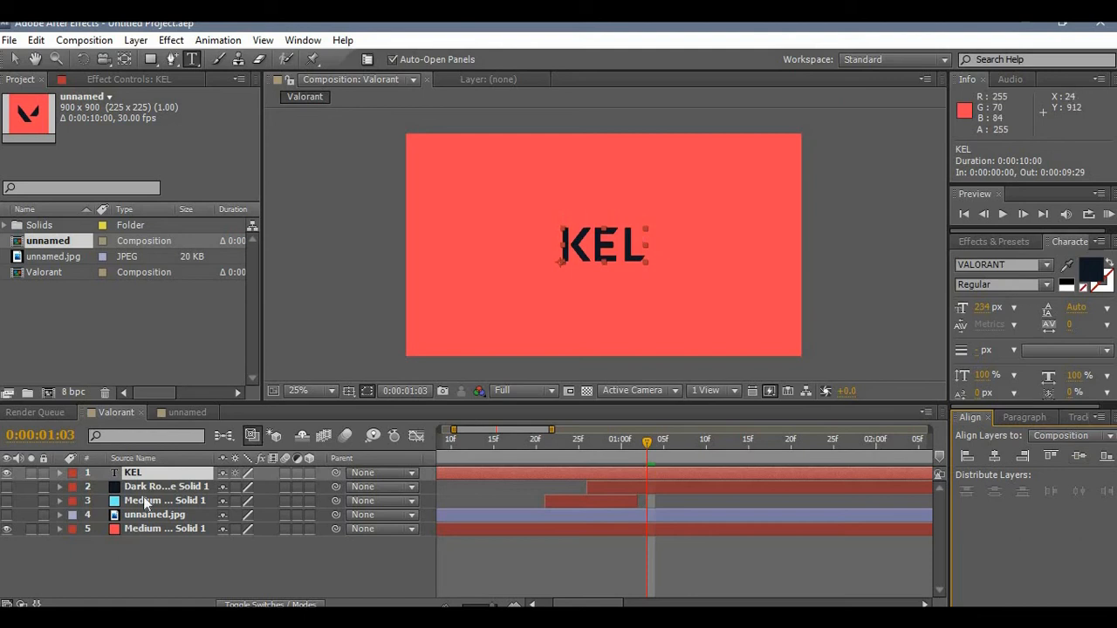
{"action": "mouse_move", "coordinate": [631, 224]}
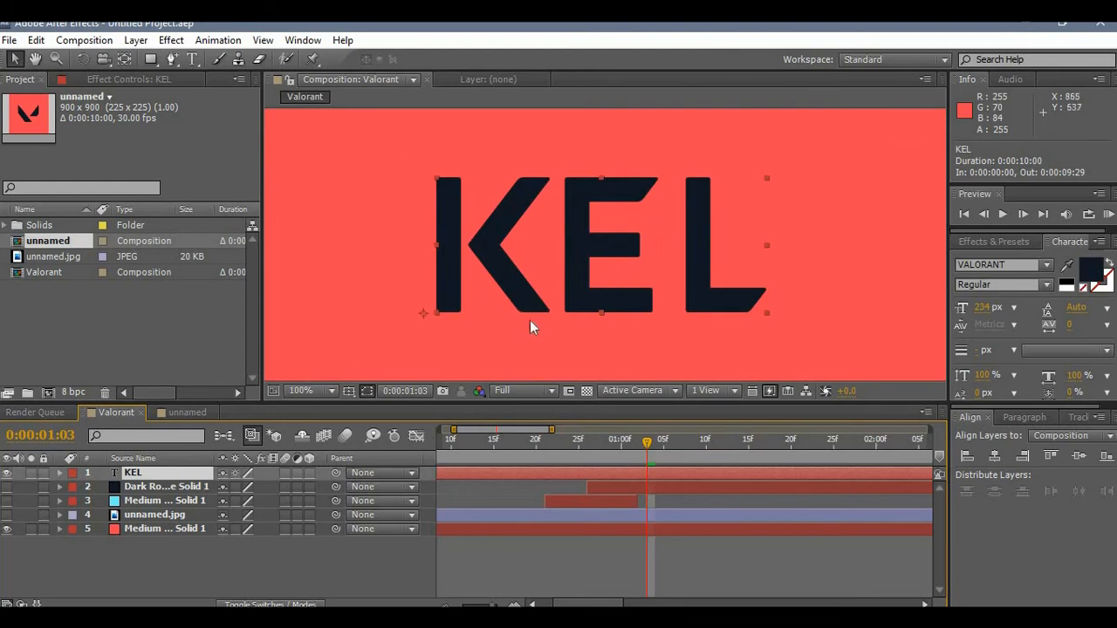
{"action": "mouse_move", "coordinate": [597, 295]}
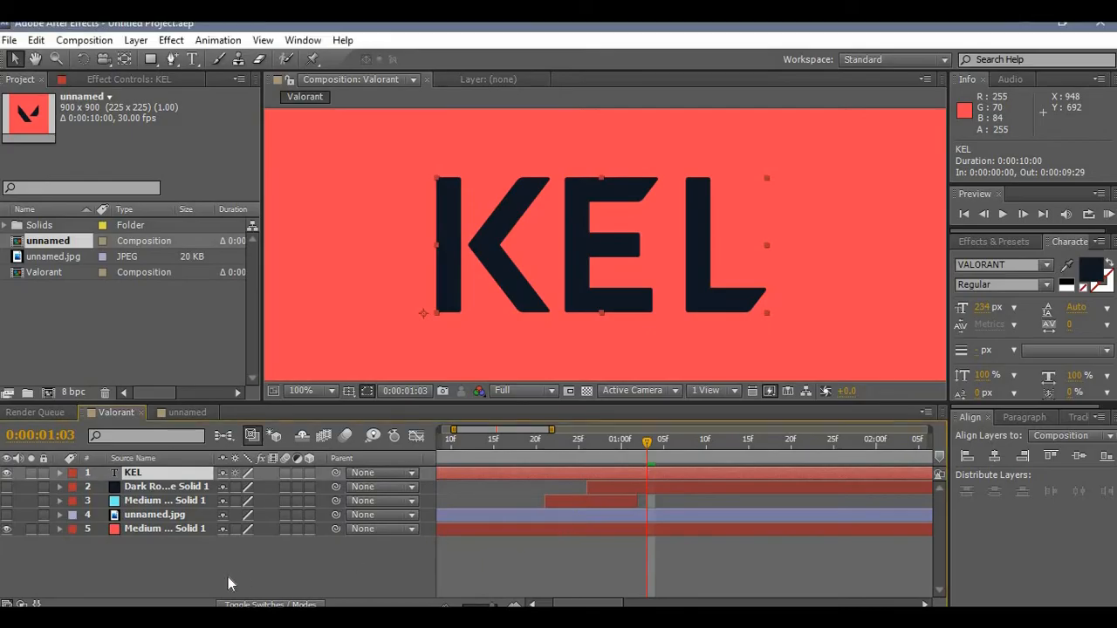
{"action": "mouse_move", "coordinate": [690, 290]}
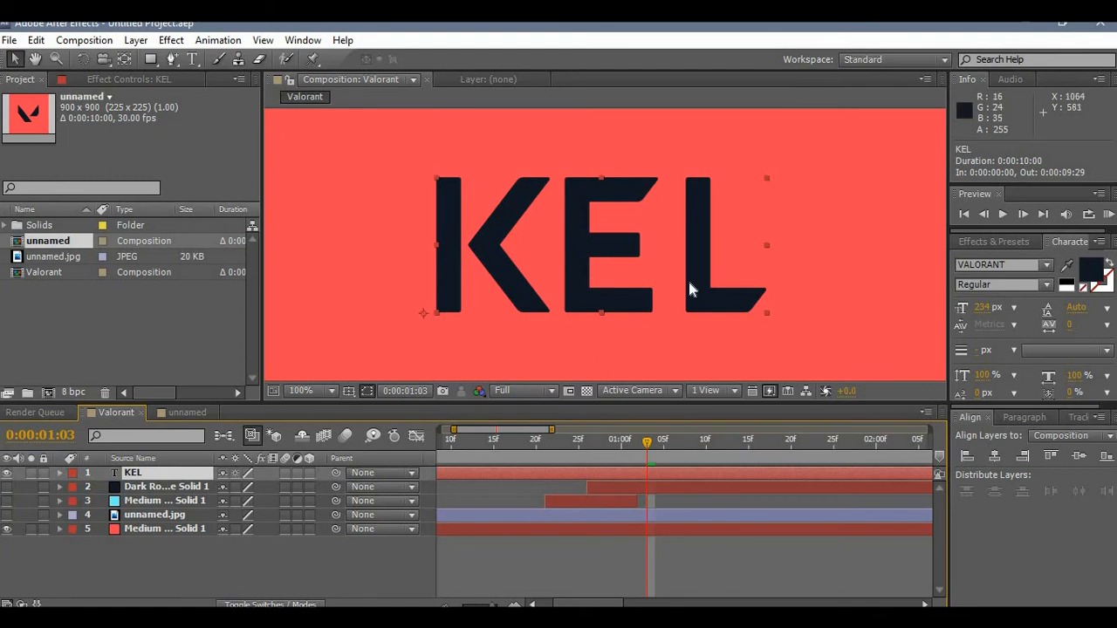
{"action": "left_click", "coordinate": [310, 391]}
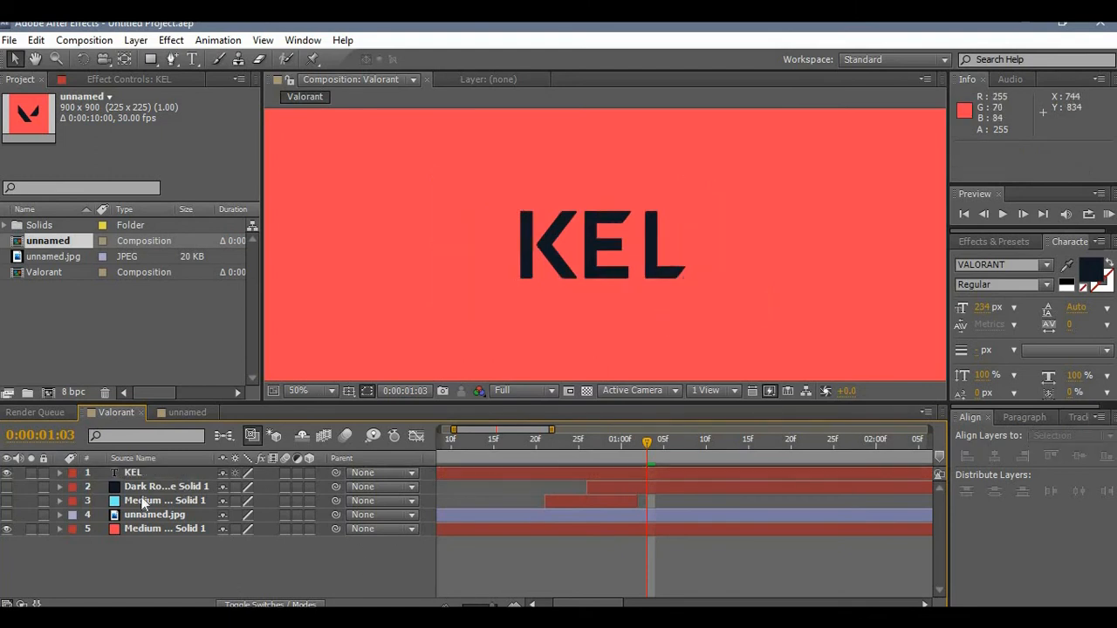
{"action": "mouse_move", "coordinate": [192, 499]}
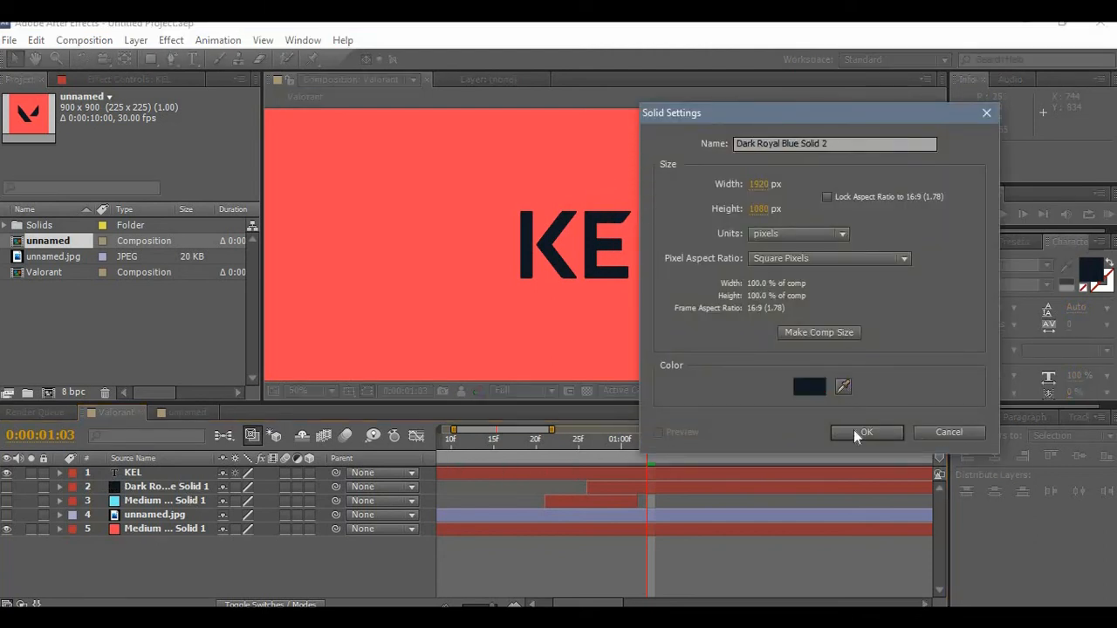
Create a dark royal blue solid on top, hide it, and zoom in on the letter K
{"action": "left_click", "coordinate": [865, 433]}
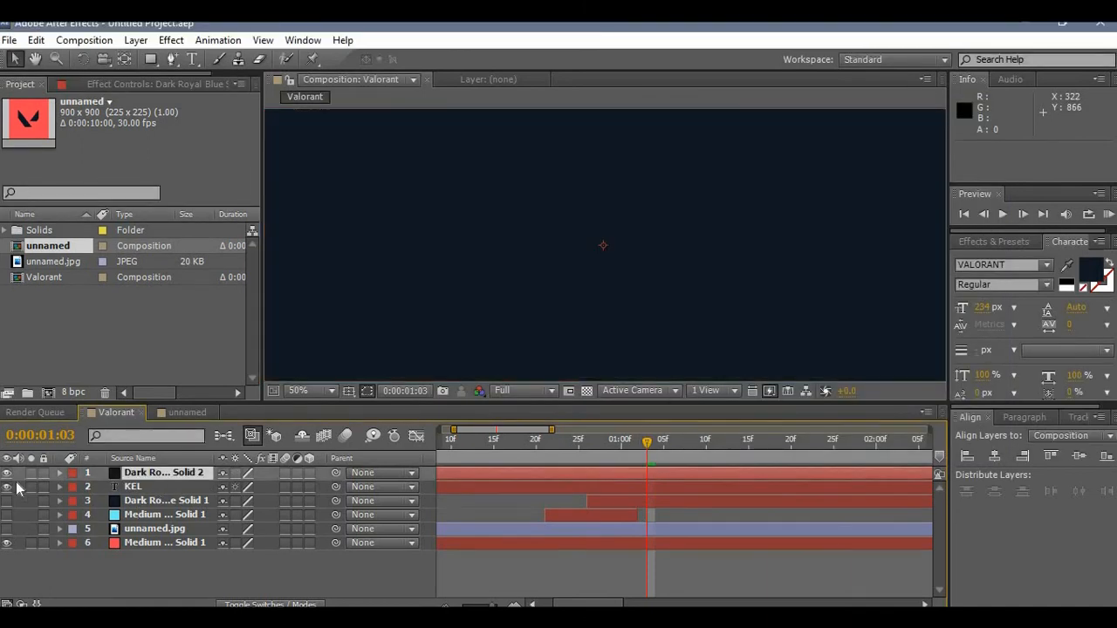
{"action": "left_click", "coordinate": [7, 486]}
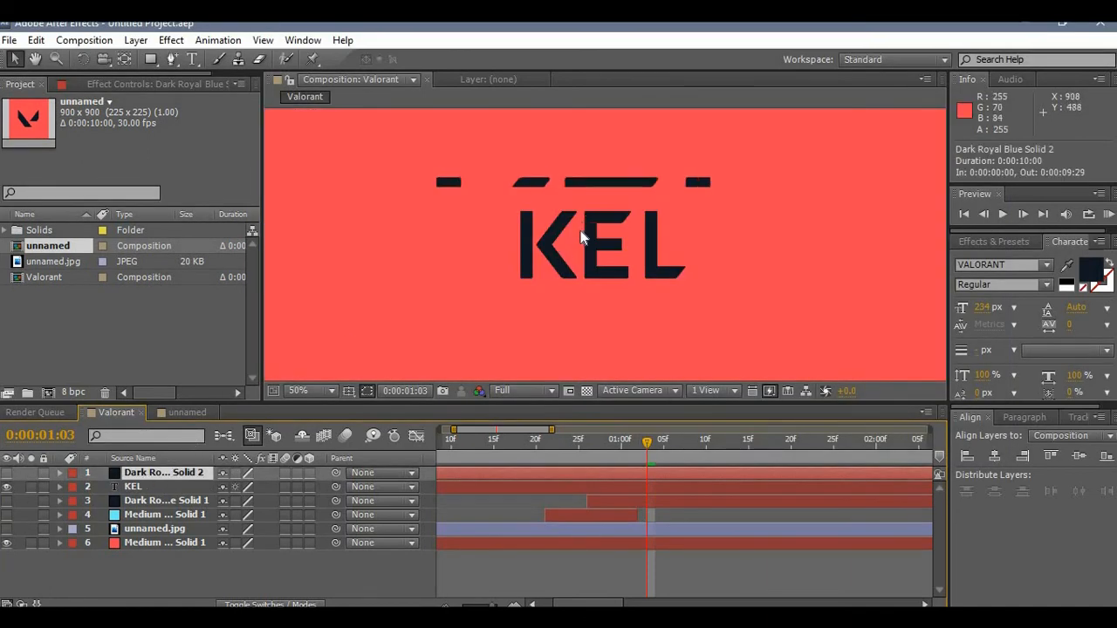
{"action": "left_click", "coordinate": [311, 391]}
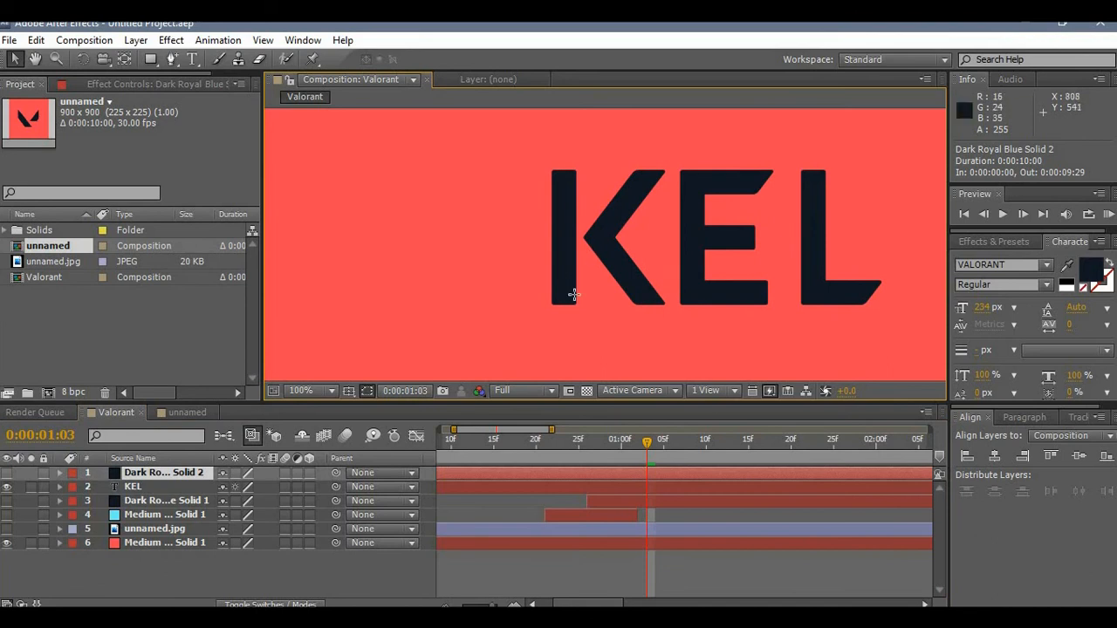
{"action": "left_click", "coordinate": [300, 391]}
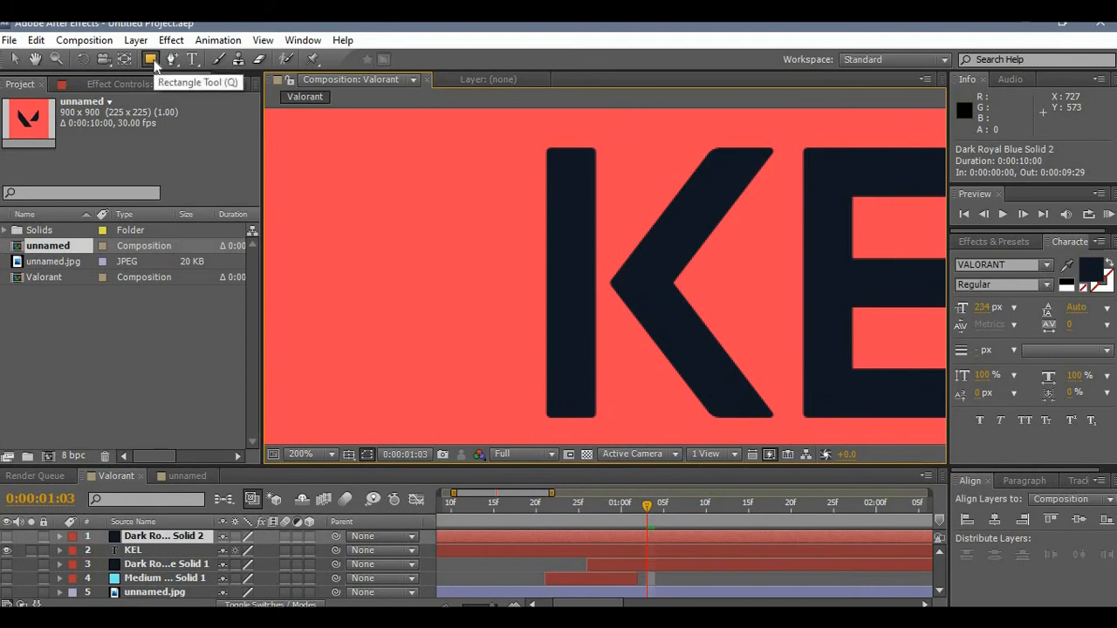
{"action": "mouse_move", "coordinate": [544, 148]}
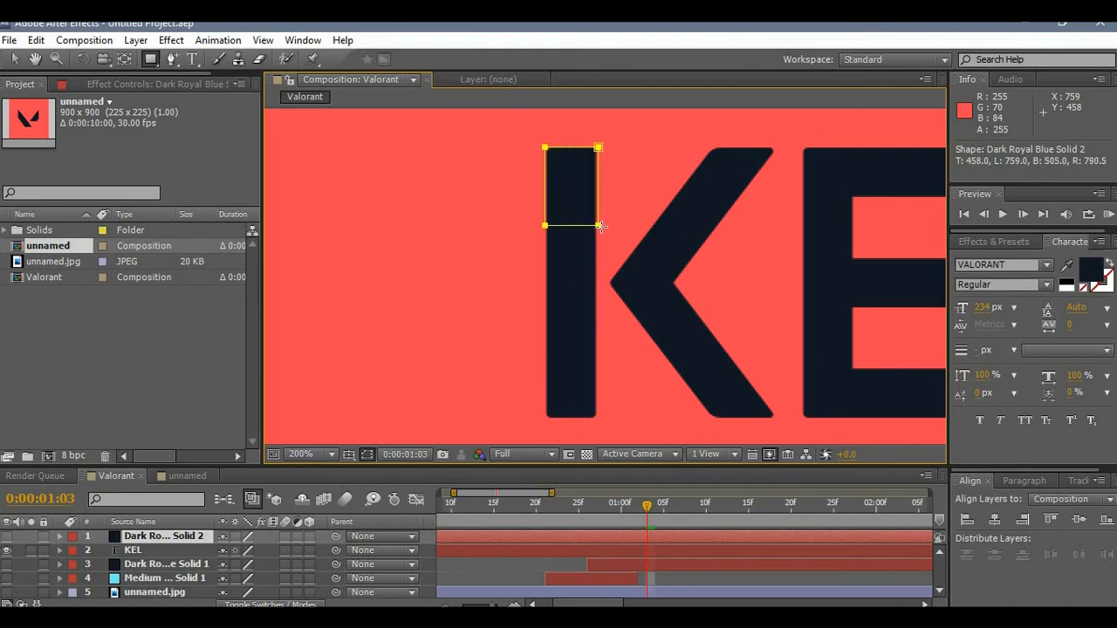
Mask the dark solid to a tall bar over the K's stem and hide the KEL text layer
{"action": "left_click", "coordinate": [59, 536]}
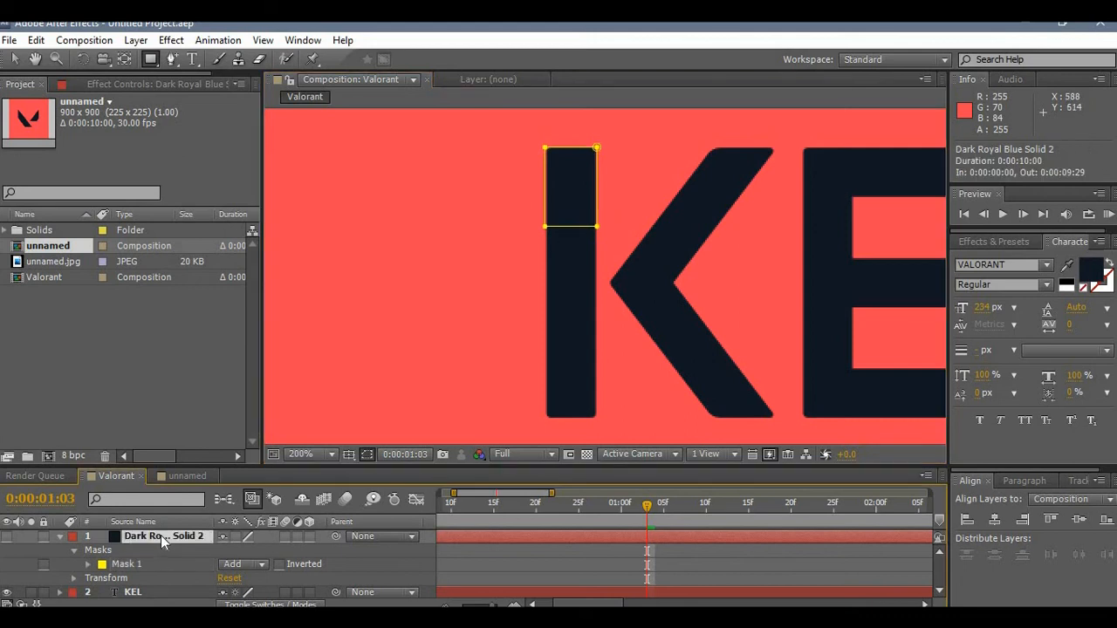
{"action": "mouse_move", "coordinate": [587, 265]}
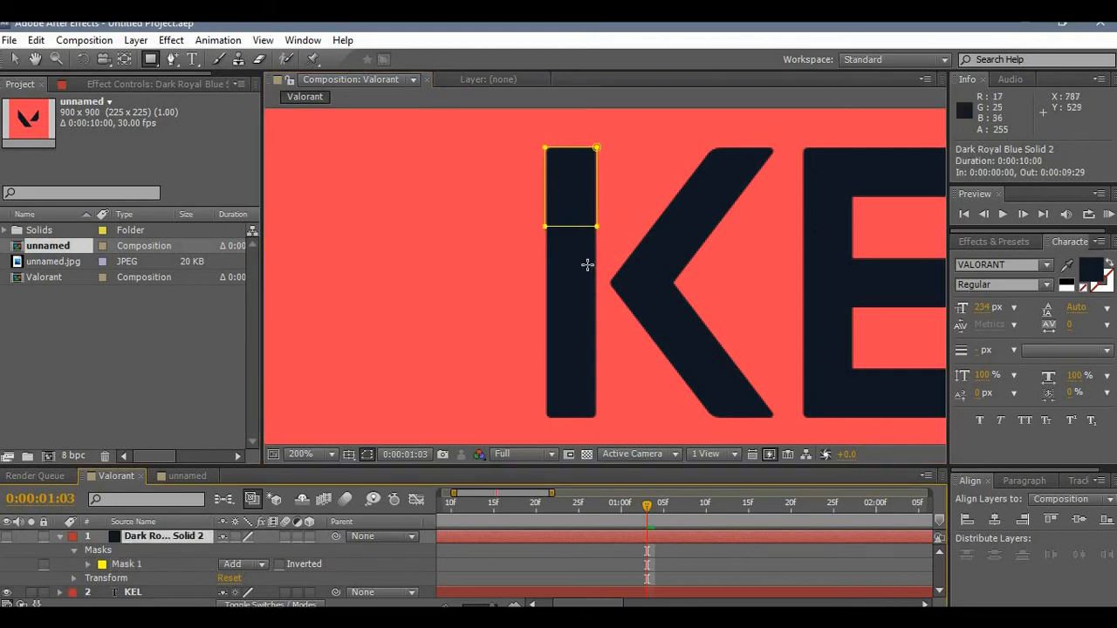
{"action": "mouse_move", "coordinate": [678, 201]}
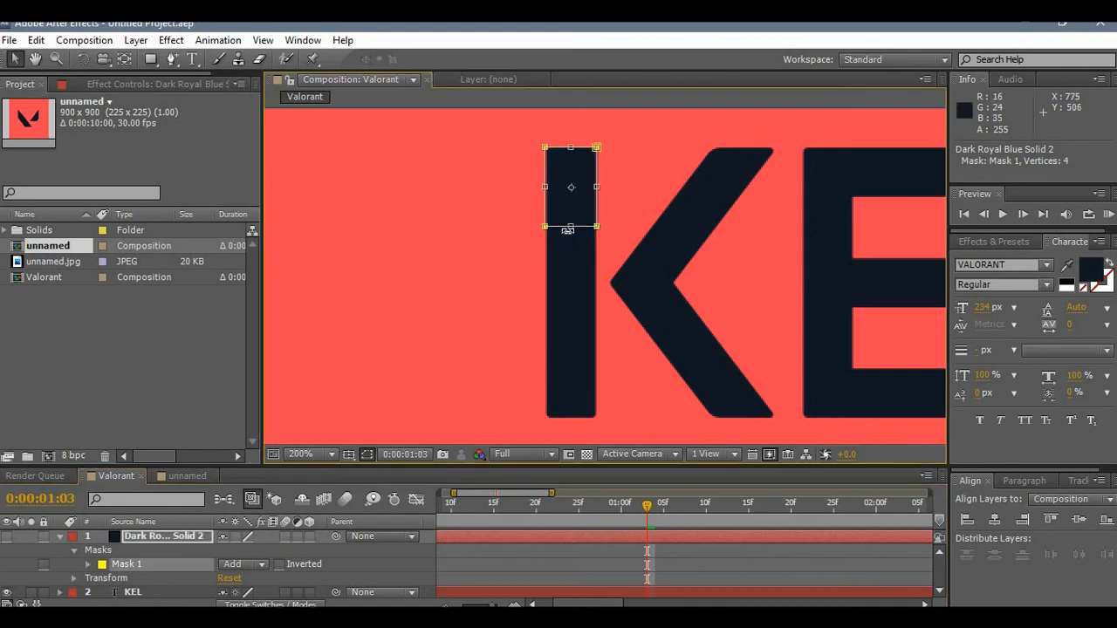
{"action": "left_click_drag", "start_coordinate": [569, 229], "coordinate": [569, 417]}
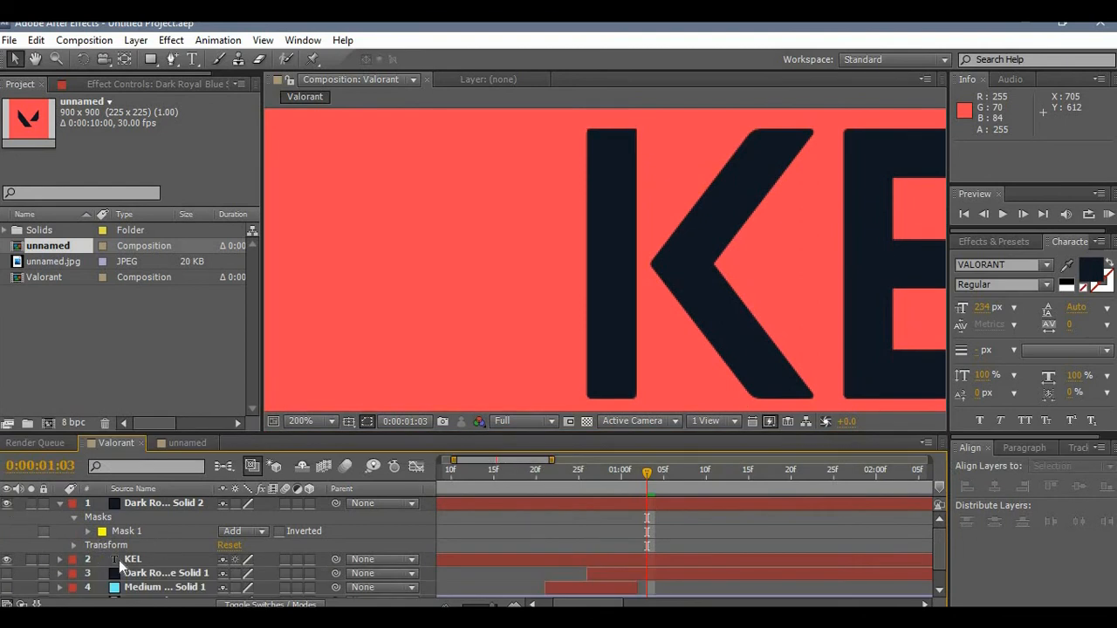
{"action": "left_click", "coordinate": [133, 558]}
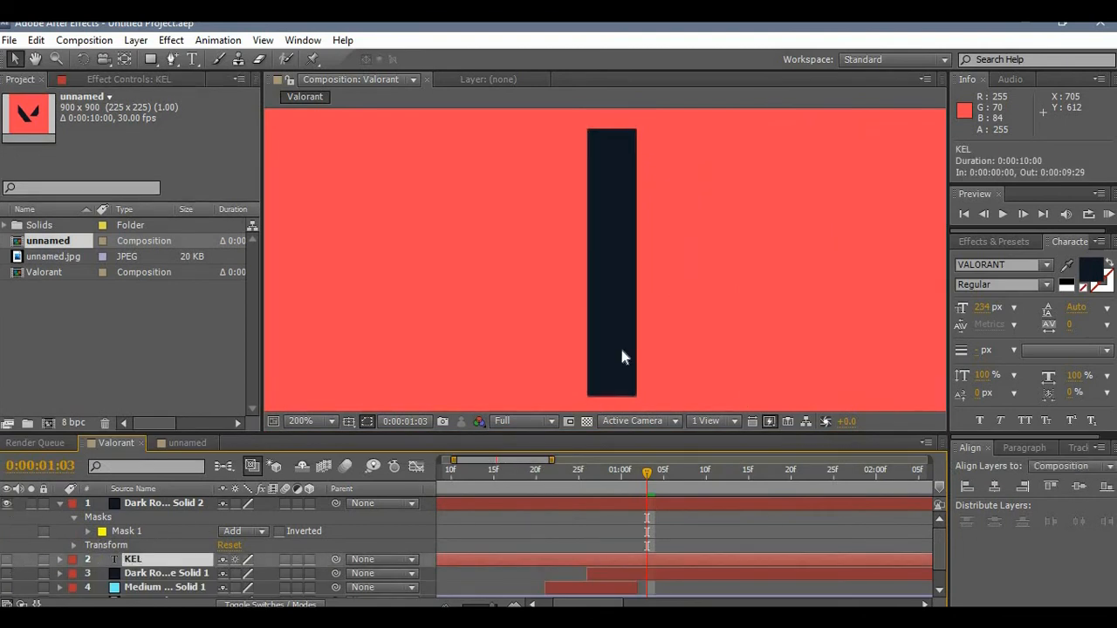
{"action": "left_click", "coordinate": [300, 420]}
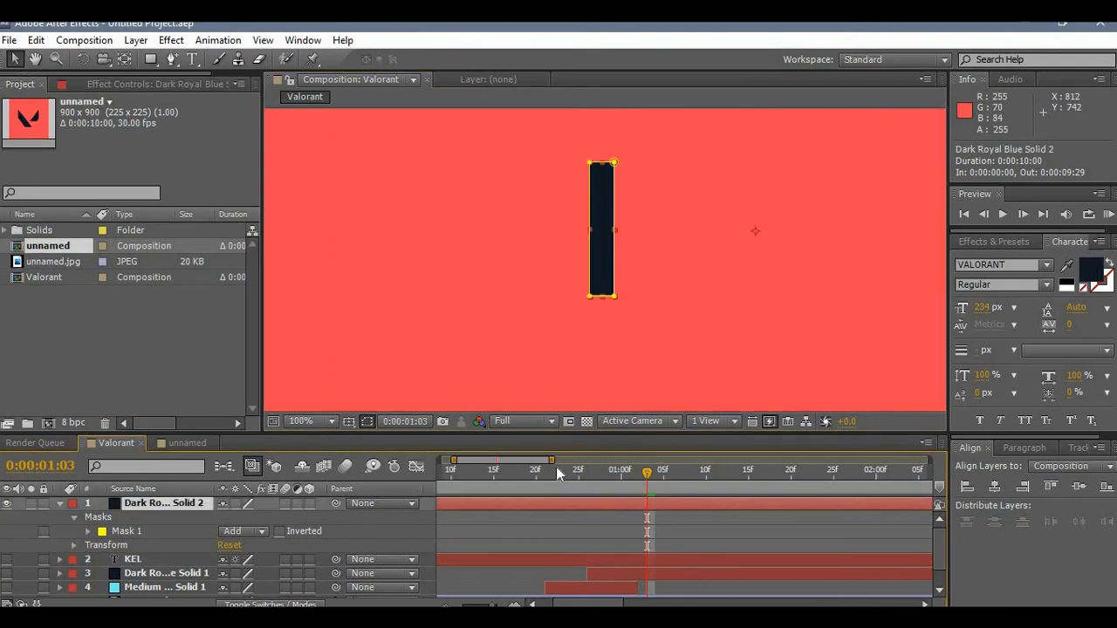
{"action": "mouse_move", "coordinate": [574, 492]}
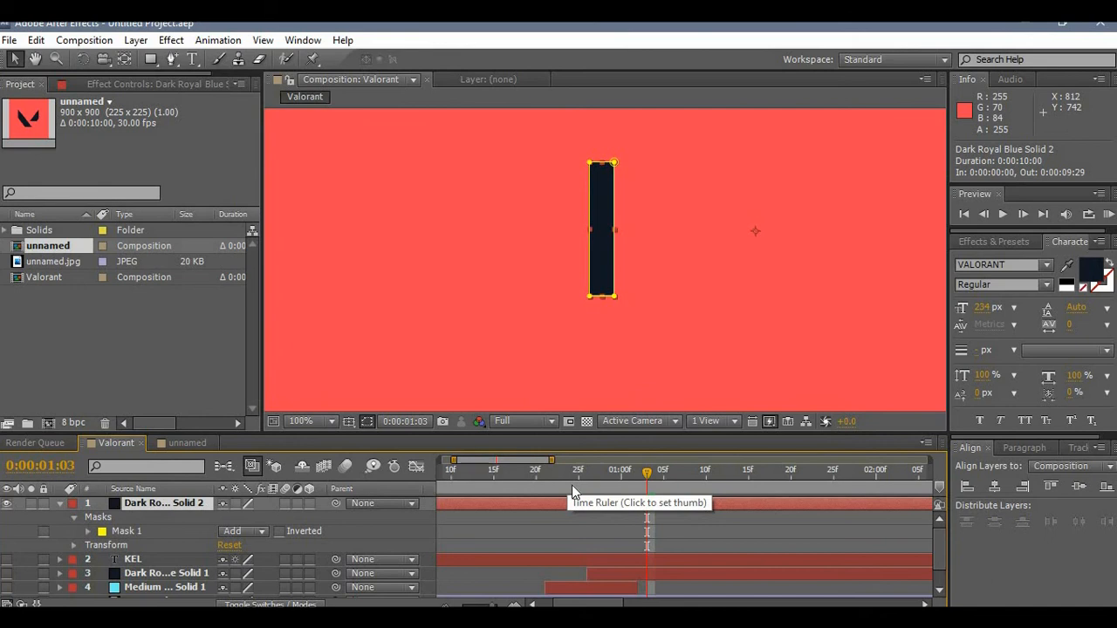
{"action": "mouse_move", "coordinate": [78, 548]}
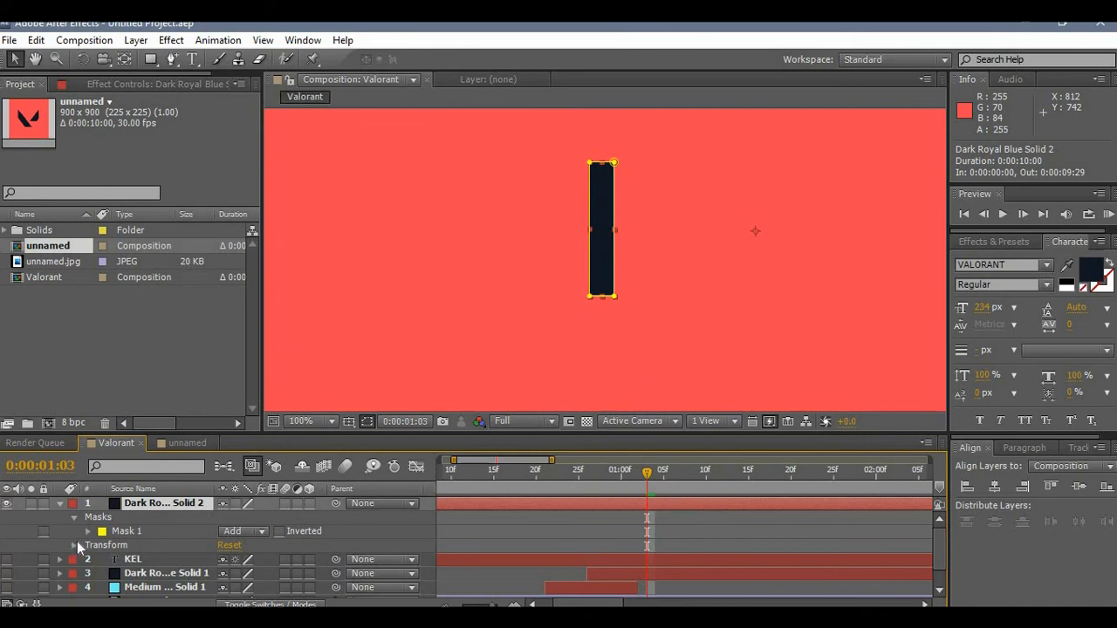
Keyframe the bar's Mask Path, then at about 28 frames shrink it to a short bar
{"action": "left_click", "coordinate": [87, 531]}
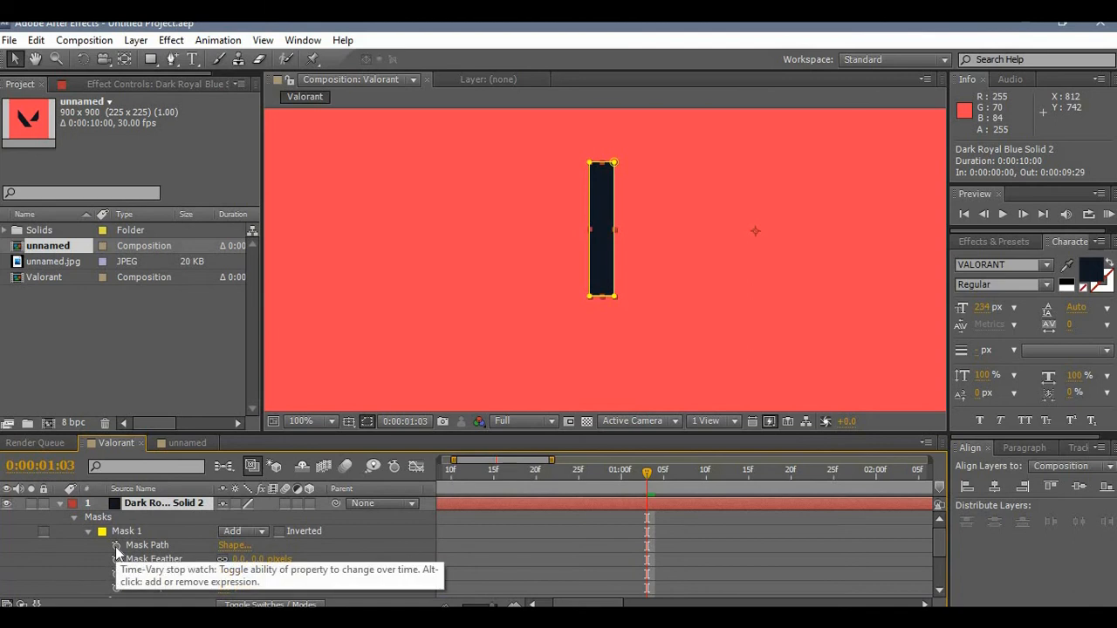
{"action": "left_click", "coordinate": [116, 544]}
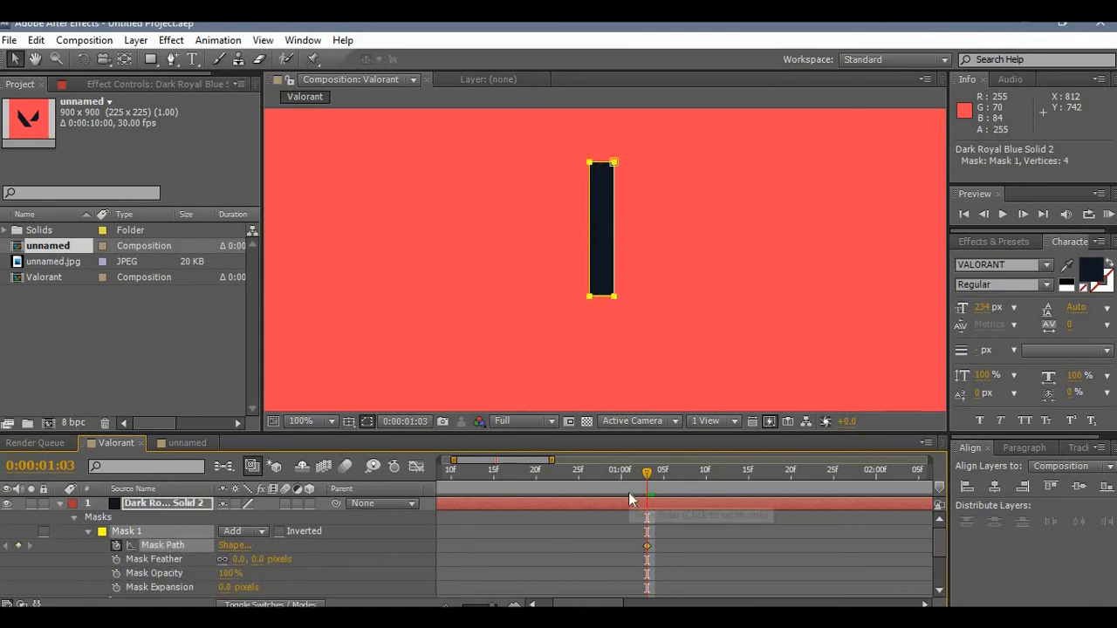
{"action": "mouse_move", "coordinate": [646, 503]}
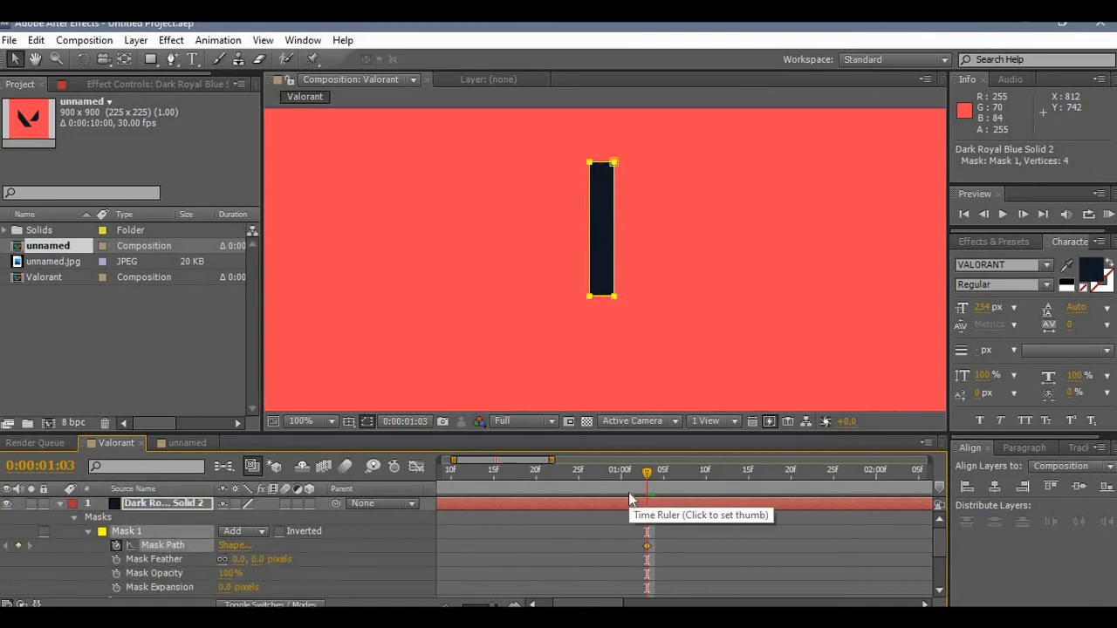
{"action": "left_click", "coordinate": [621, 470]}
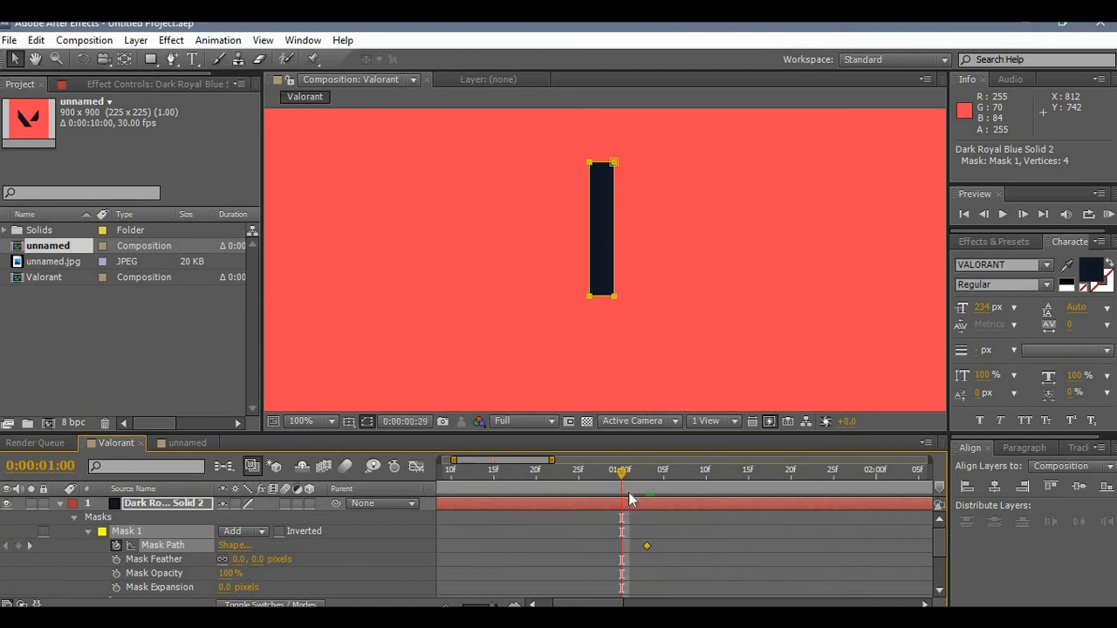
{"action": "left_click_drag", "start_coordinate": [622, 471], "coordinate": [602, 471]}
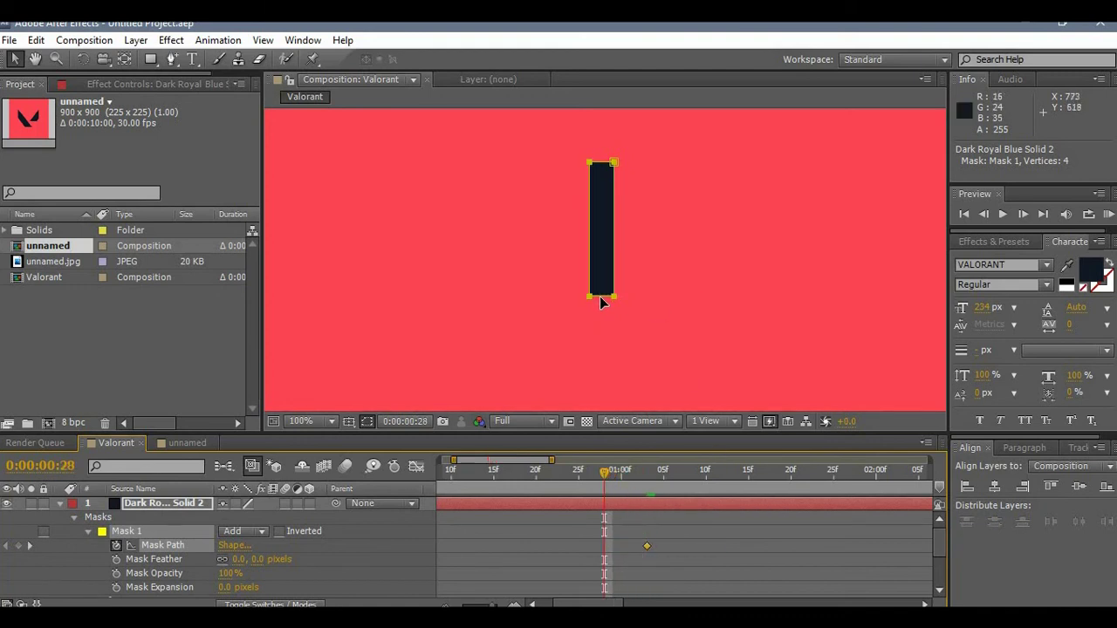
{"action": "left_click_drag", "start_coordinate": [600, 230], "coordinate": [631, 171]}
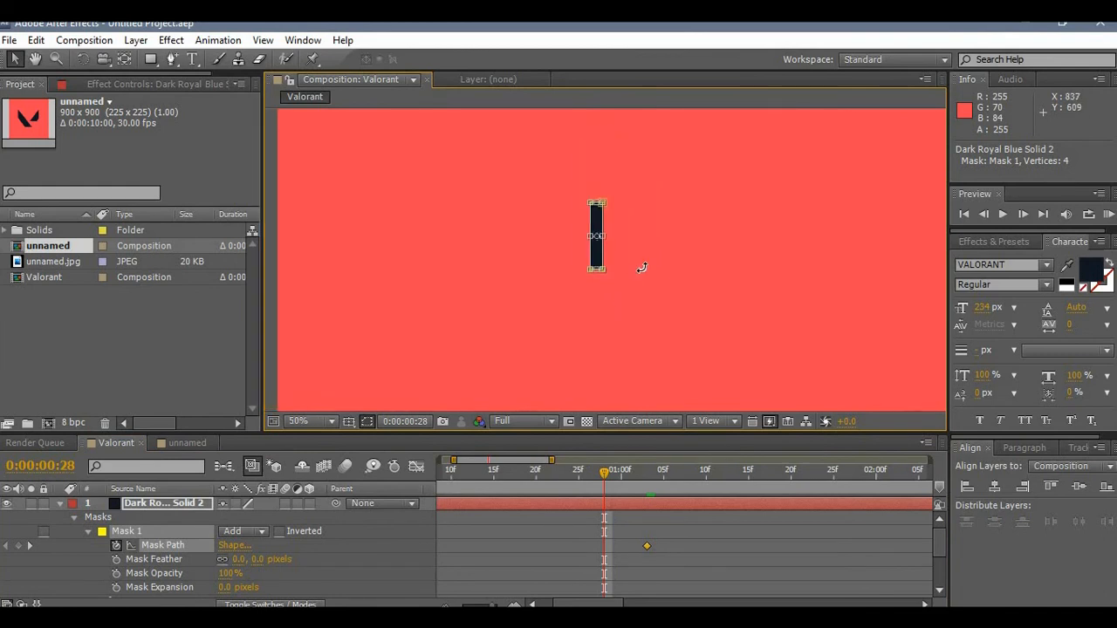
{"action": "mouse_move", "coordinate": [642, 253]}
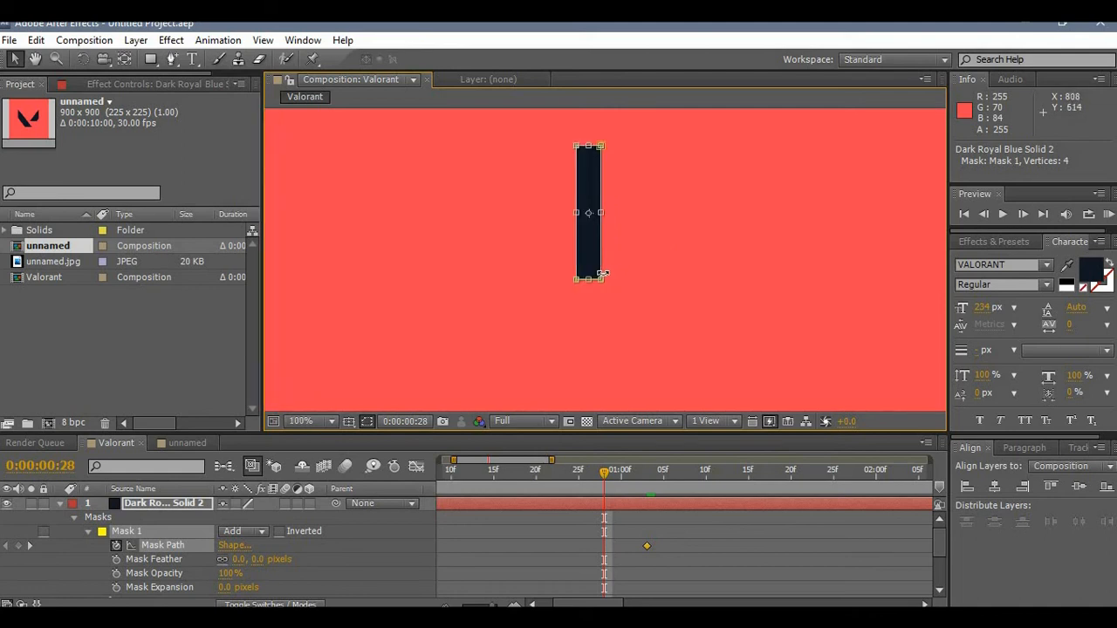
{"action": "mouse_move", "coordinate": [590, 313]}
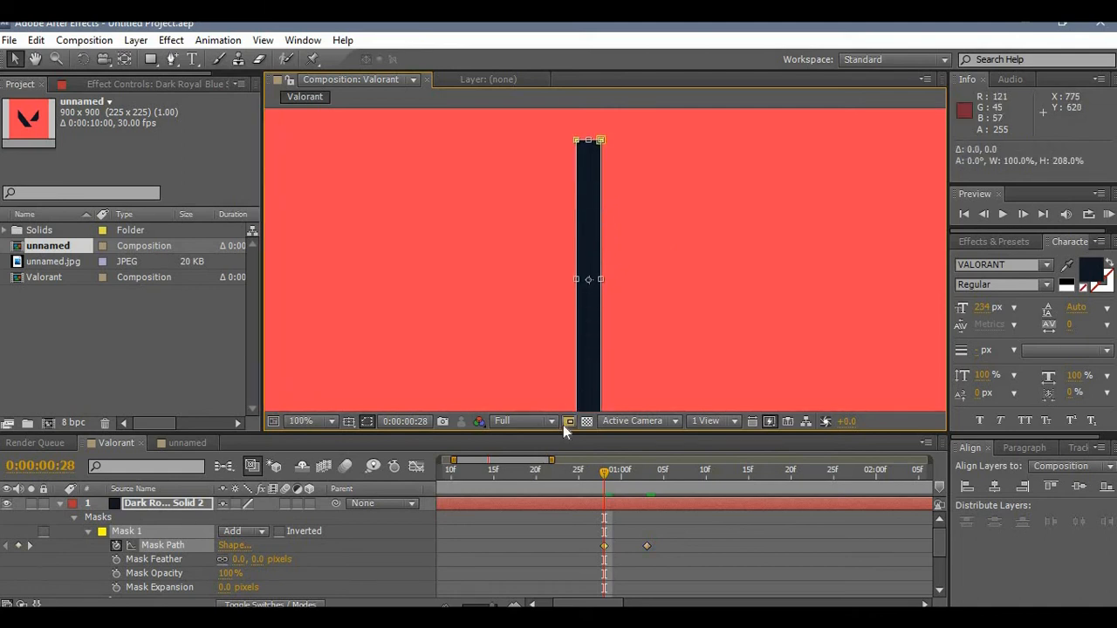
At 23 frames collapse the K-stem bar's mask to a thin sliver so it starts hidden
{"action": "left_click", "coordinate": [308, 421]}
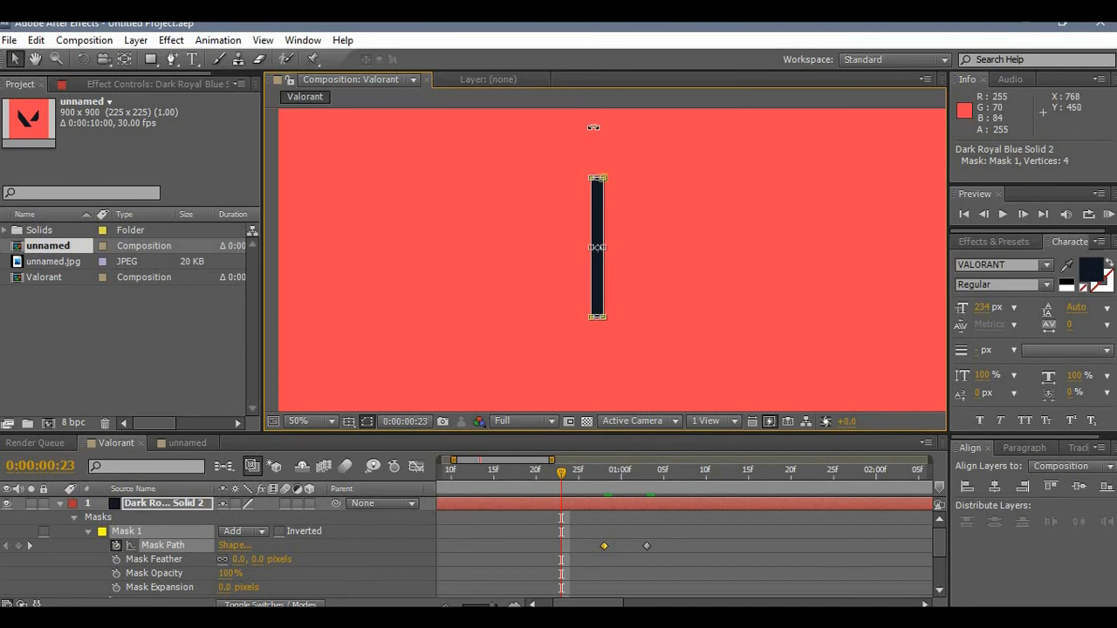
{"action": "left_click_drag", "start_coordinate": [596, 178], "coordinate": [597, 206]}
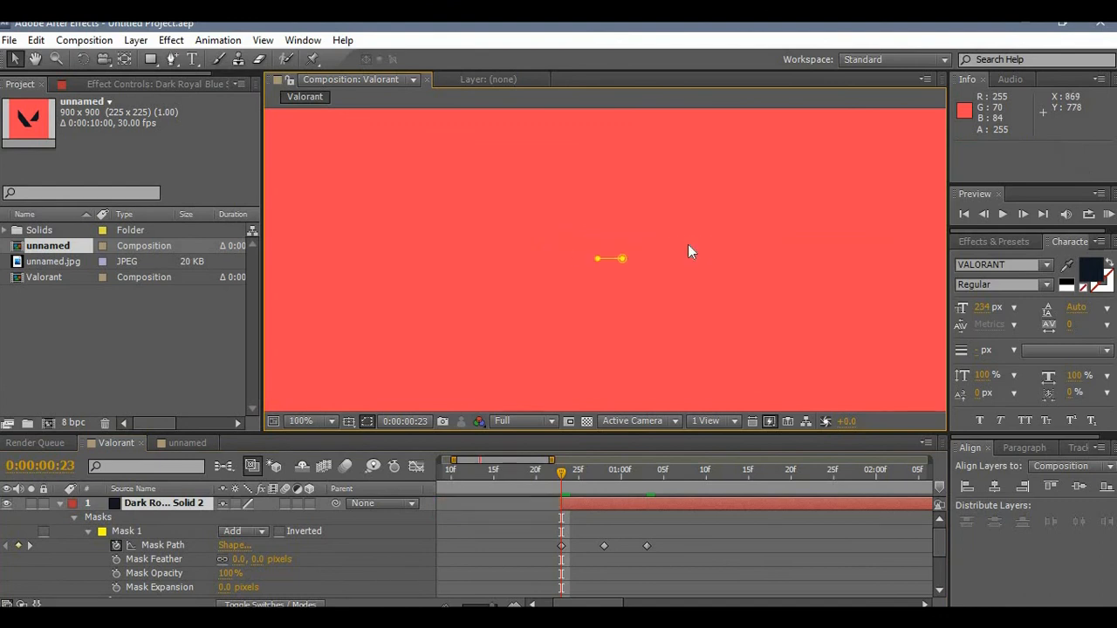
{"action": "mouse_move", "coordinate": [625, 283]}
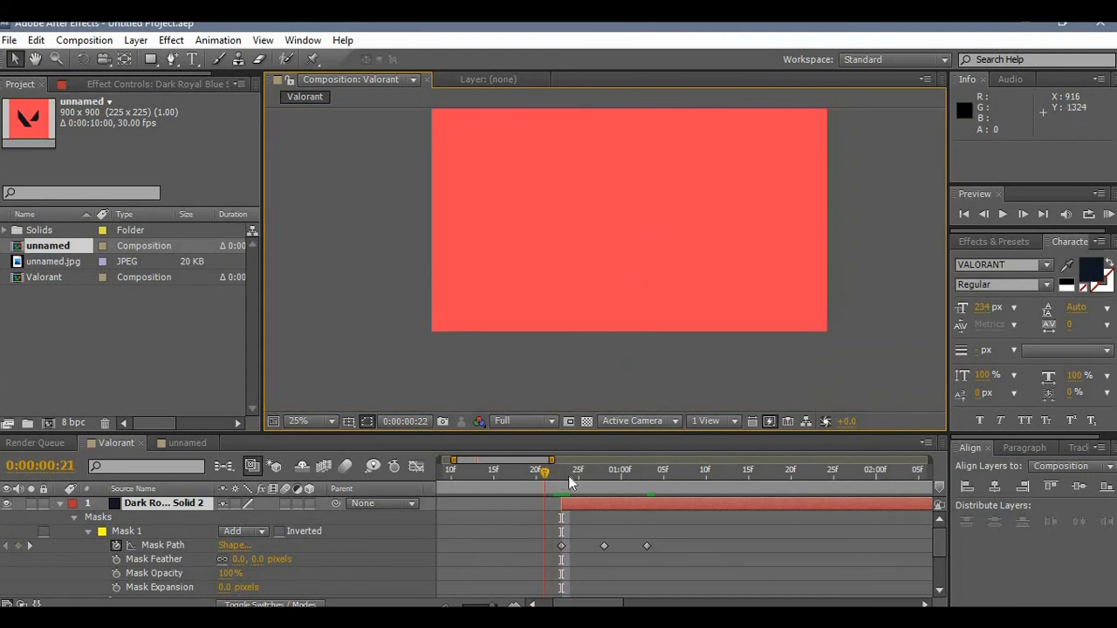
Scrub the timeline to preview the K-stem bar growing from a sliver to a full stroke
{"action": "left_click", "coordinate": [577, 471]}
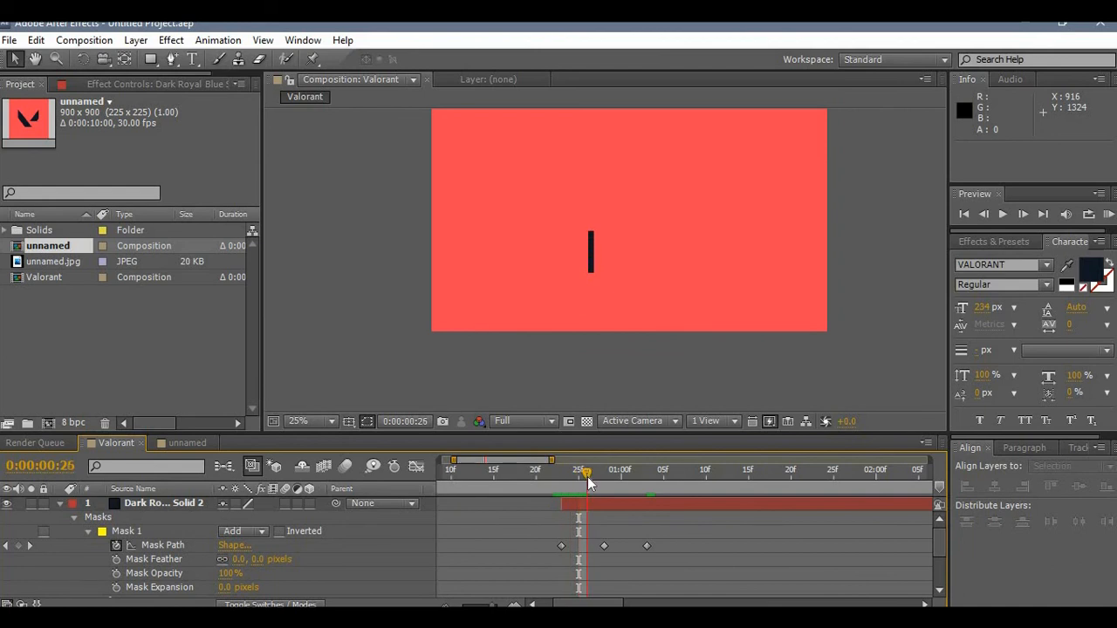
{"action": "left_click_drag", "start_coordinate": [580, 470], "coordinate": [603, 469]}
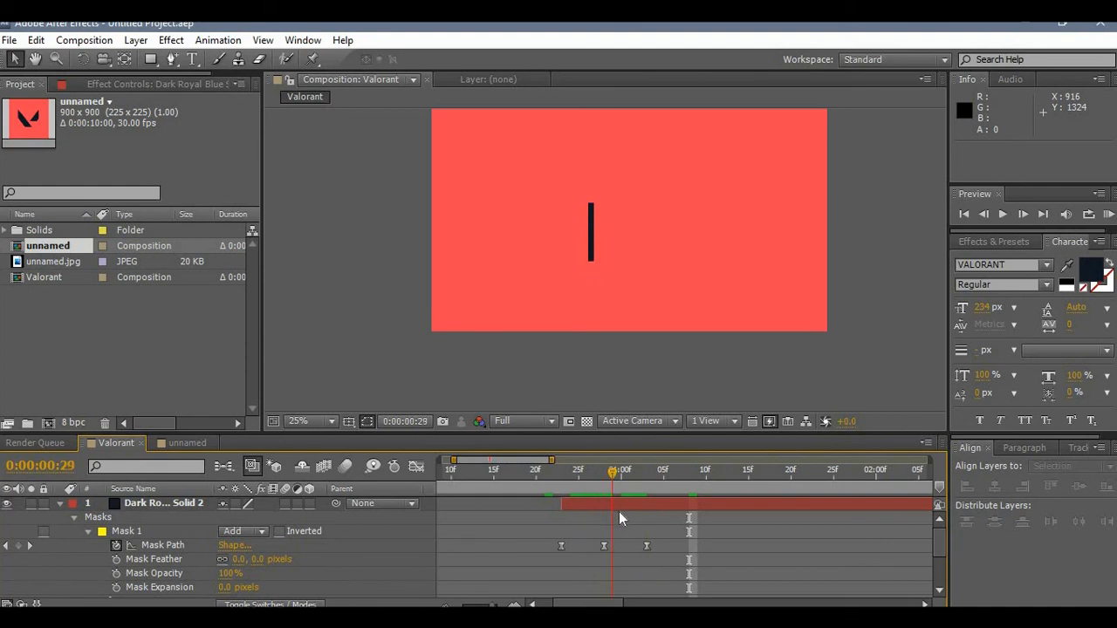
Duplicate the dark K-stem bar and recolour the copy turquoise as Turquoise Solid 1
{"action": "left_click", "coordinate": [637, 469]}
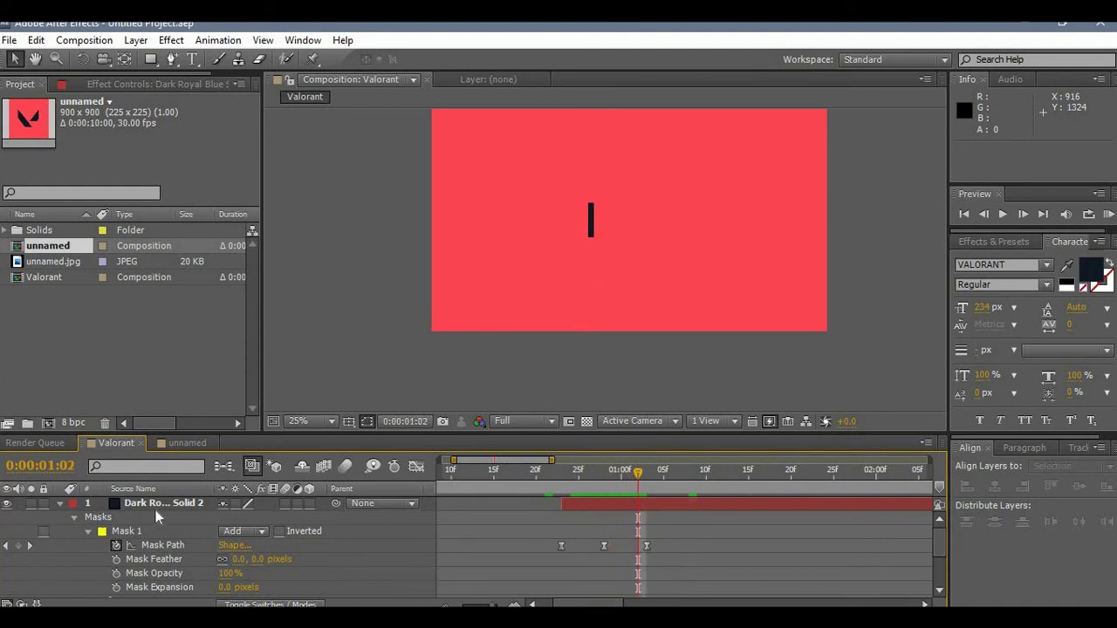
{"action": "left_click", "coordinate": [157, 503]}
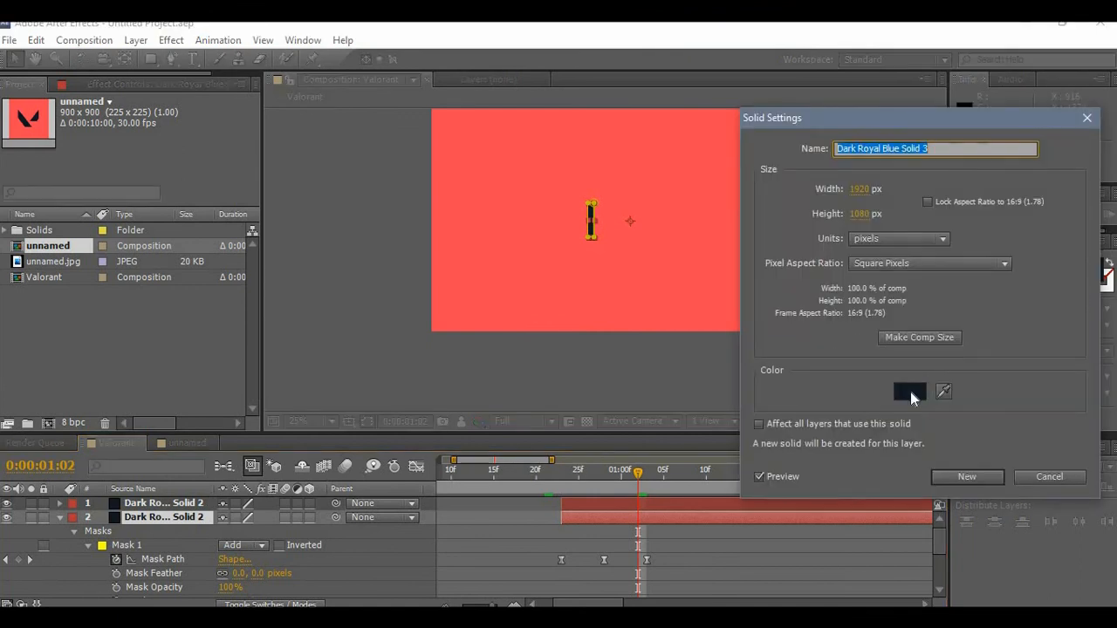
{"action": "left_click", "coordinate": [909, 391]}
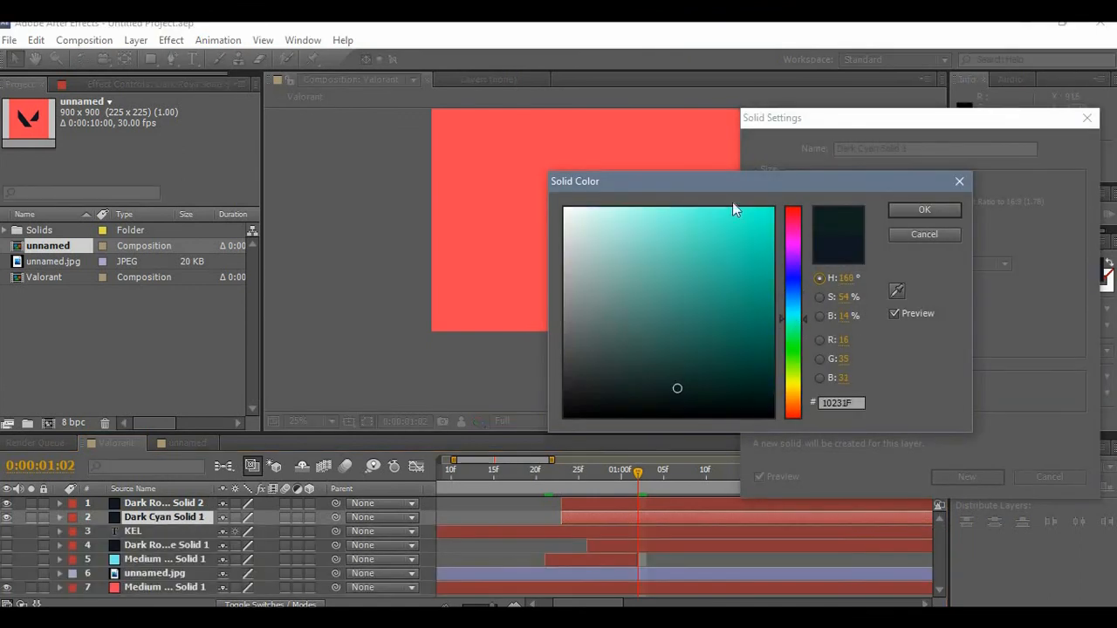
{"action": "left_click", "coordinate": [722, 218]}
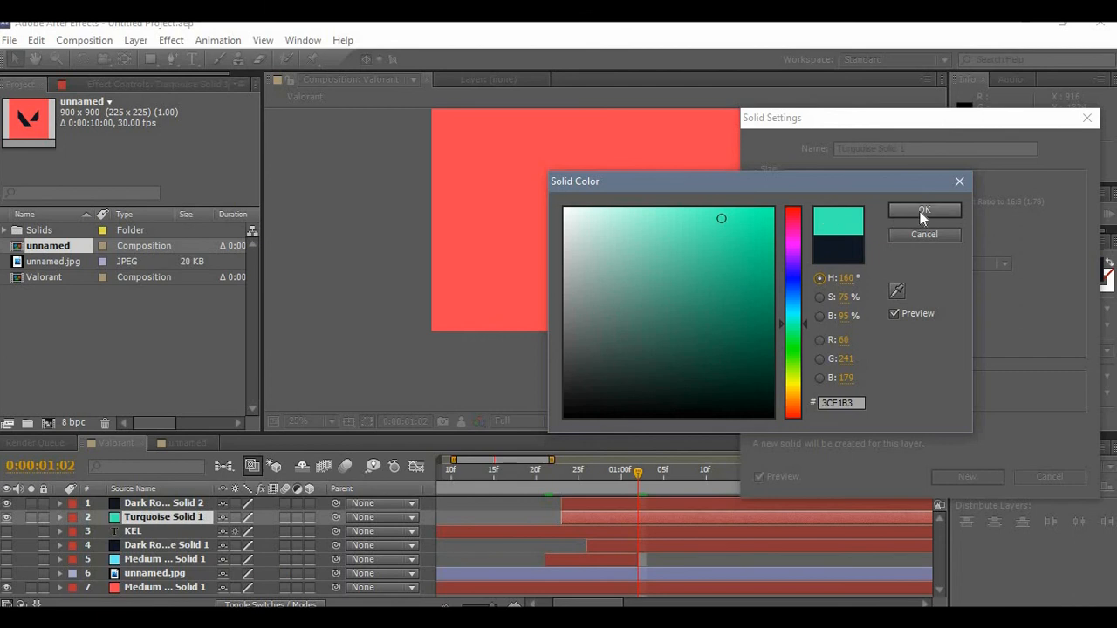
{"action": "left_click", "coordinate": [925, 211]}
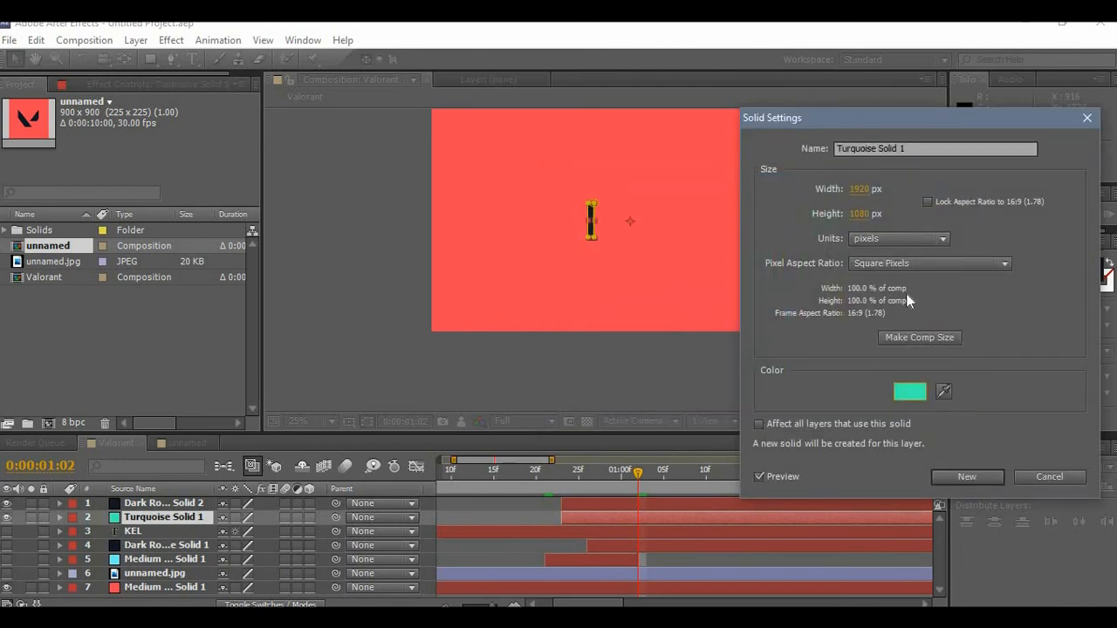
{"action": "mouse_move", "coordinate": [893, 339]}
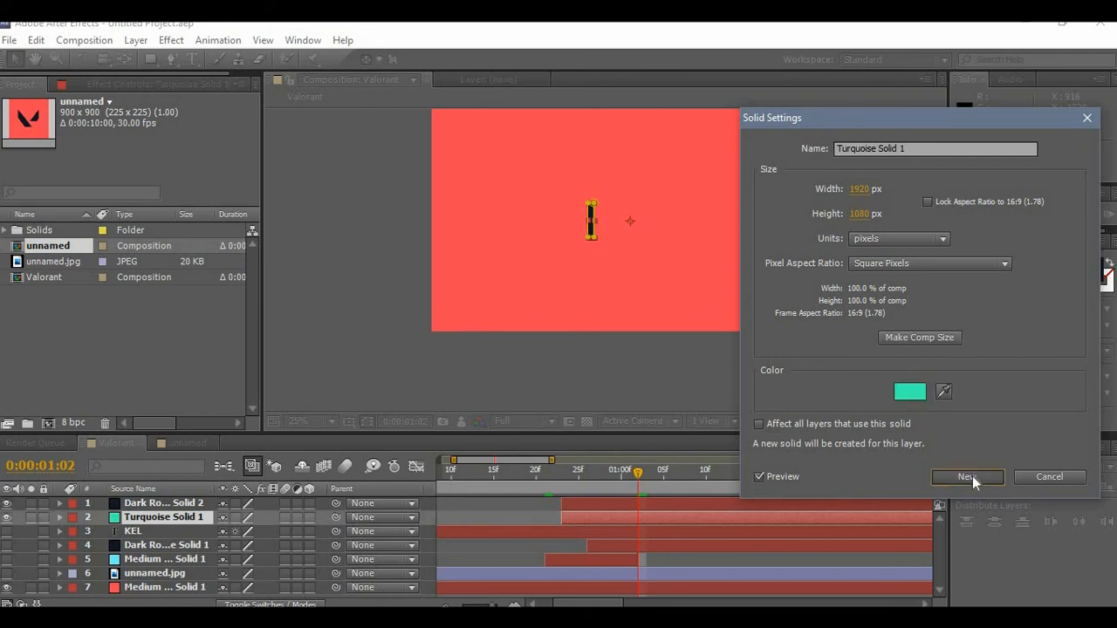
{"action": "left_click", "coordinate": [967, 476]}
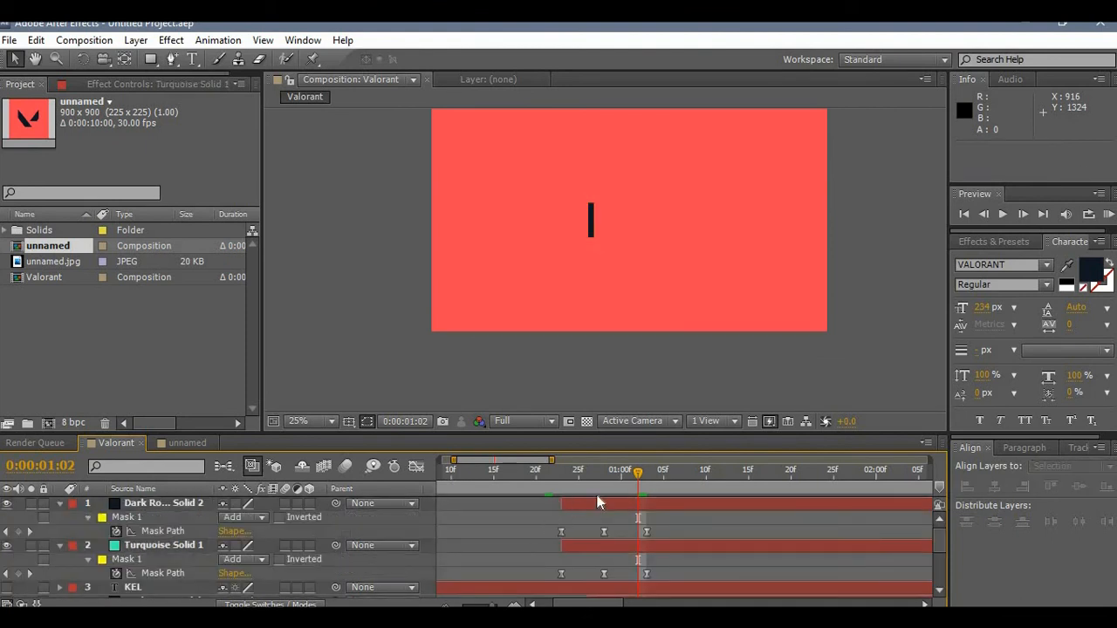
Shift the dark bar's mask keyframes a few frames later so the turquoise bar reveals first
{"action": "left_click", "coordinate": [164, 502]}
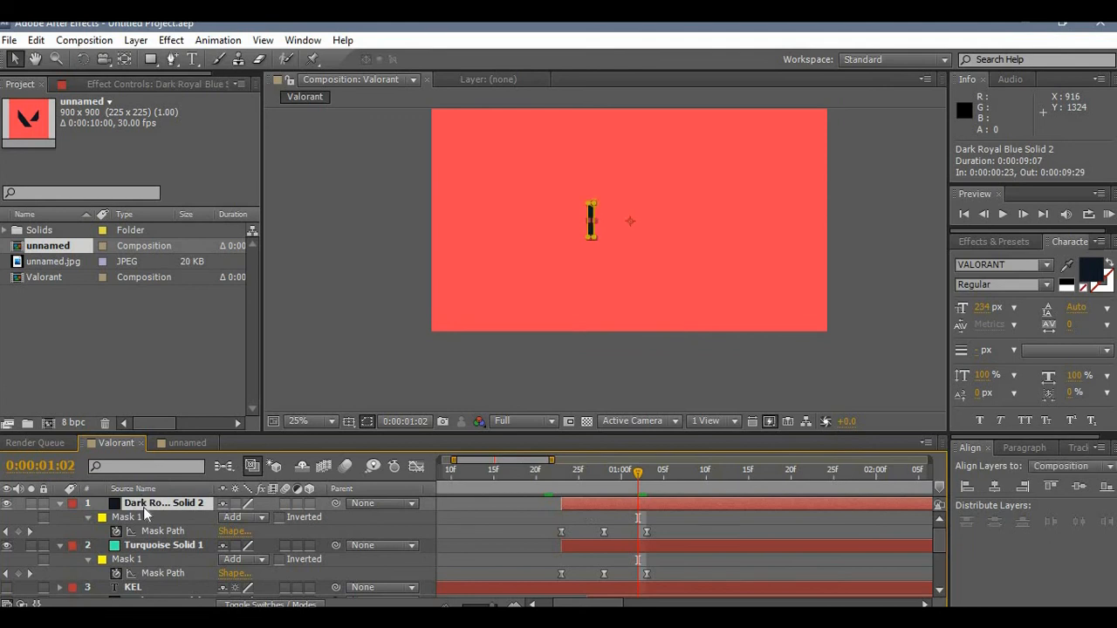
{"action": "mouse_move", "coordinate": [517, 506]}
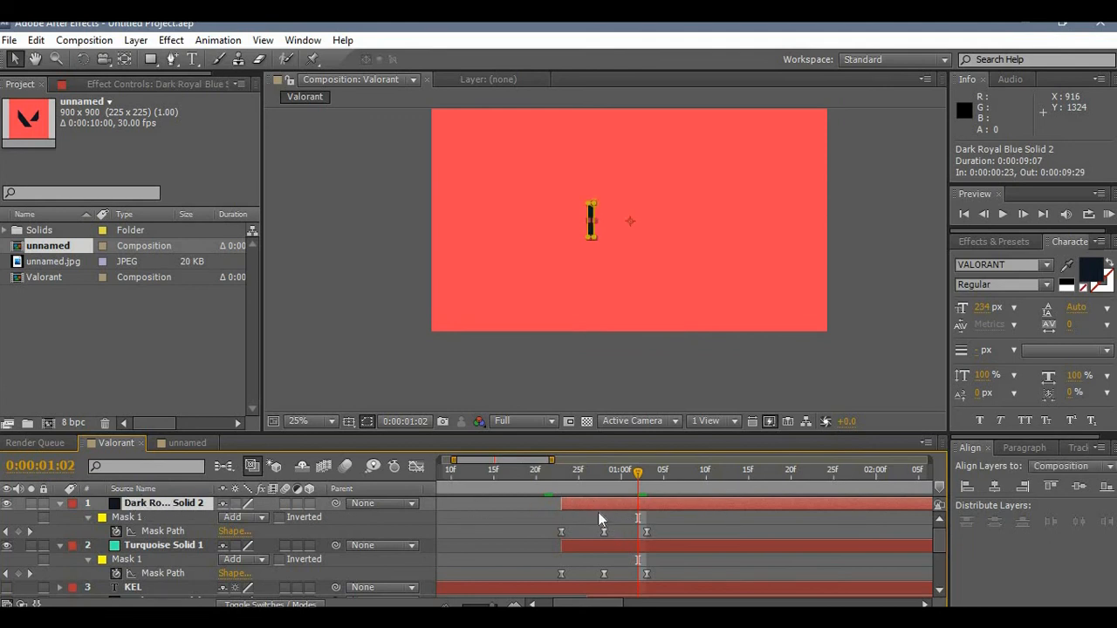
{"action": "mouse_move", "coordinate": [602, 513]}
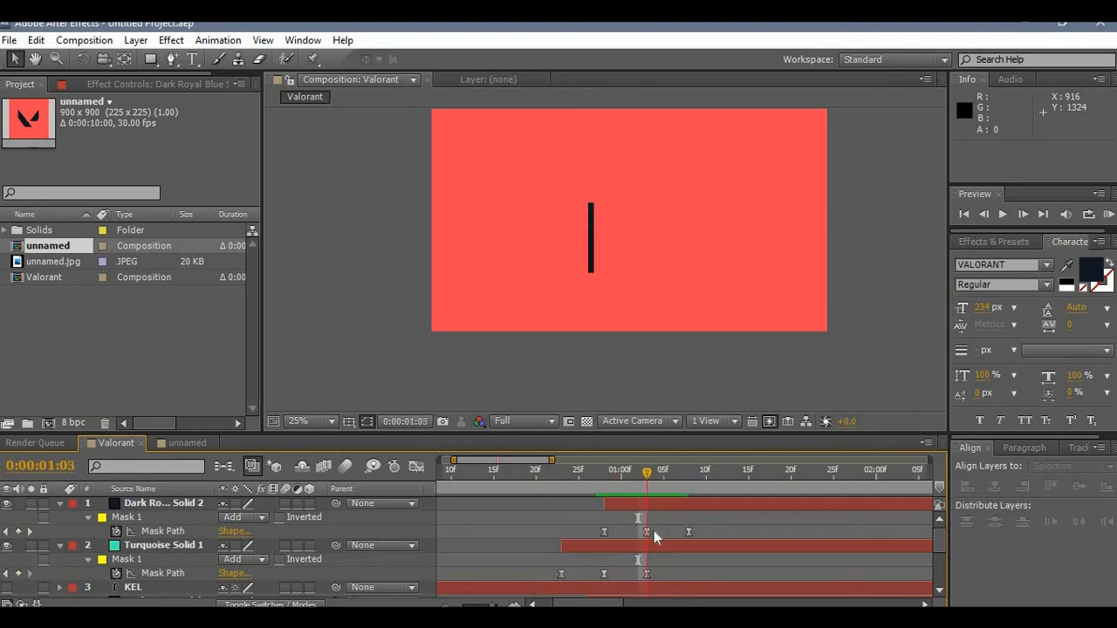
{"action": "left_click", "coordinate": [164, 545]}
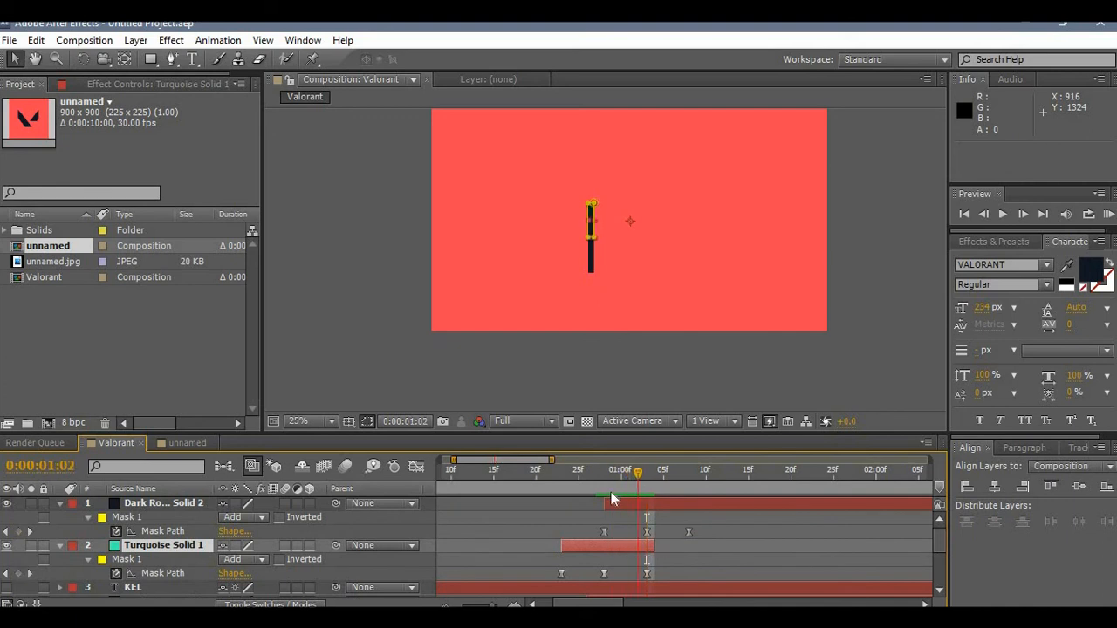
{"action": "left_click_drag", "start_coordinate": [637, 471], "coordinate": [723, 472]}
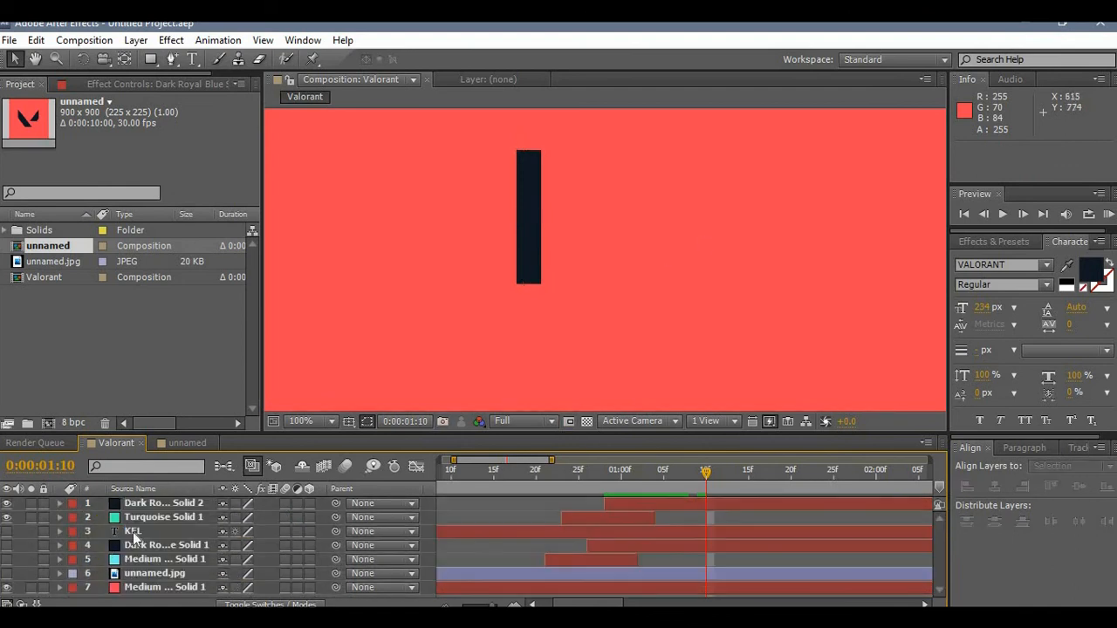
Turn the KEL text layer visible again and select it
{"action": "left_click", "coordinate": [133, 530]}
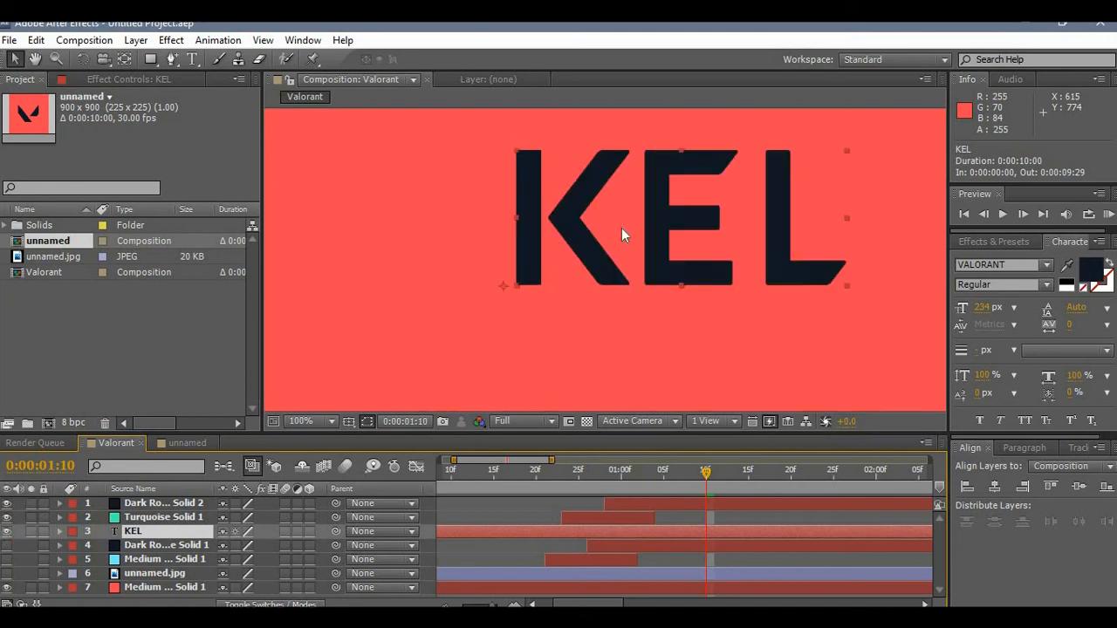
{"action": "left_click", "coordinate": [301, 421]}
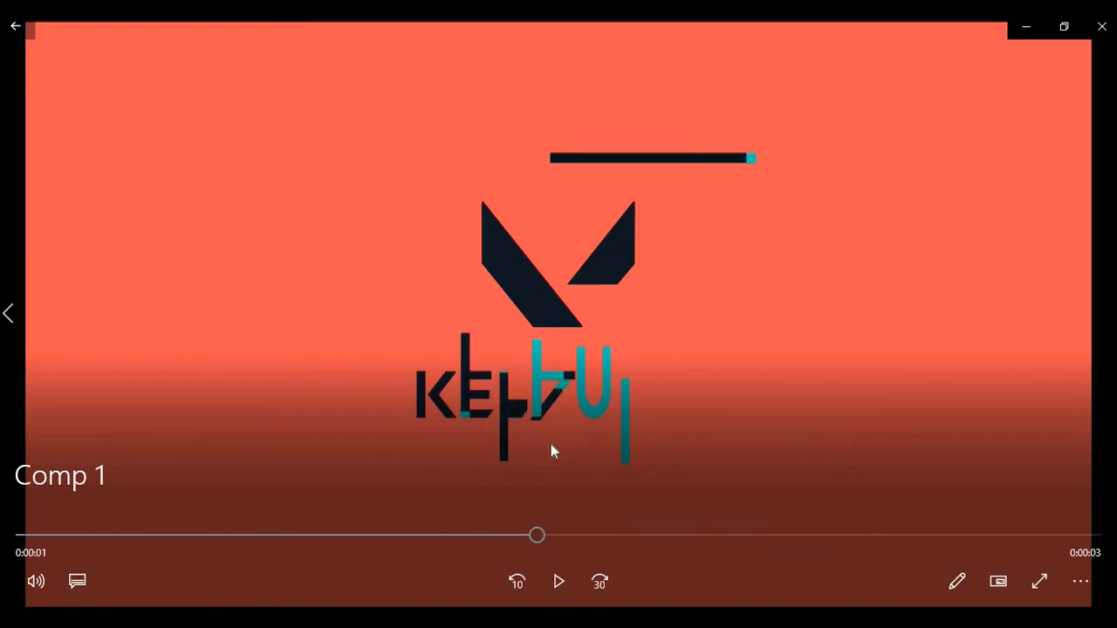
Scrub the reference intro through the KELPUDZ letter build to the final logo frame
{"action": "left_click_drag", "start_coordinate": [538, 534], "coordinate": [620, 534]}
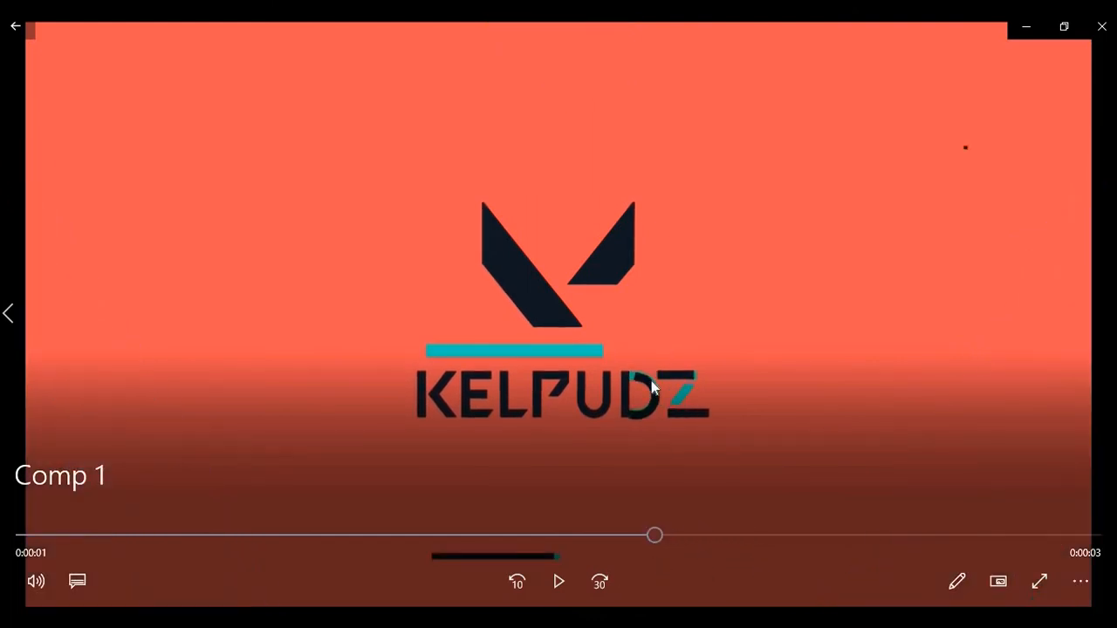
{"action": "left_click_drag", "start_coordinate": [655, 534], "coordinate": [628, 534]}
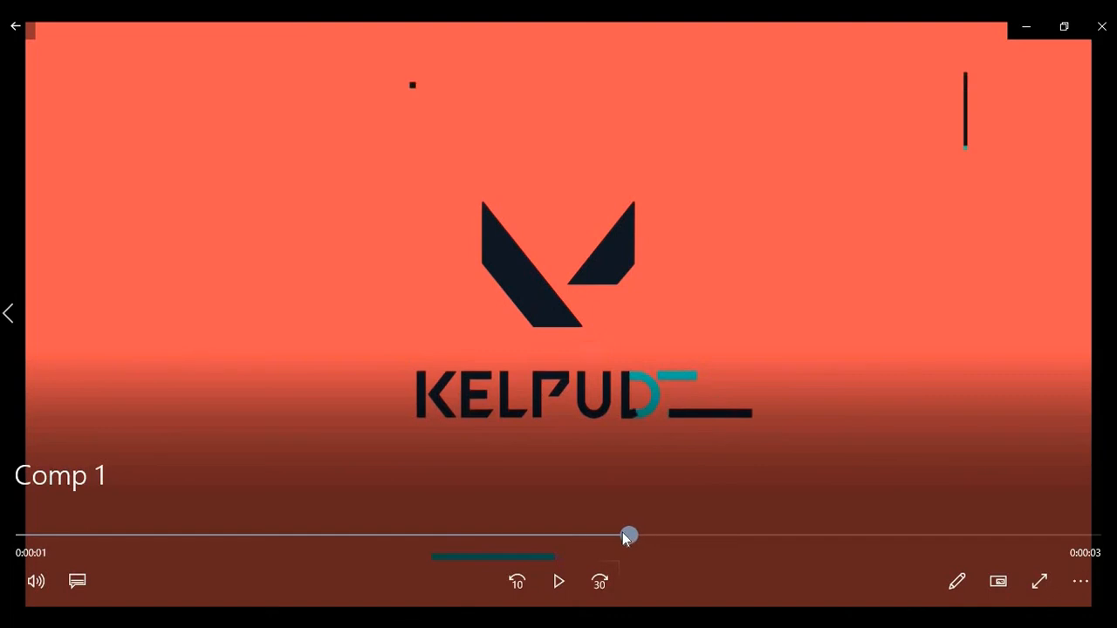
{"action": "left_click_drag", "start_coordinate": [628, 534], "coordinate": [520, 534]}
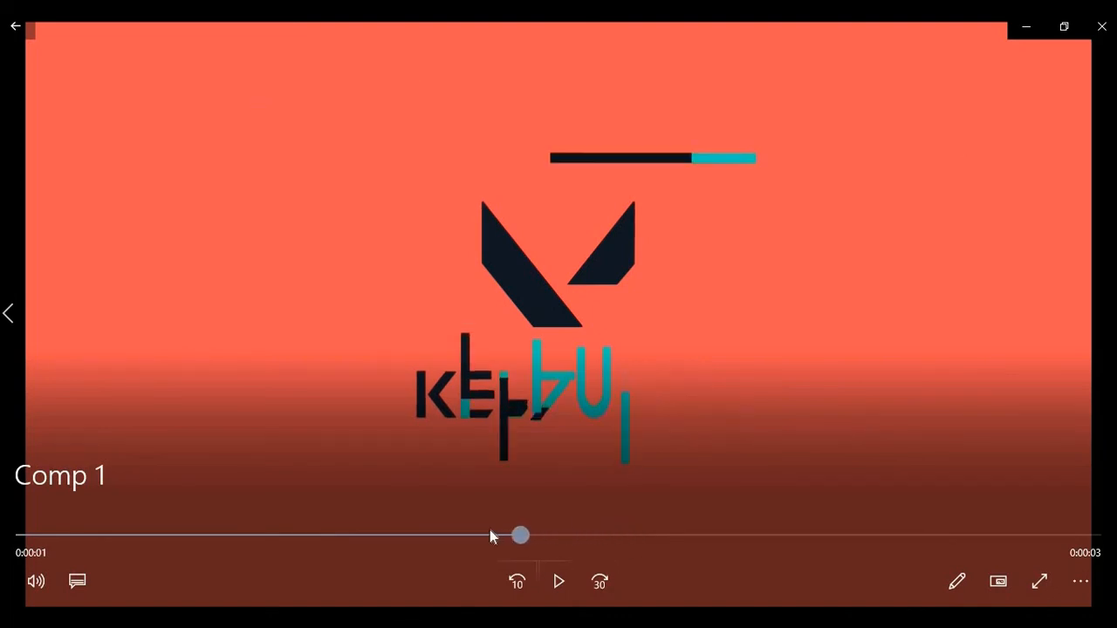
{"action": "left_click_drag", "start_coordinate": [520, 534], "coordinate": [667, 534]}
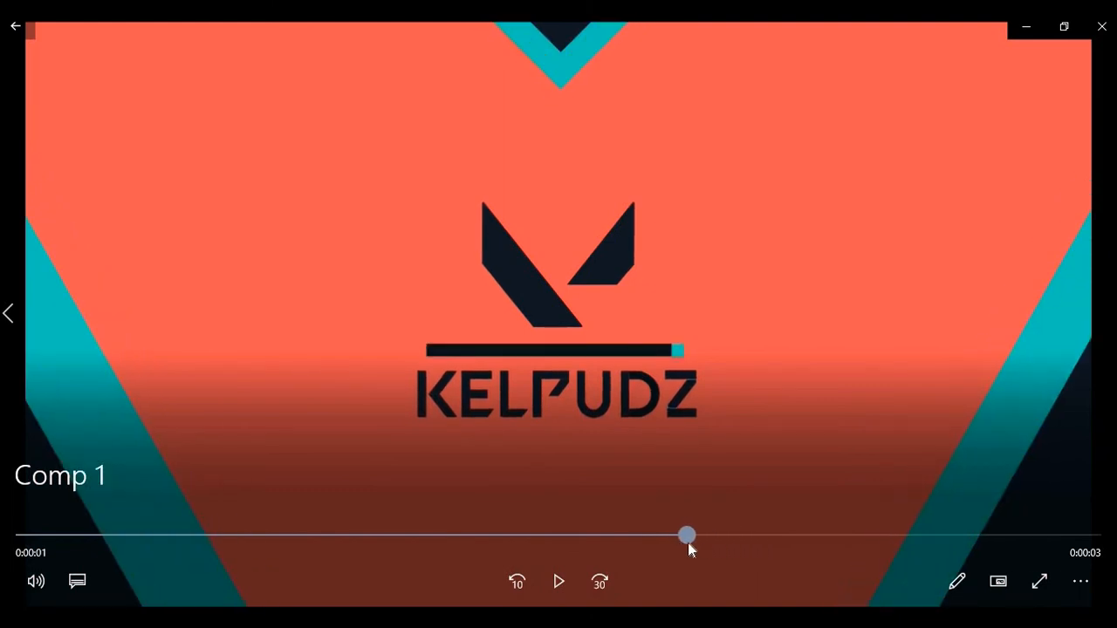
{"action": "left_click_drag", "start_coordinate": [688, 534], "coordinate": [772, 534]}
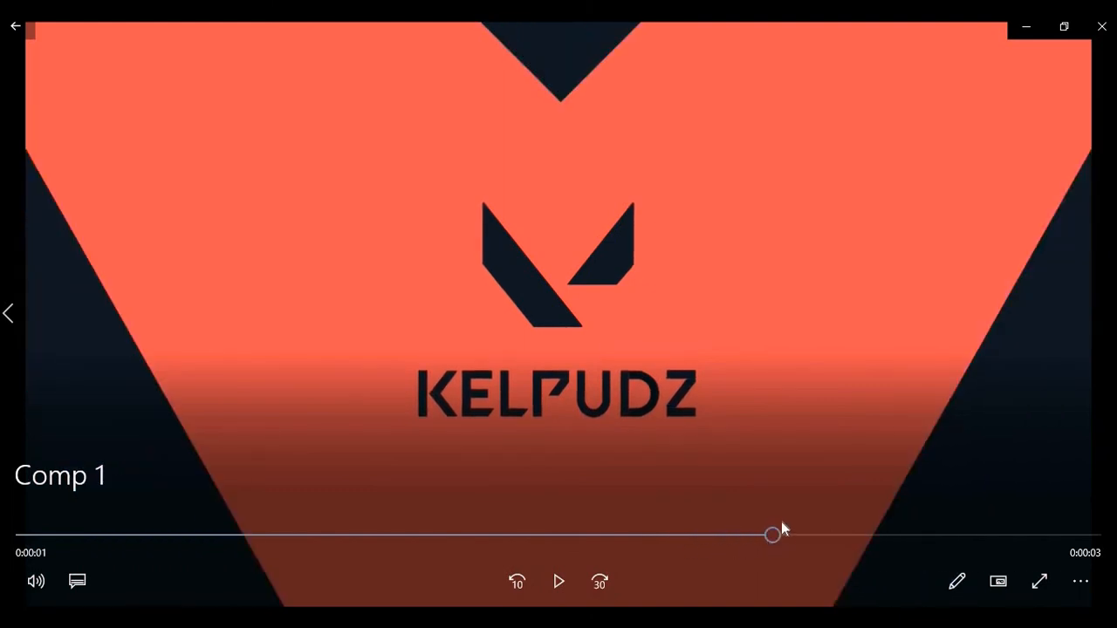
{"action": "mouse_move", "coordinate": [764, 544]}
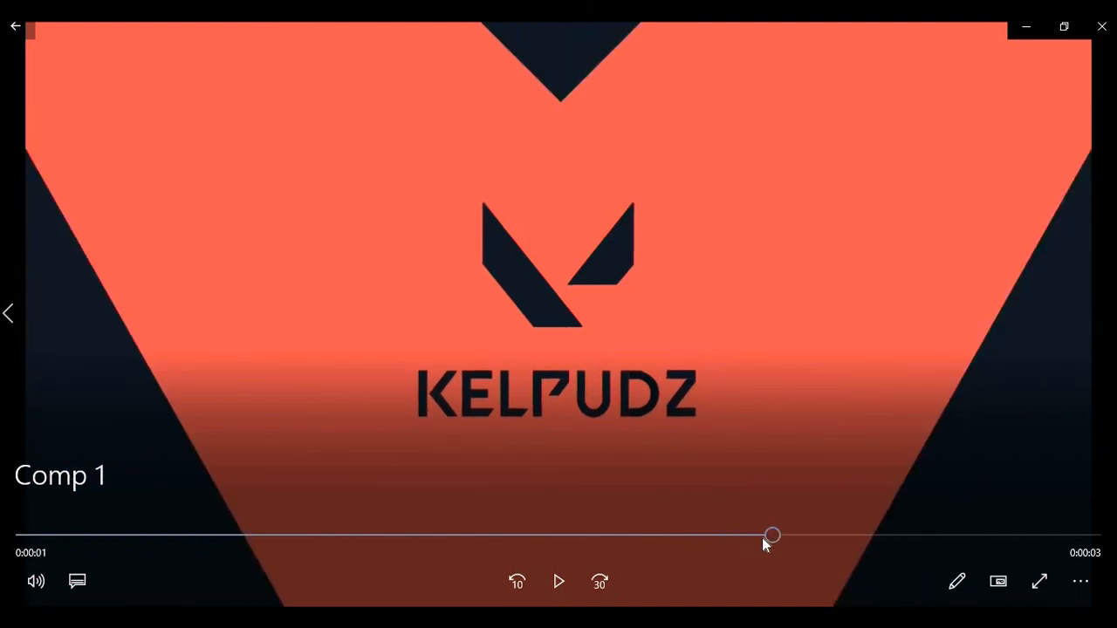